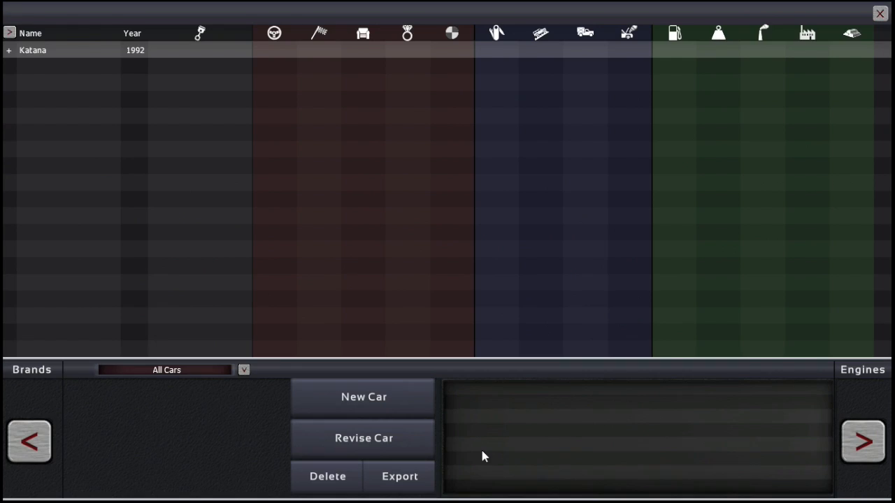
Expand the 1992 Katana entry to show its Trim 1 (Family 1 - Variant 1)
left_click(39, 50)
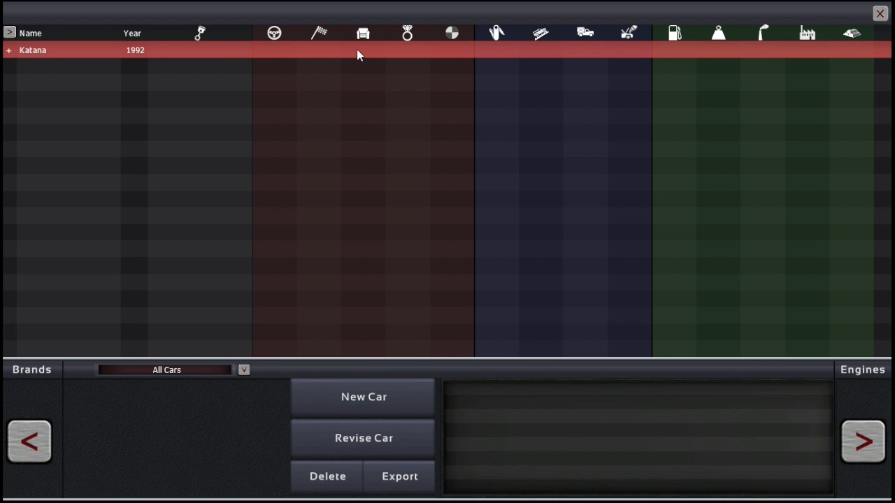
left_click(7, 51)
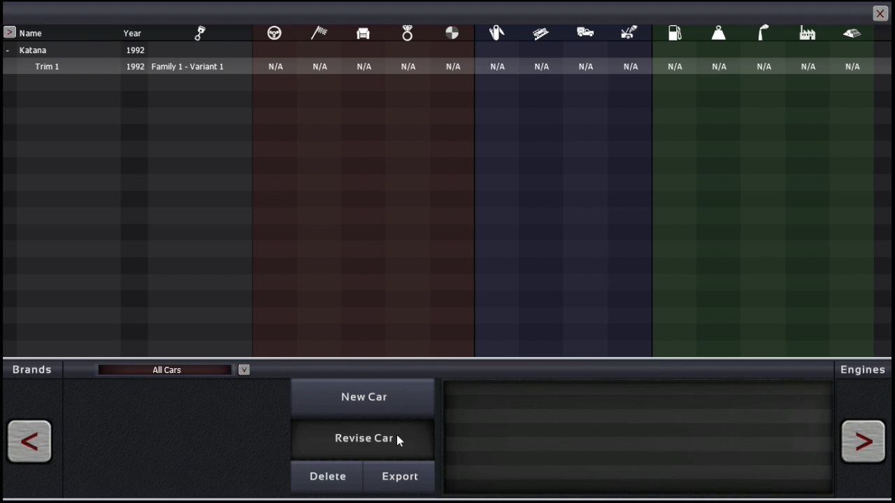
mouse_move(274, 222)
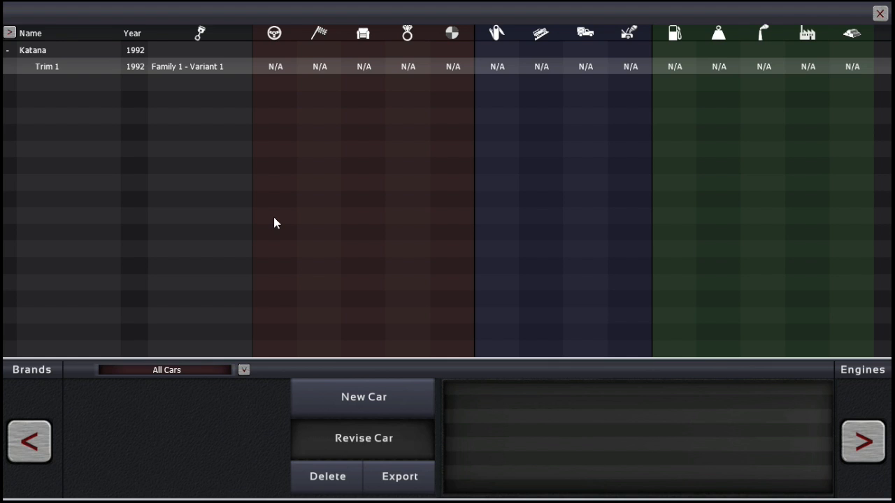
mouse_move(235, 204)
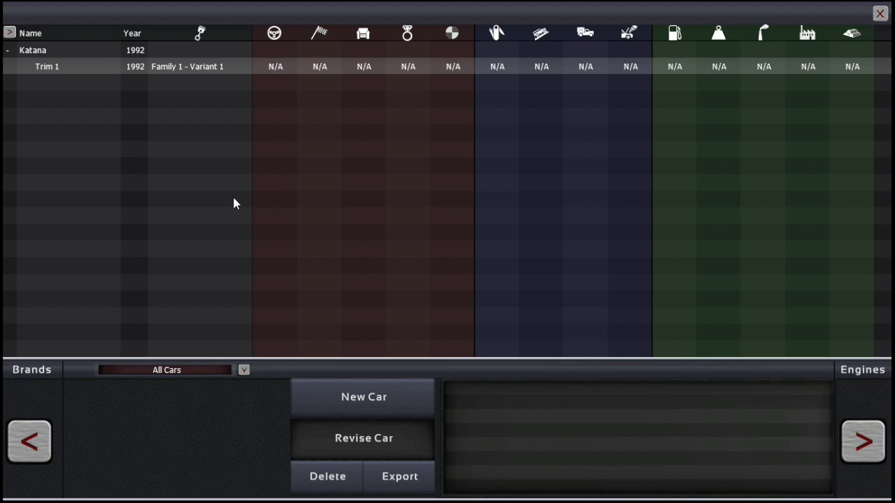
mouse_move(235, 202)
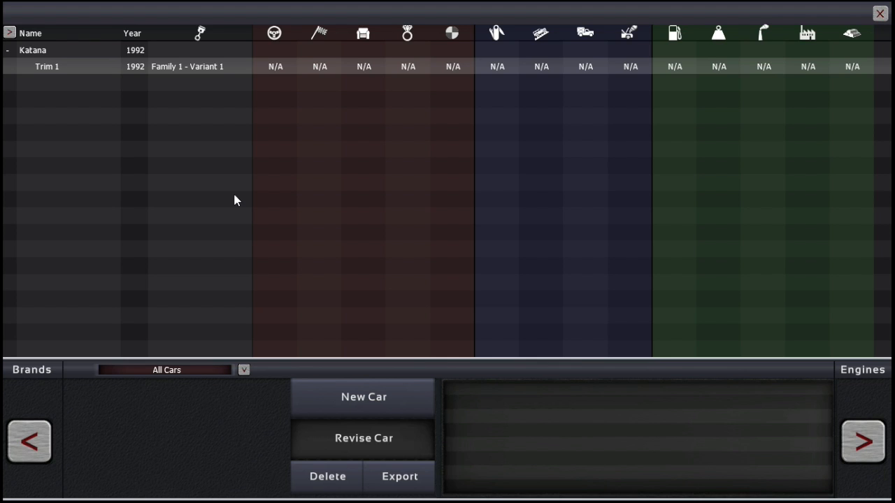
mouse_move(246, 189)
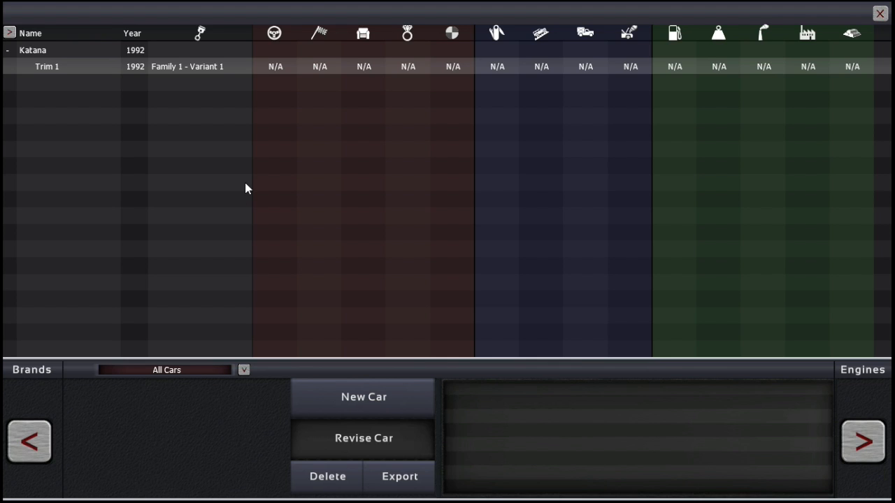
mouse_move(281, 297)
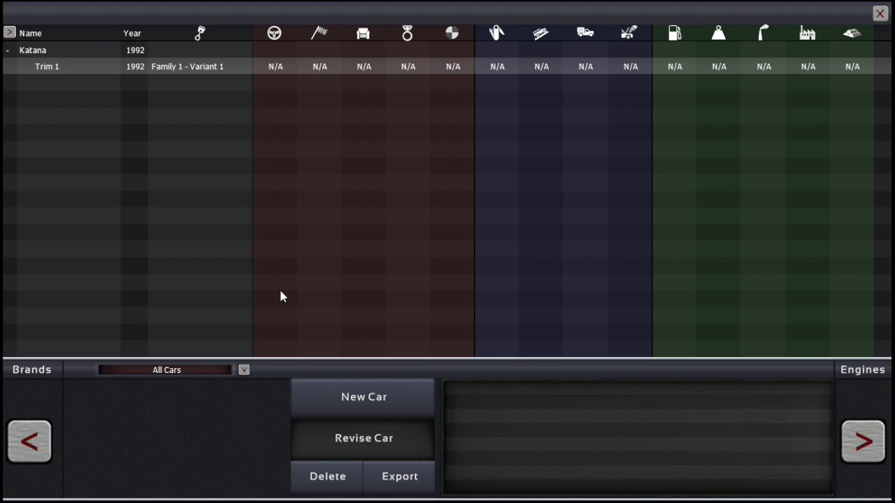
Revise the Katana trim and switch its chassis panel material to partial aluminium
left_click(362, 439)
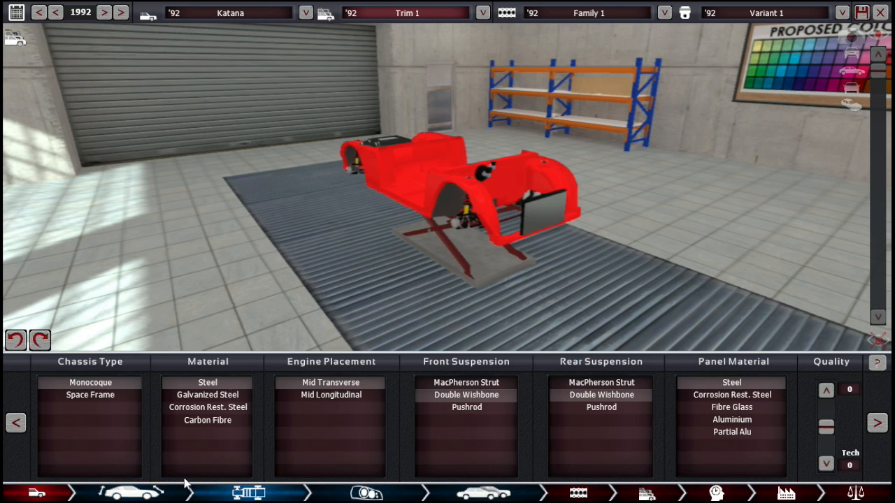
mouse_move(322, 225)
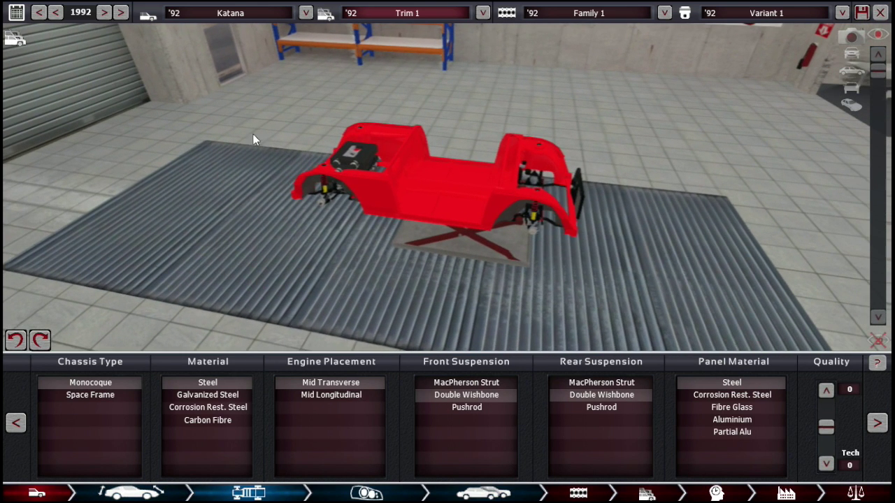
mouse_move(558, 106)
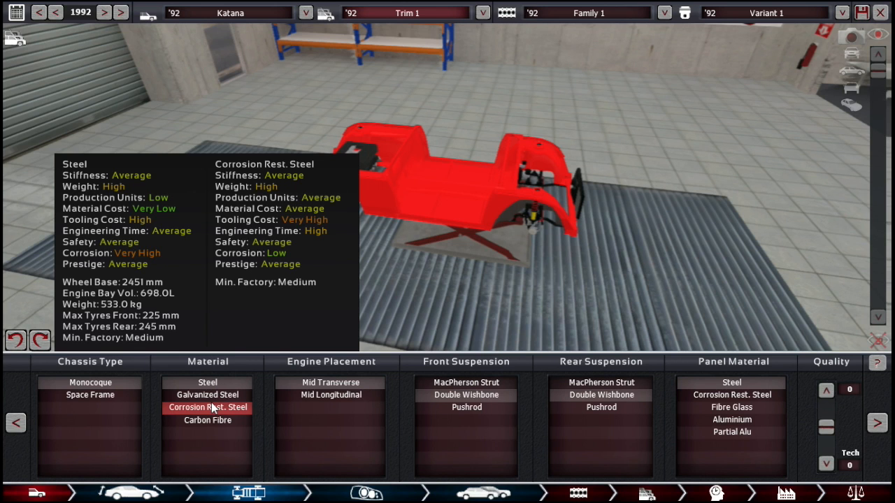
mouse_move(260, 411)
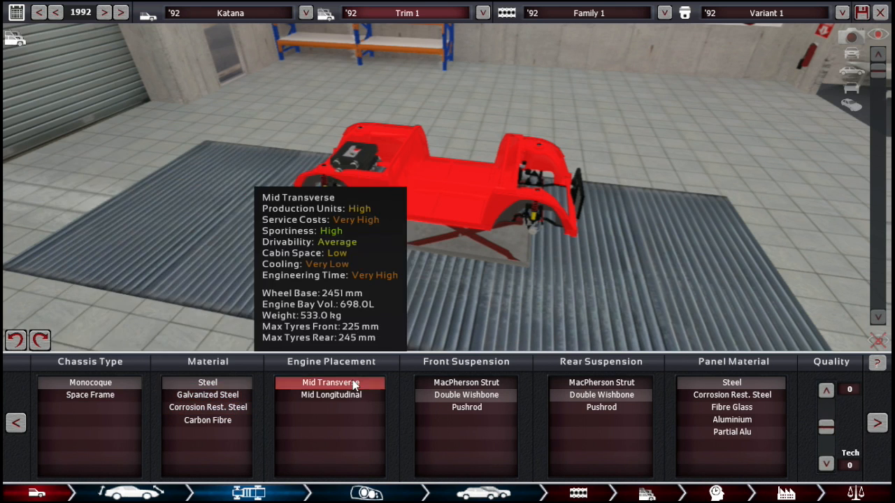
mouse_move(350, 397)
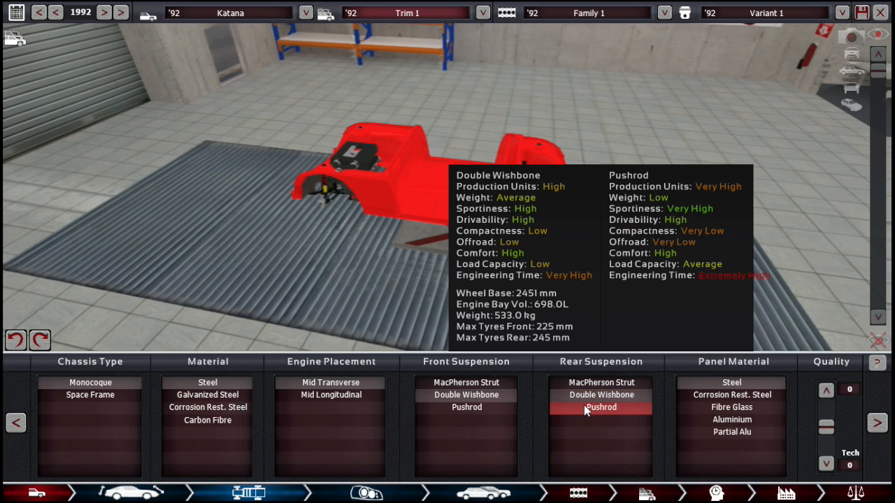
mouse_move(586, 420)
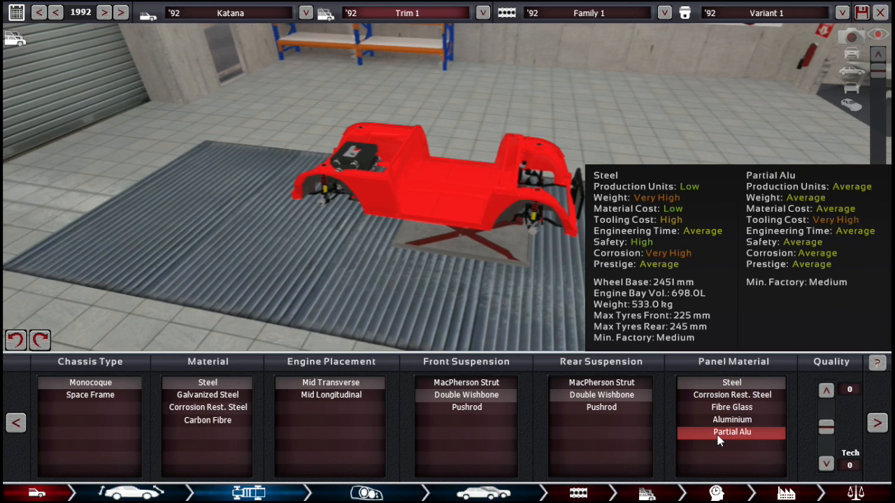
left_click(731, 432)
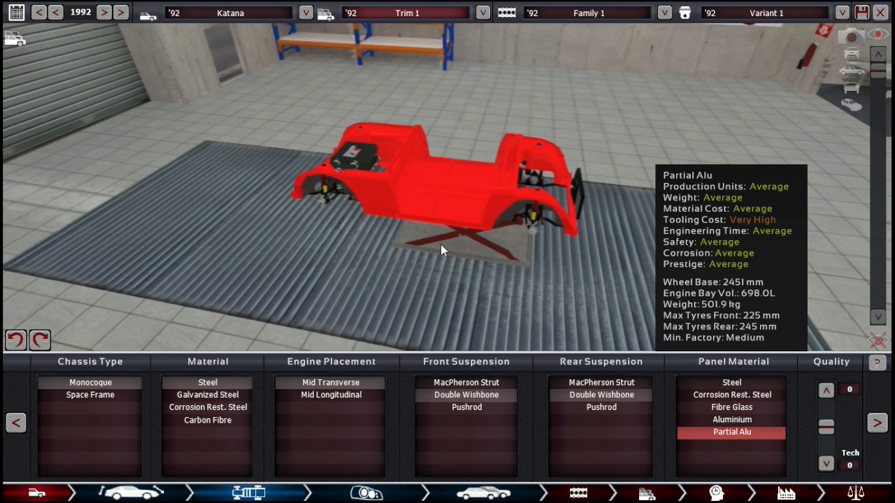
mouse_move(437, 252)
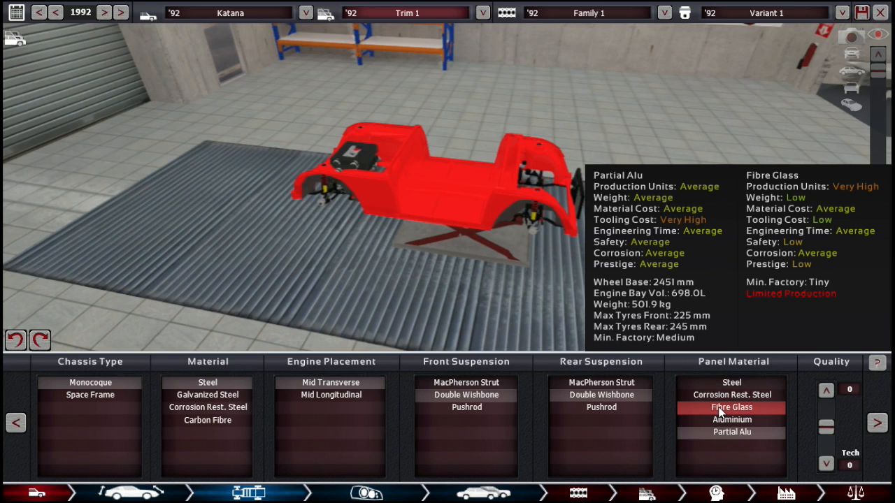
left_click(731, 432)
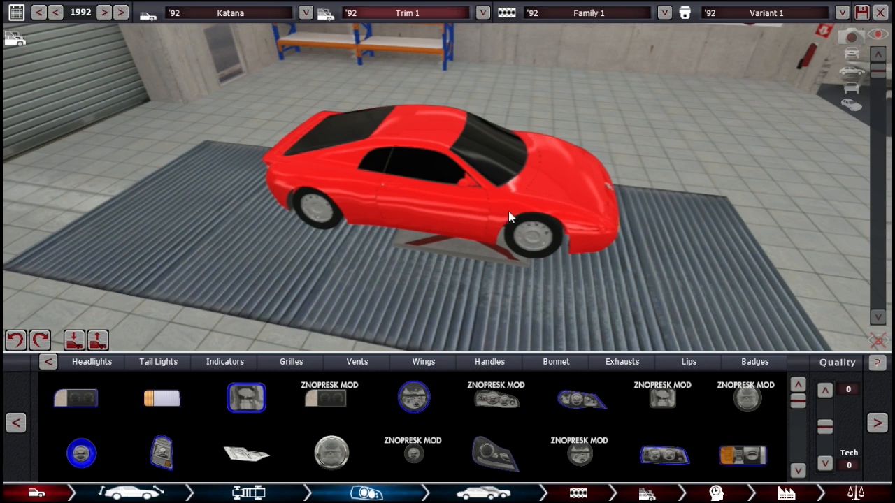
Place the round lamps on the Katana's front and inspect the car from rear and side
left_click_drag(511, 217, 364, 165)
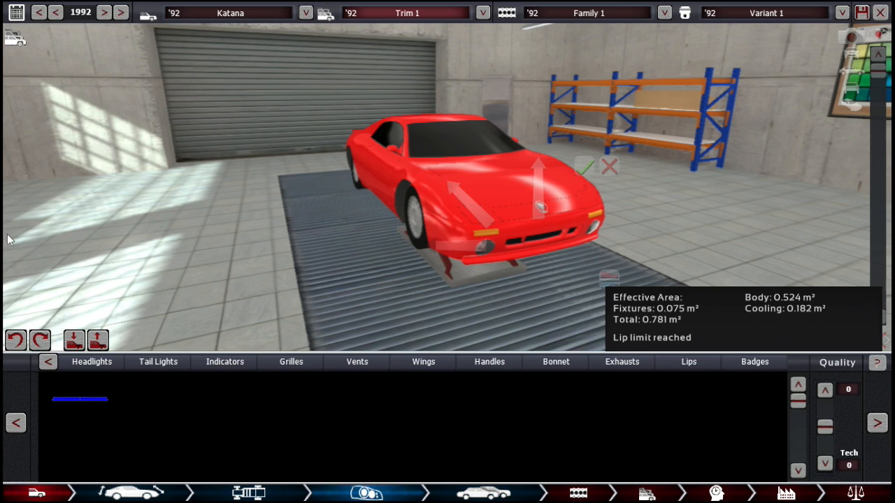
mouse_move(7, 227)
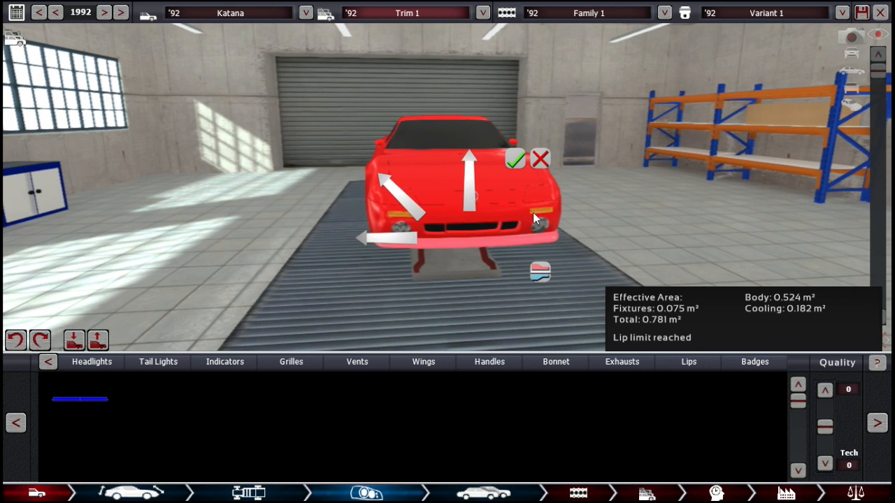
left_click(517, 158)
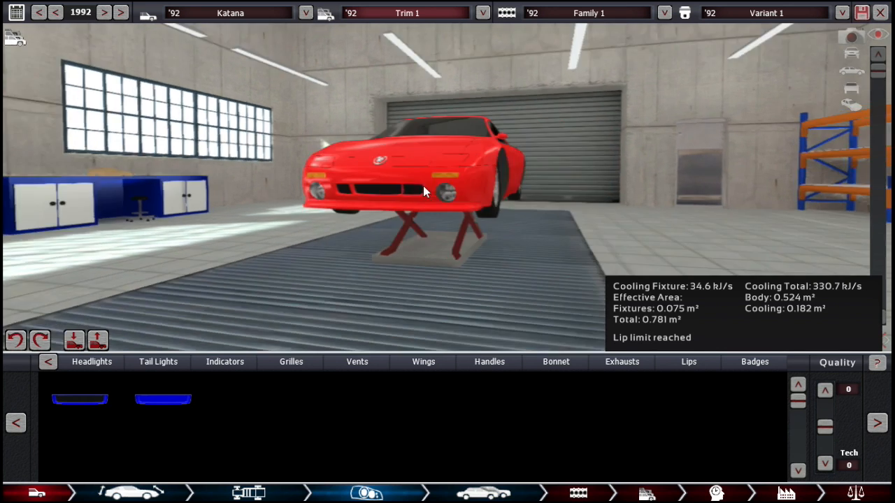
left_click_drag(426, 193, 444, 189)
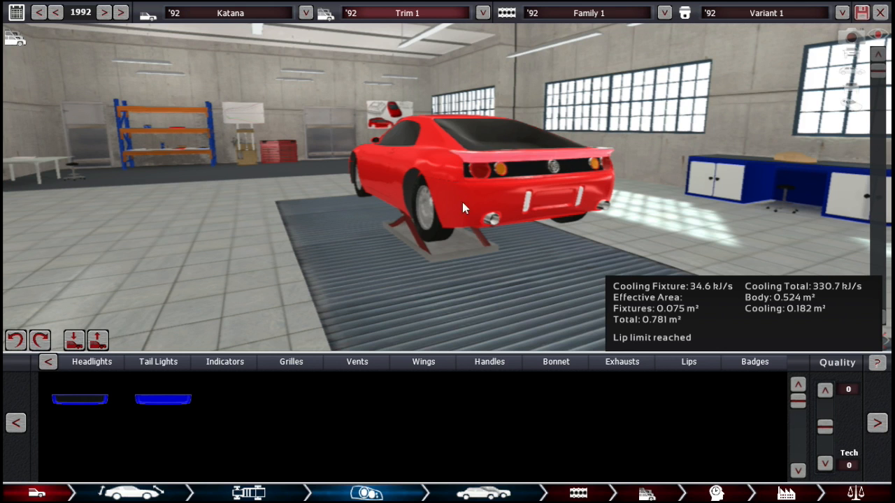
left_click_drag(464, 207, 598, 253)
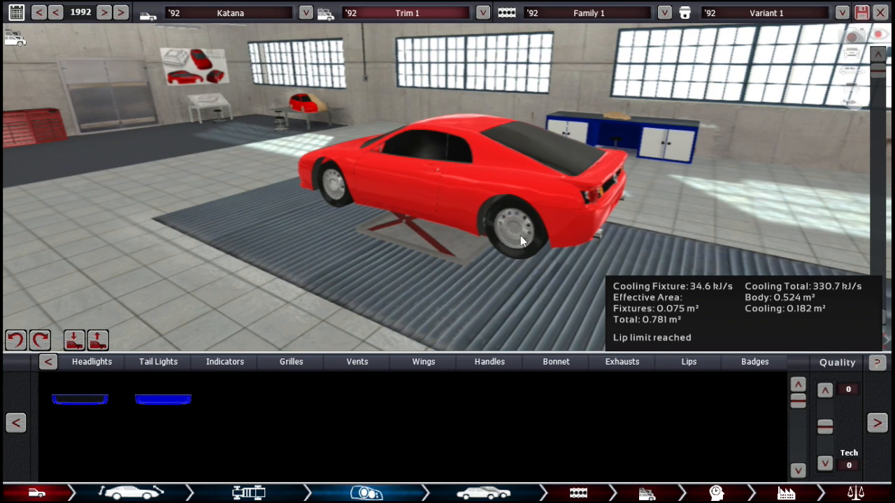
left_click_drag(520, 241, 510, 202)
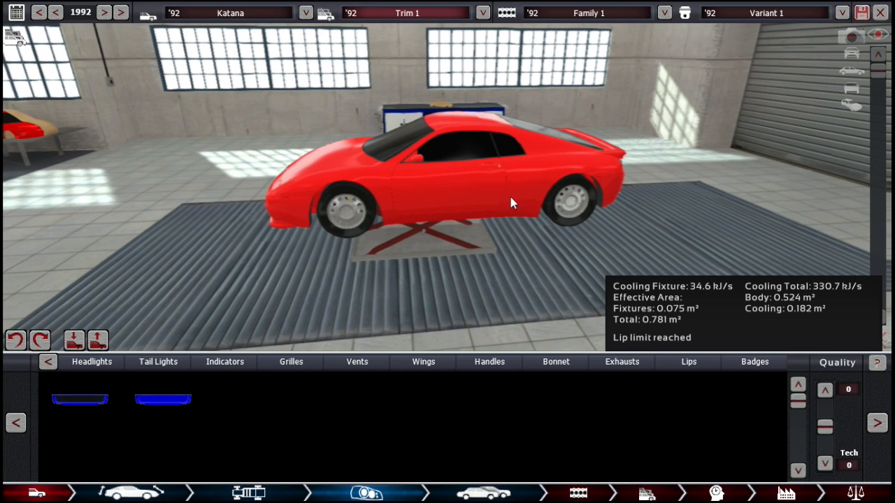
mouse_move(453, 201)
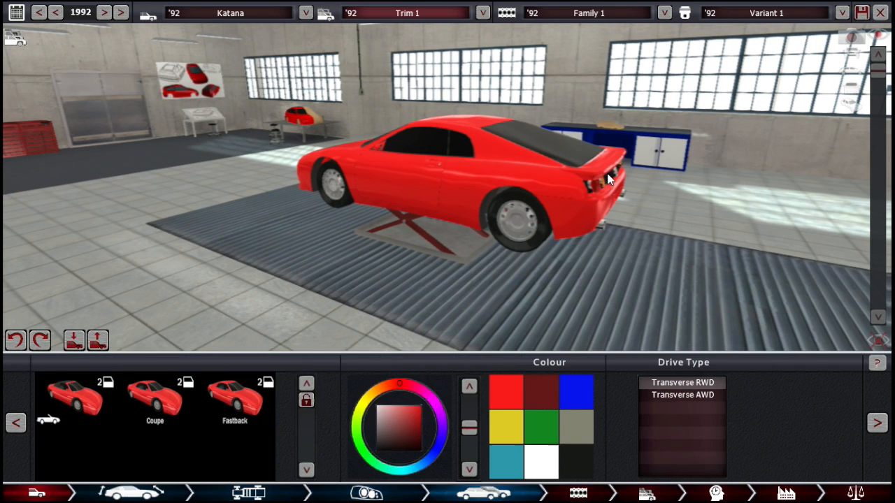
mouse_move(373, 285)
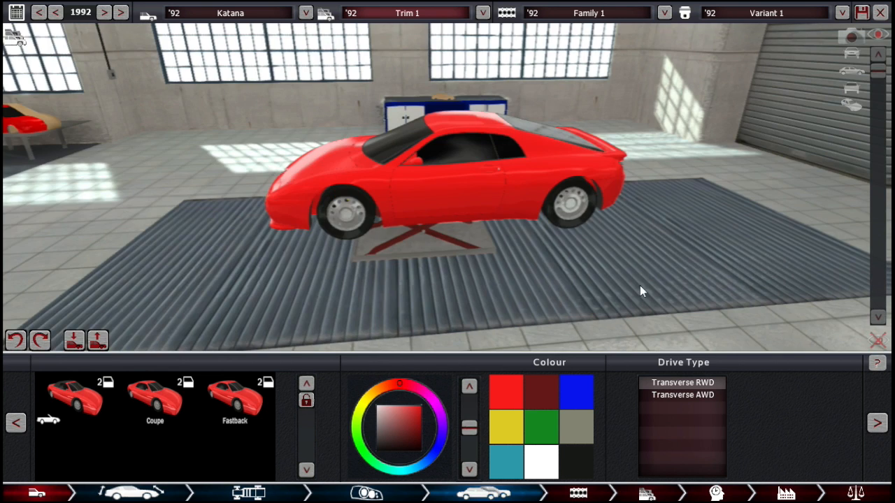
Create a new engine family from the Family dropdown in the engine designer
left_click_drag(629, 210, 349, 244)
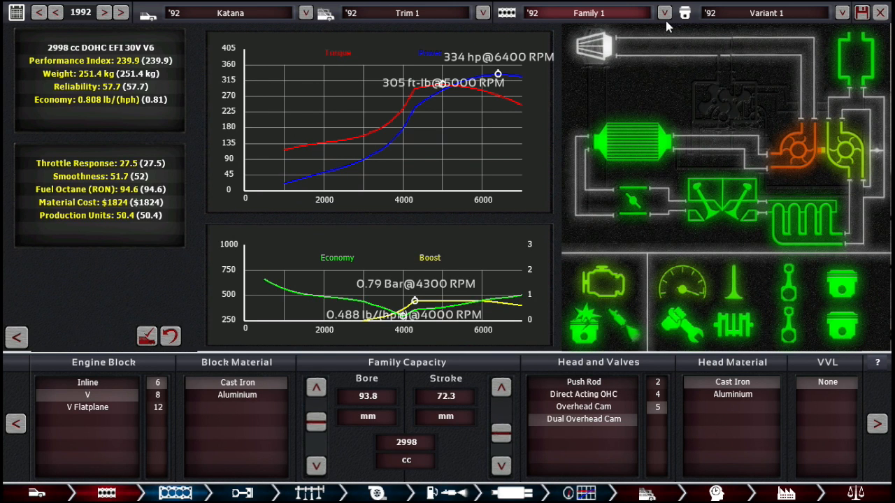
left_click(660, 11)
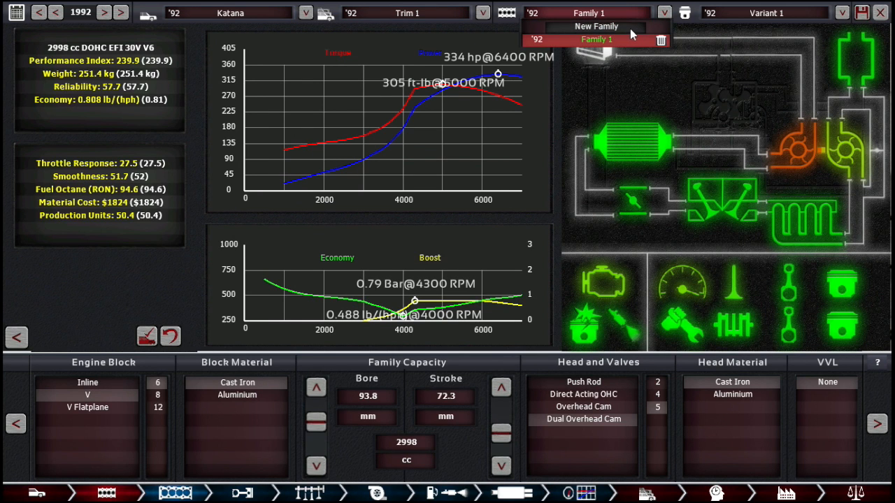
left_click(598, 26)
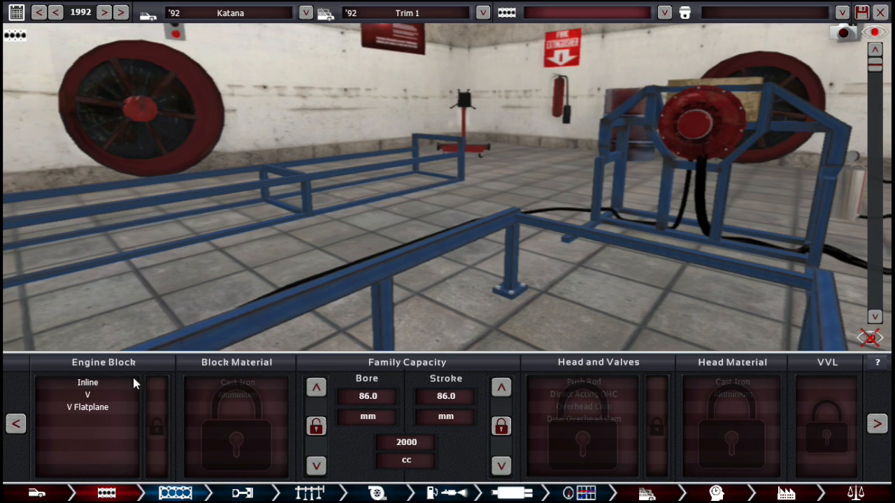
Give the V engine a cast iron block, dual overhead cam head and cast iron head material
left_click(87, 394)
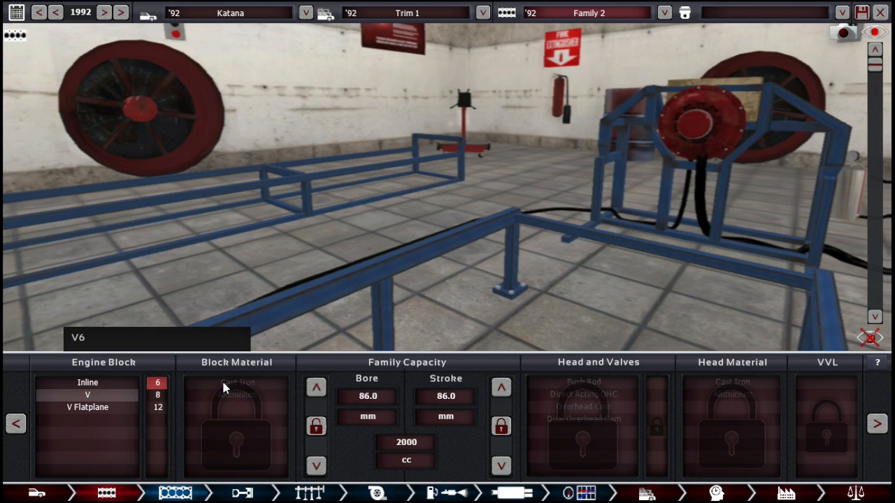
left_click(237, 383)
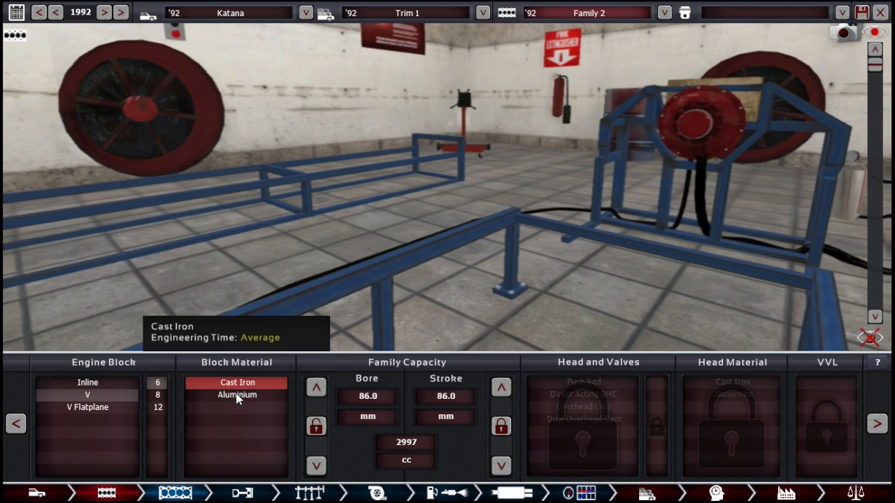
left_click(237, 394)
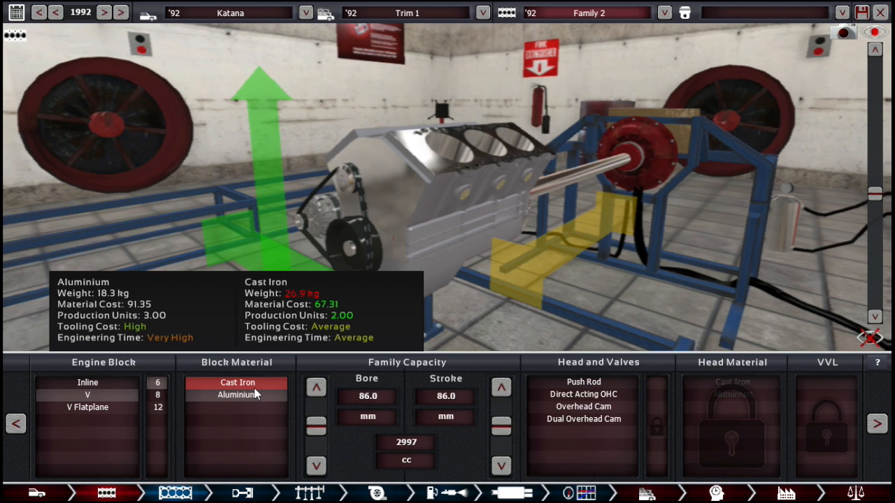
mouse_move(501, 407)
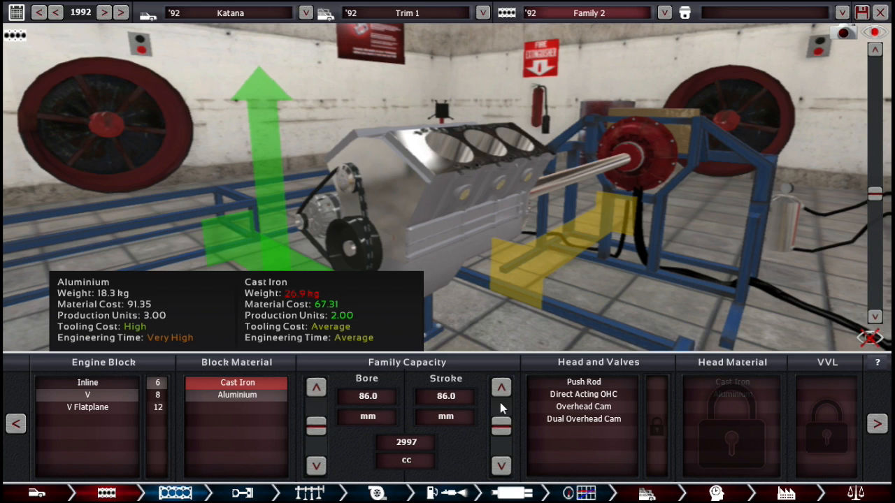
left_click(581, 420)
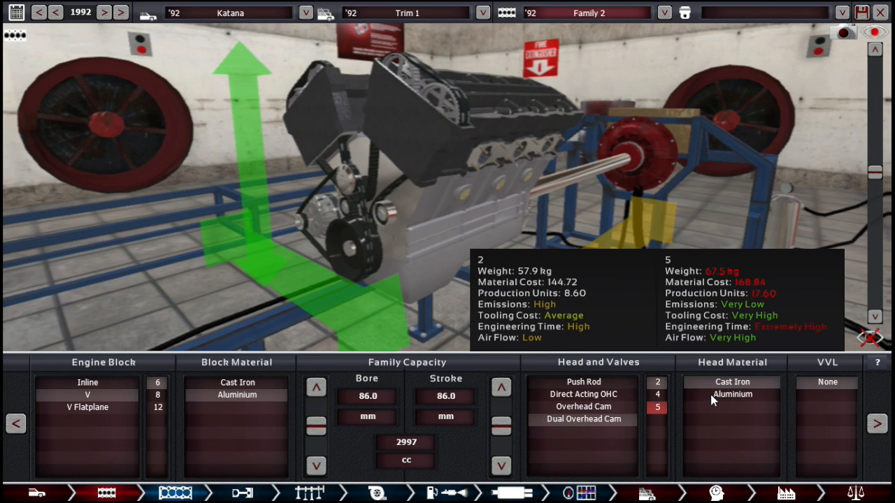
left_click(733, 394)
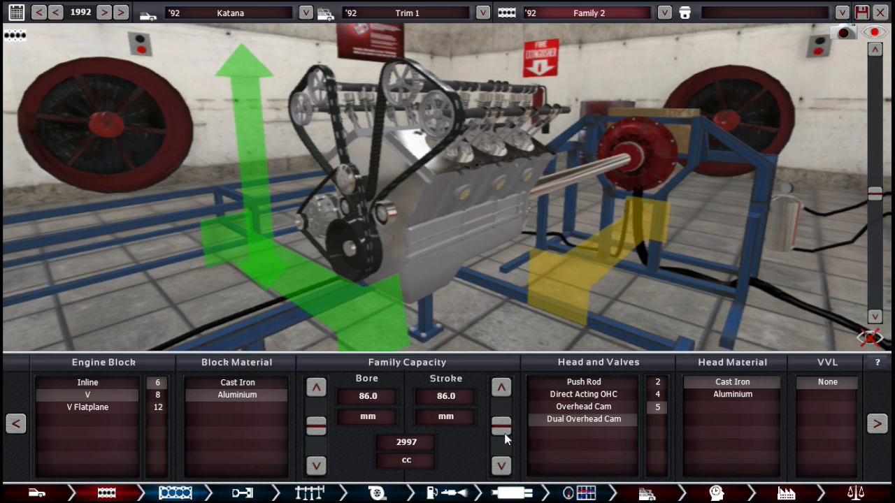
Widen the bore and shorten the stroke so the engine fits near three litres
left_click(500, 464)
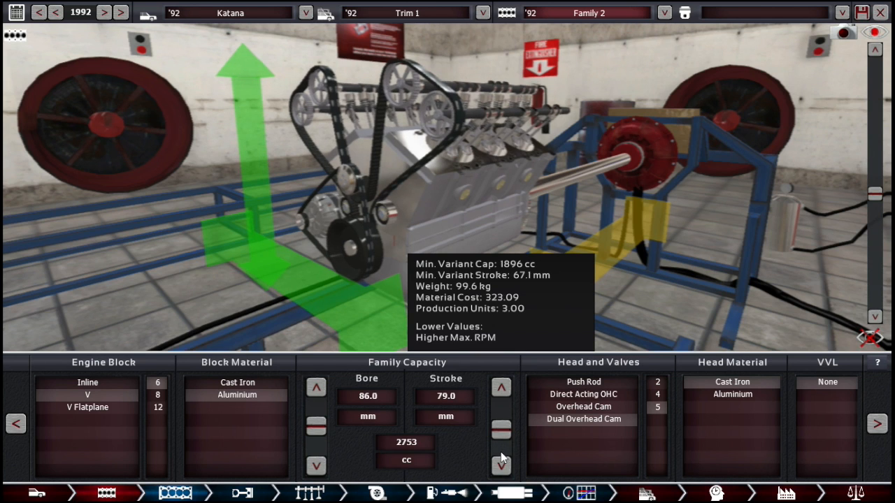
left_click(500, 481)
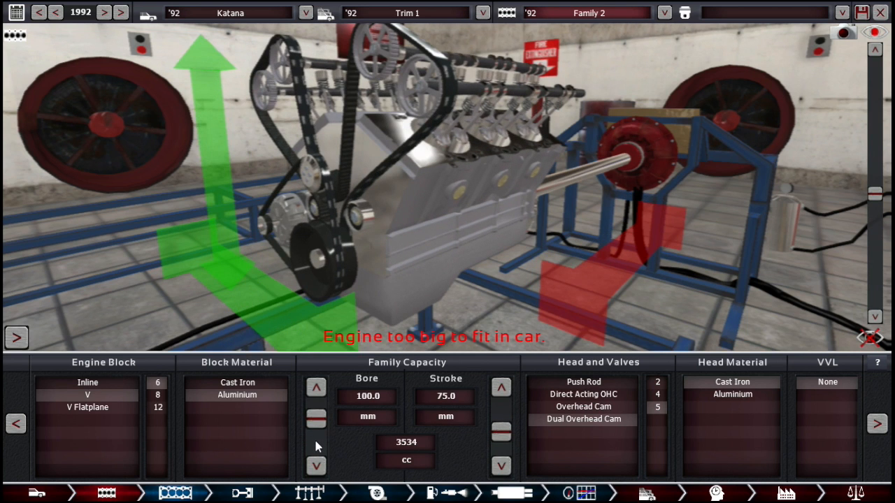
left_click(318, 467)
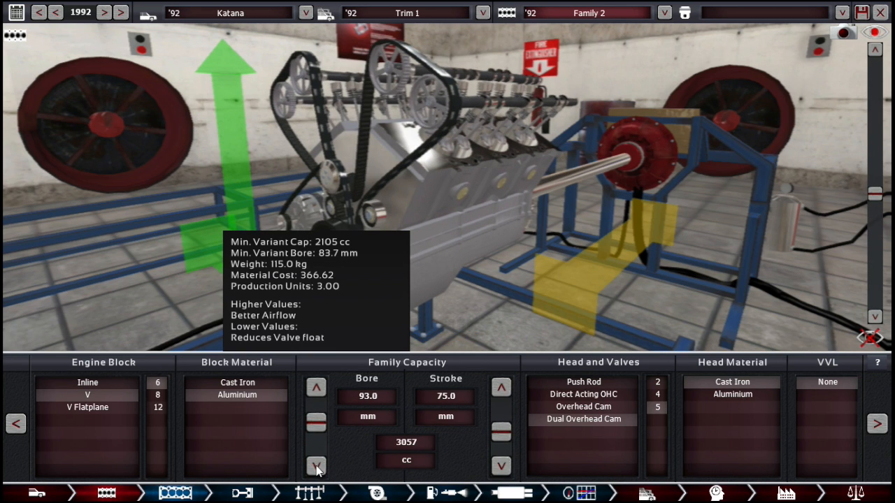
left_click(500, 464)
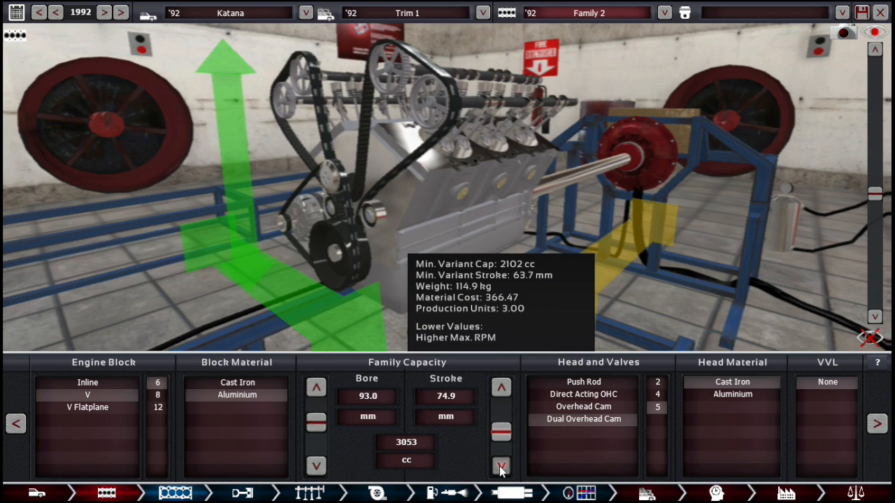
left_click(499, 464)
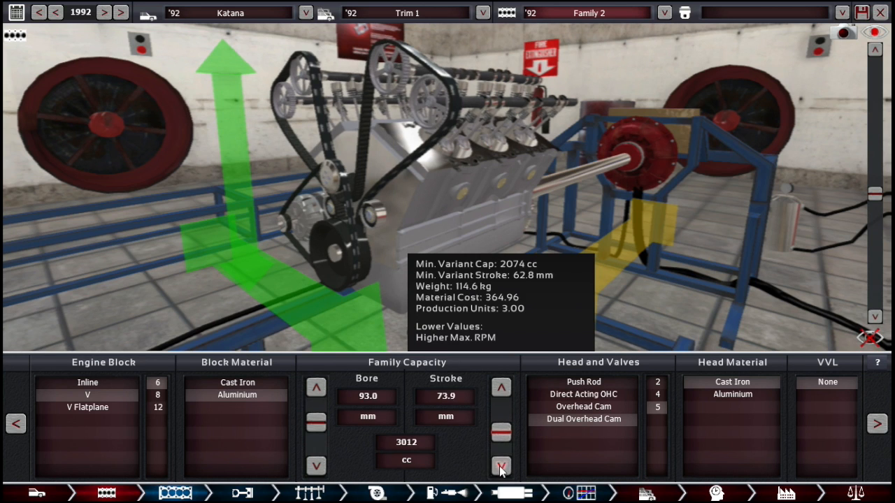
left_click(499, 467)
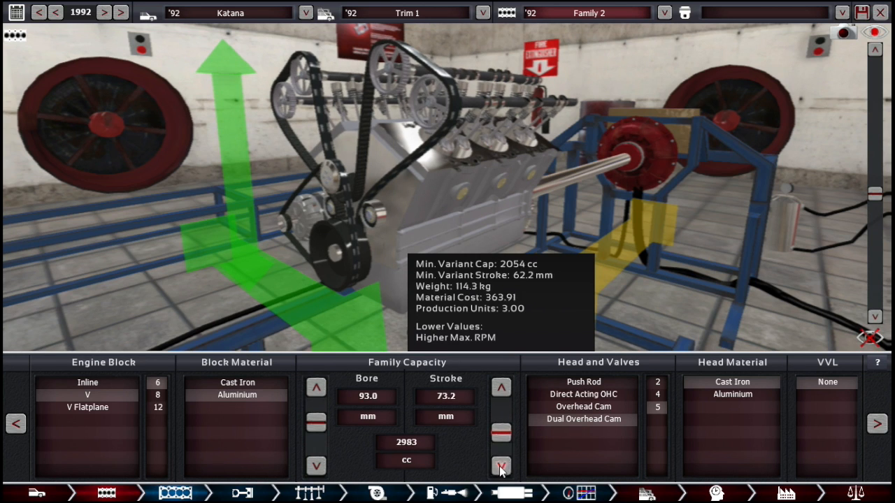
left_click(316, 386)
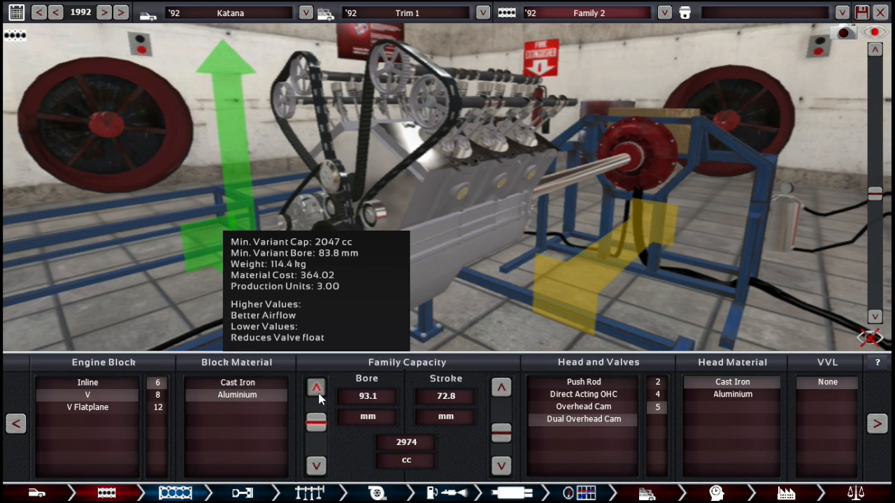
left_click(316, 388)
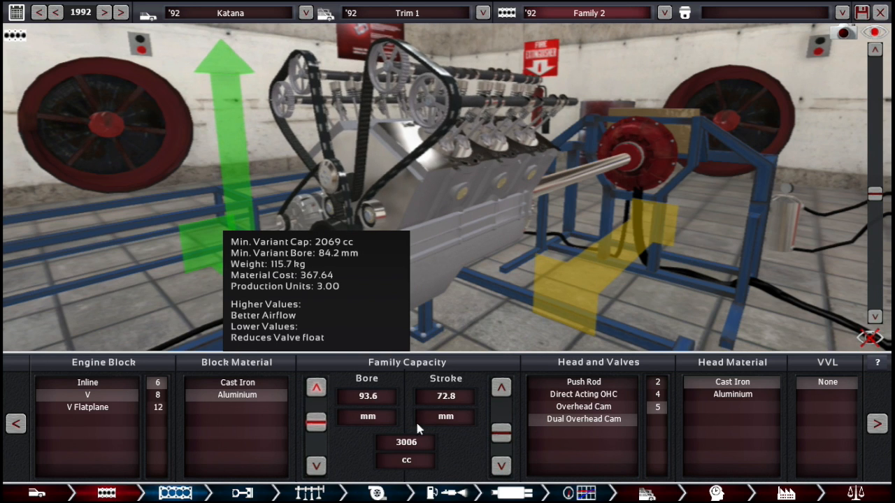
Fine-tune bore and stroke to about 94 × 72 mm for 2998 cc
left_click(502, 464)
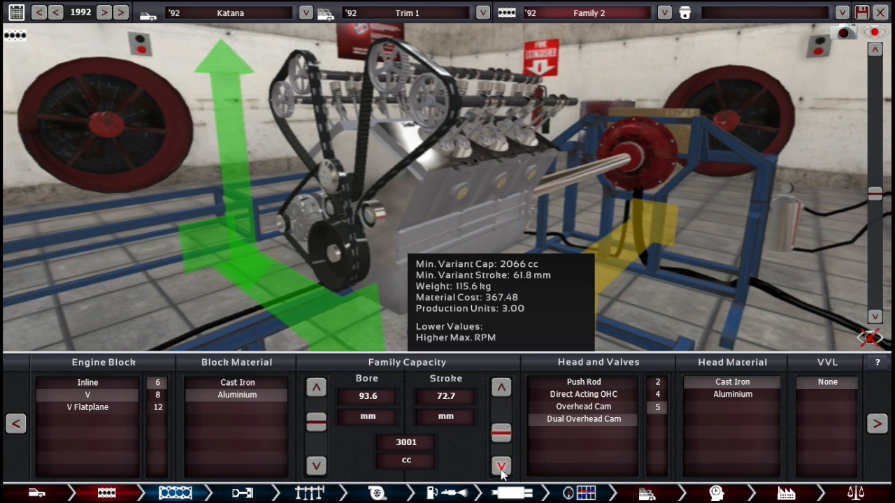
left_click(499, 464)
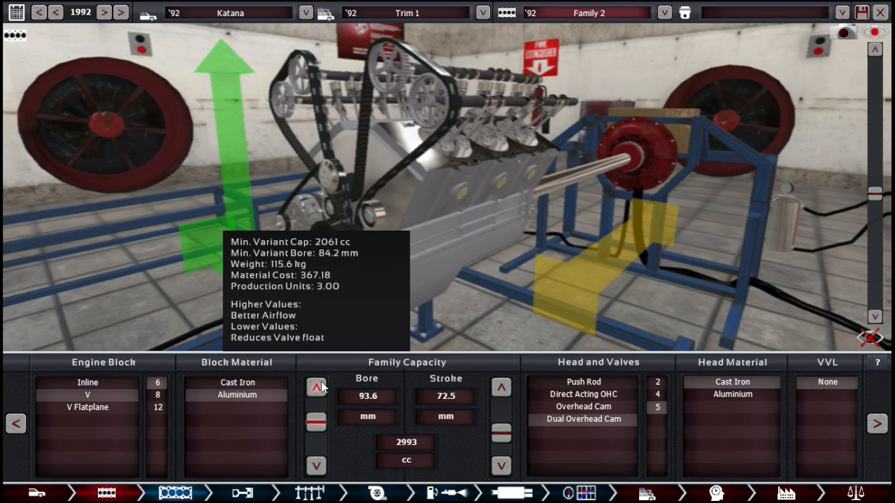
left_click(316, 386)
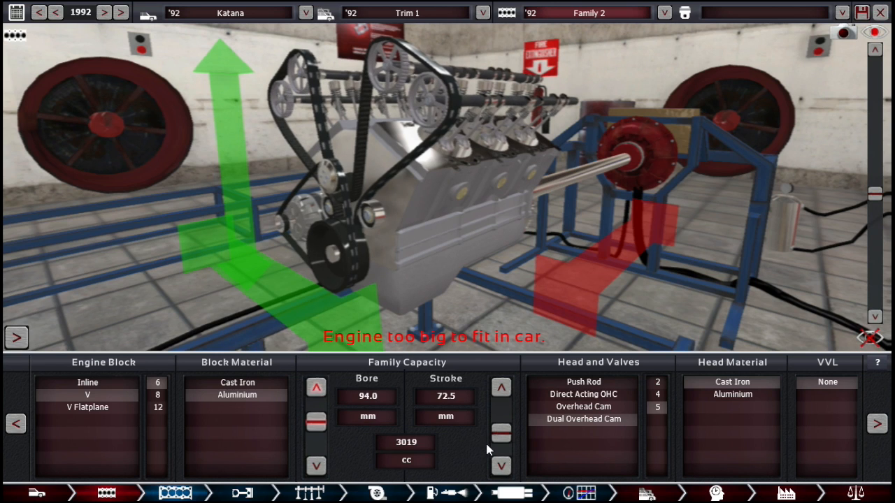
left_click(500, 465)
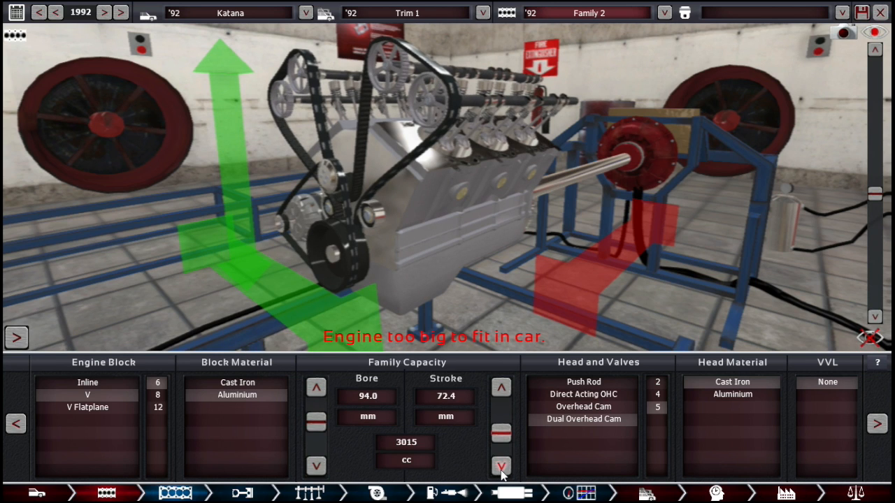
left_click(501, 466)
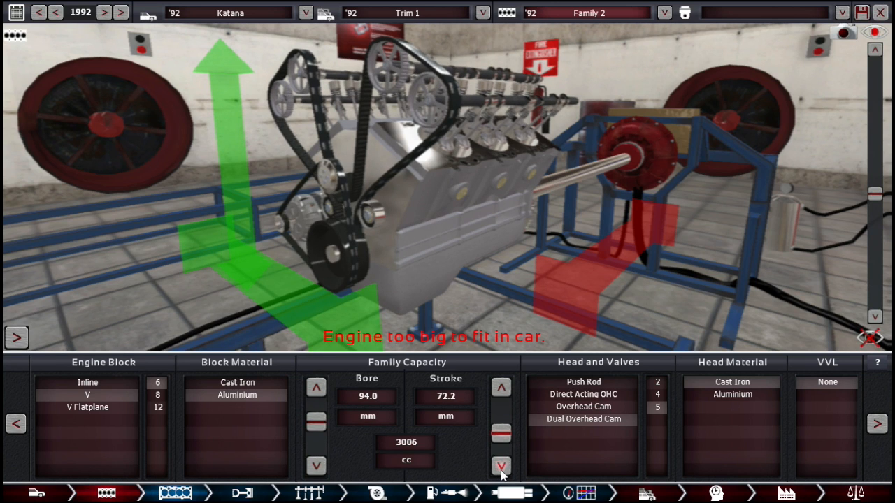
left_click(498, 464)
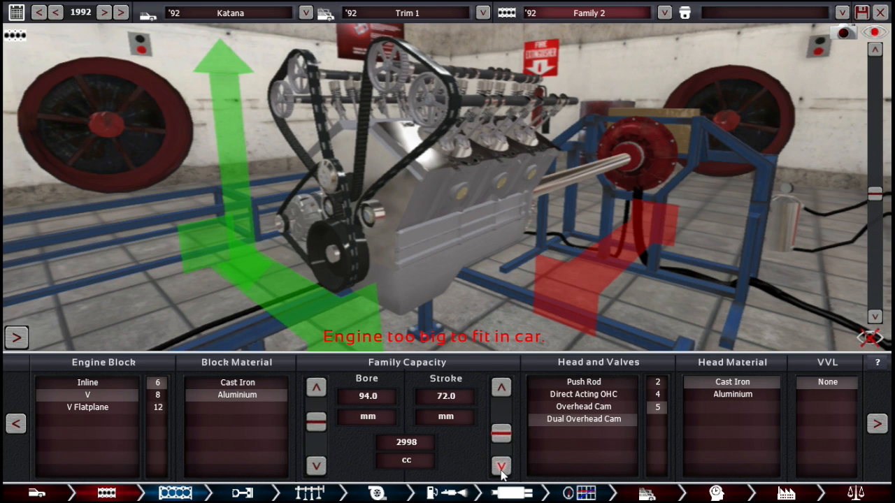
left_click(500, 464)
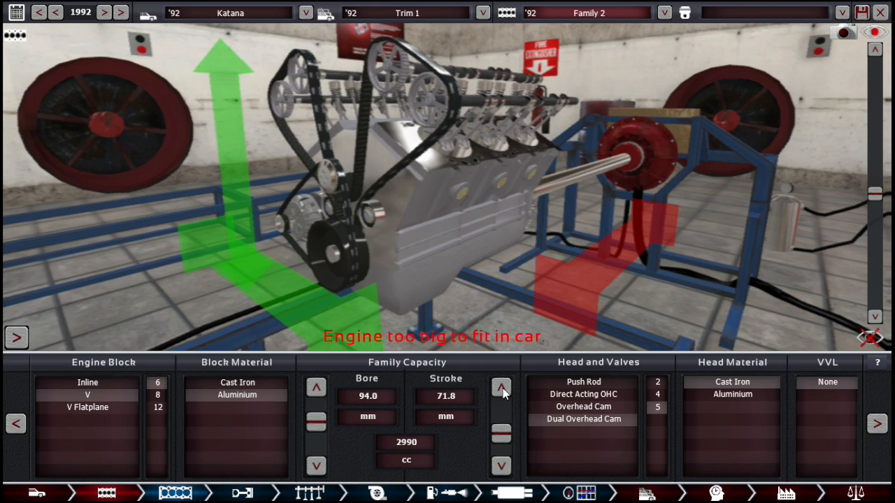
left_click(318, 465)
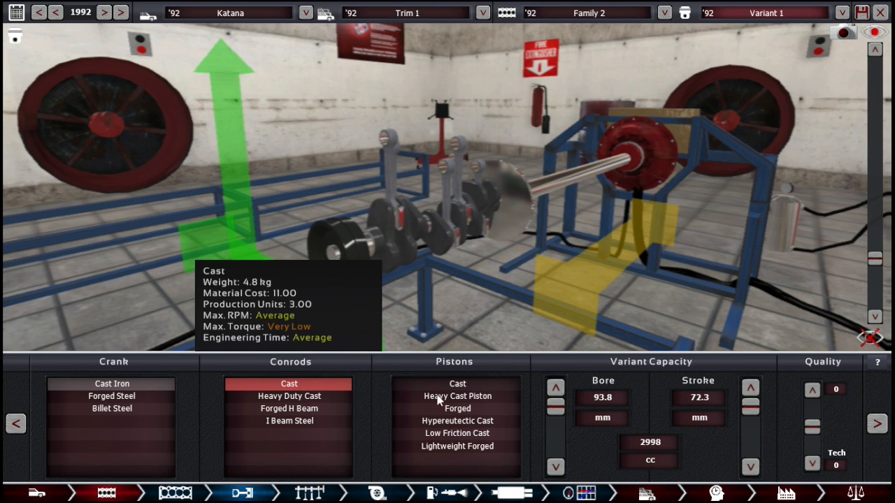
Choose the piston type for the variant's bottom end
left_click(461, 434)
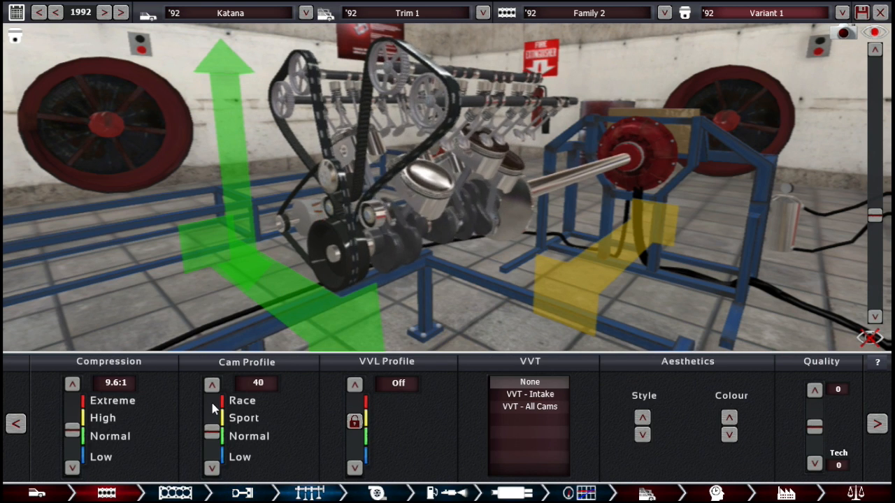
Set the cam profile to 60 and the compression ratio to 7.6:1
left_click(211, 384)
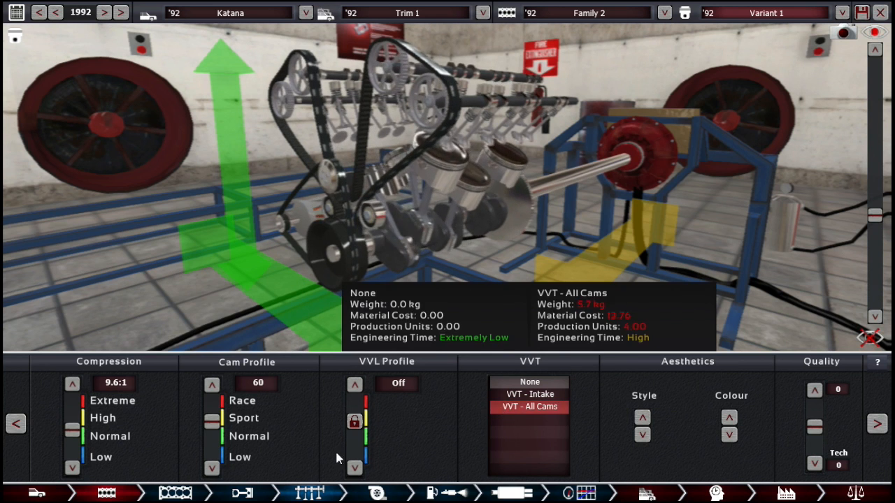
left_click(69, 469)
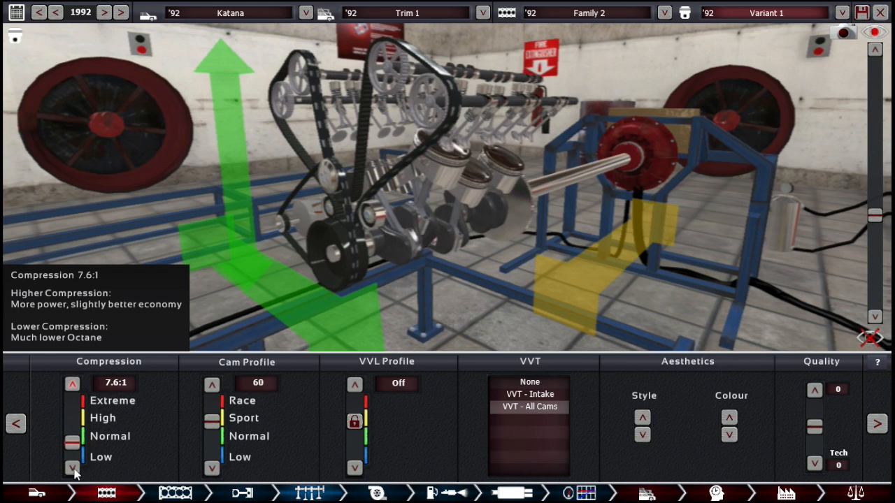
left_click(70, 467)
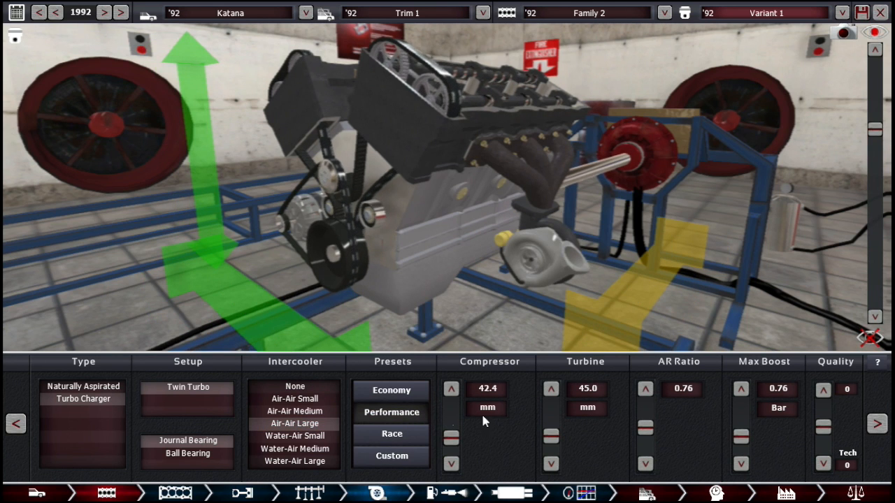
Enlarge the twin turbo's turbine diameter to 54.5 mm
left_click(550, 388)
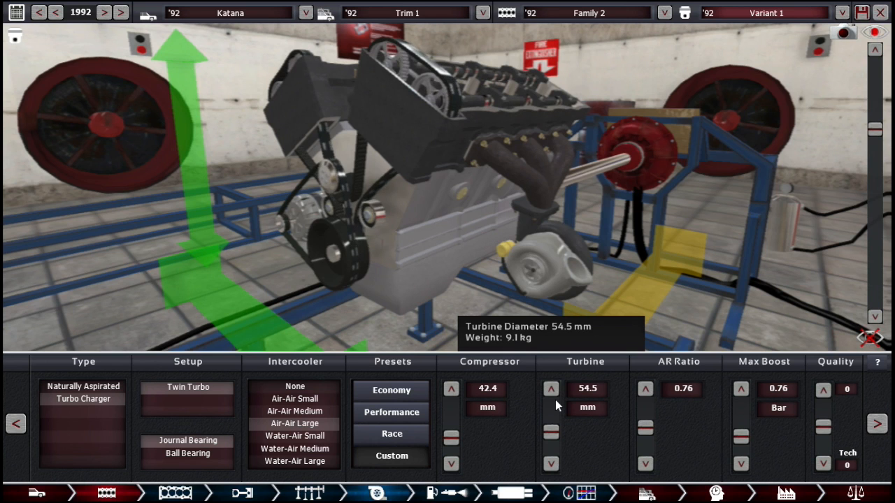
mouse_move(724, 422)
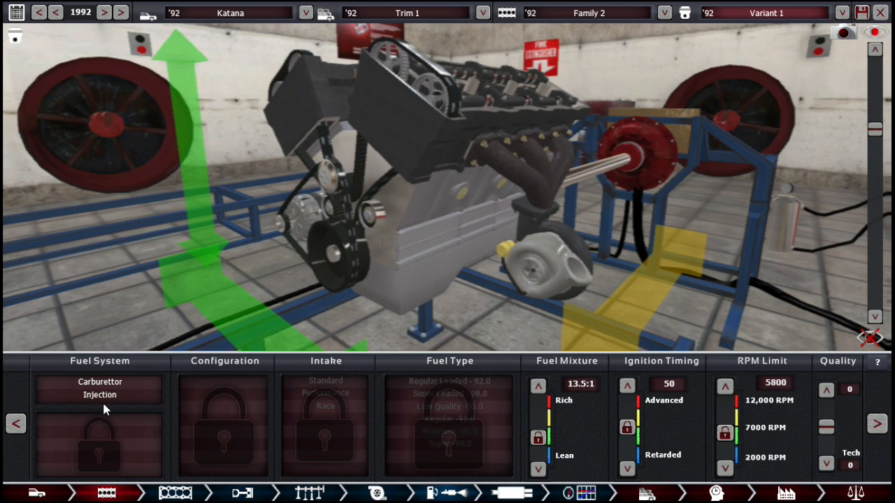
Set multi-point EFI with performance intake, 14.2:1 mixture, 70 timing and a higher rev limit
left_click(99, 395)
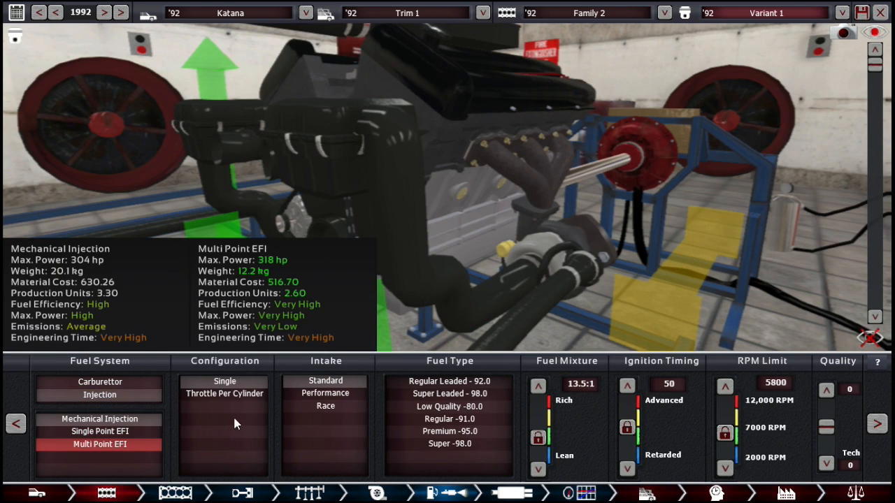
left_click(224, 395)
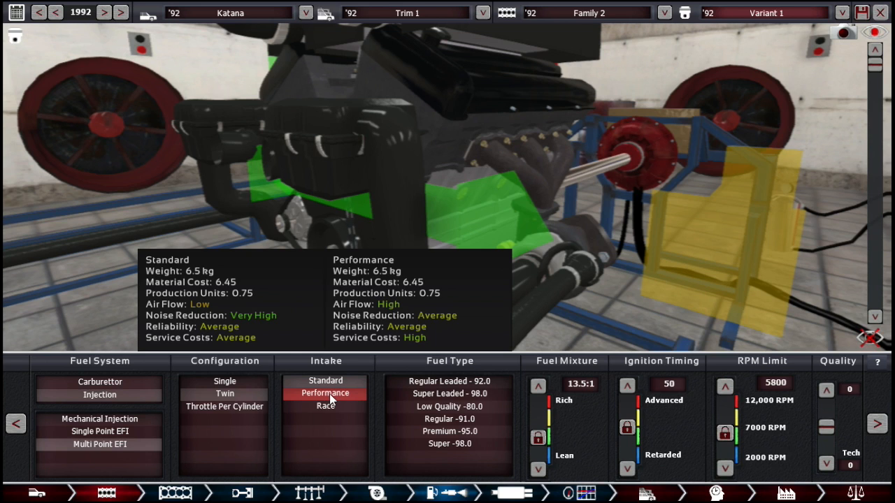
left_click(324, 393)
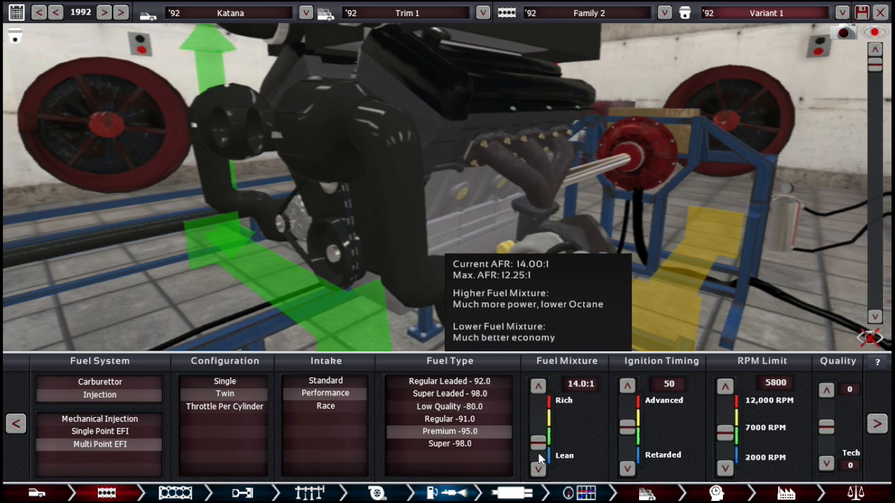
left_click(537, 469)
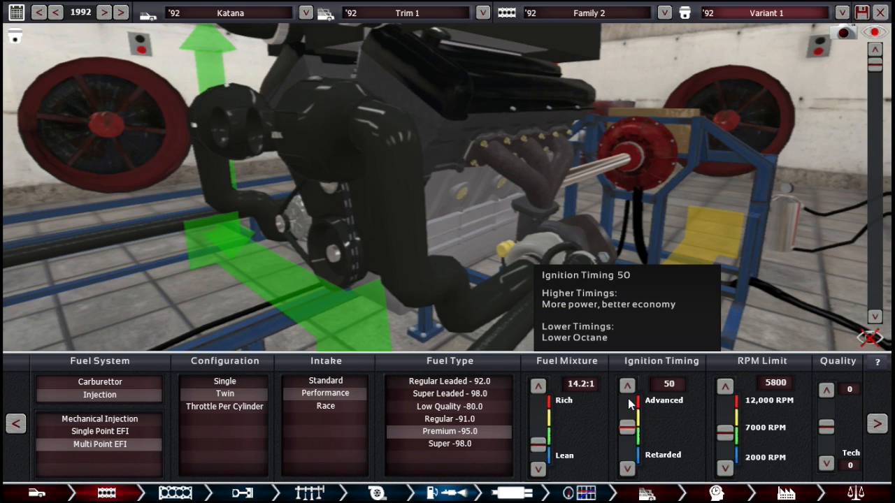
left_click(626, 386)
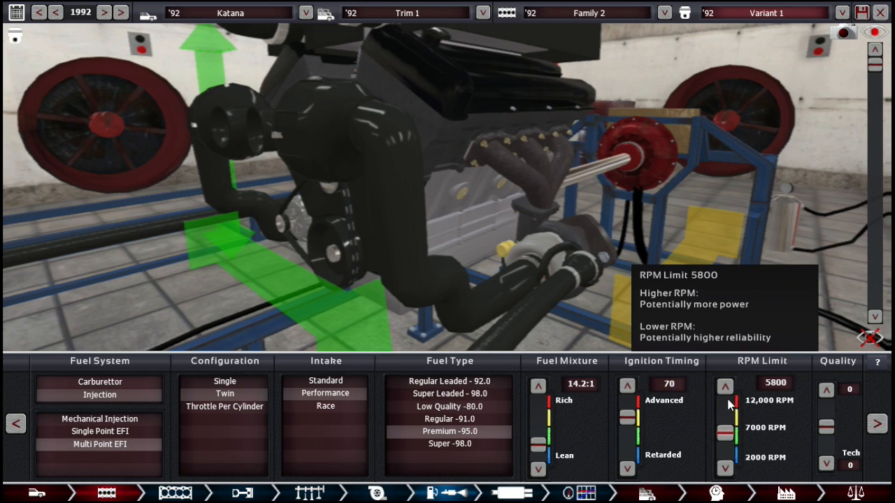
left_click(727, 427)
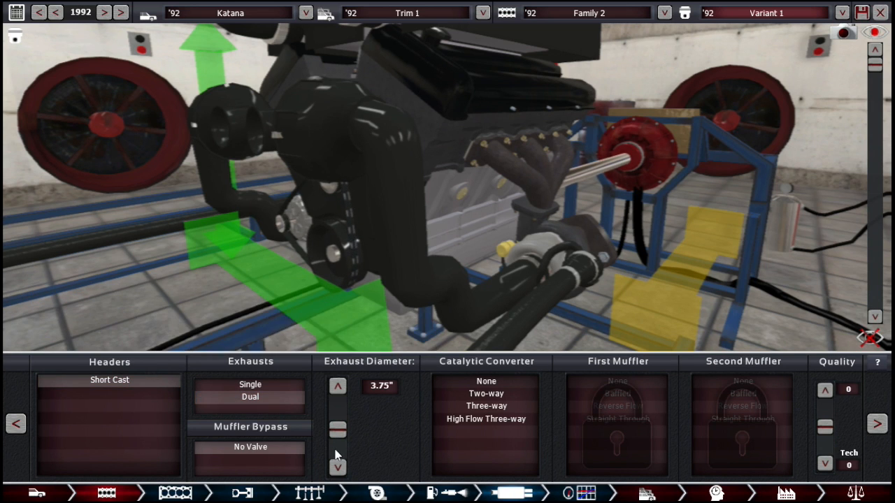
Narrow the exhaust to 2.00 inches and fit a high-flow three-way catalytic converter
left_click(335, 467)
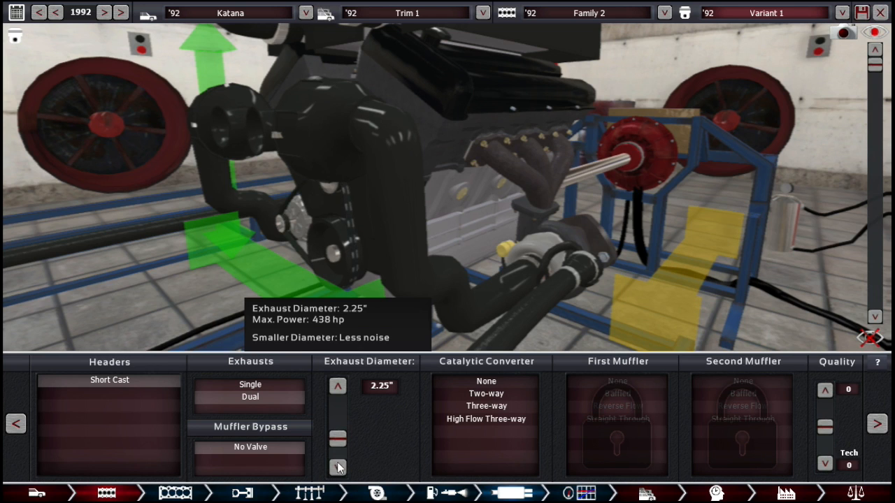
left_click(339, 467)
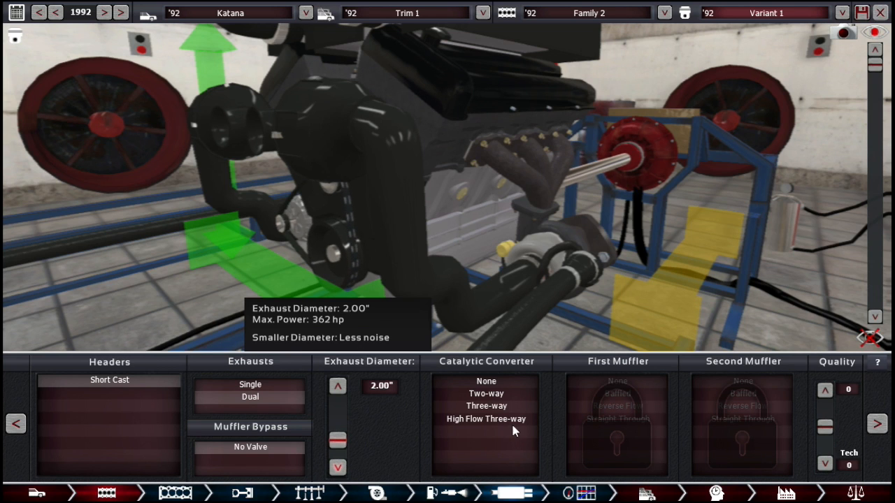
left_click(486, 420)
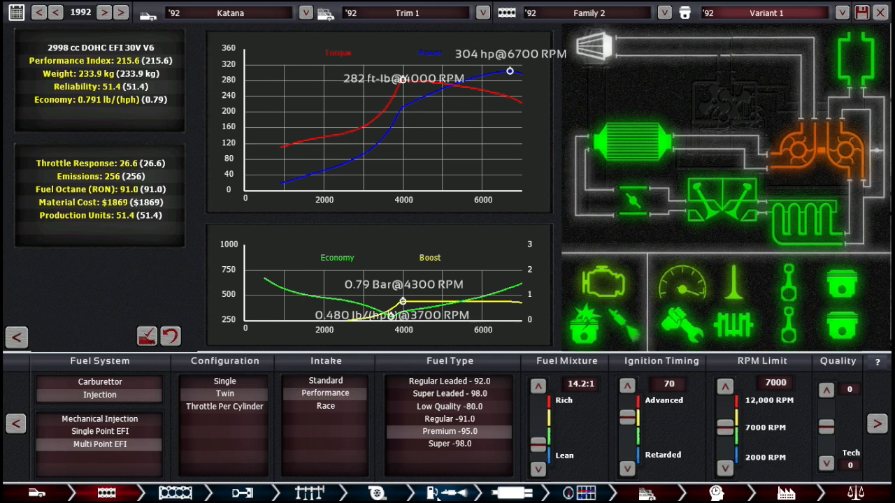
mouse_move(629, 386)
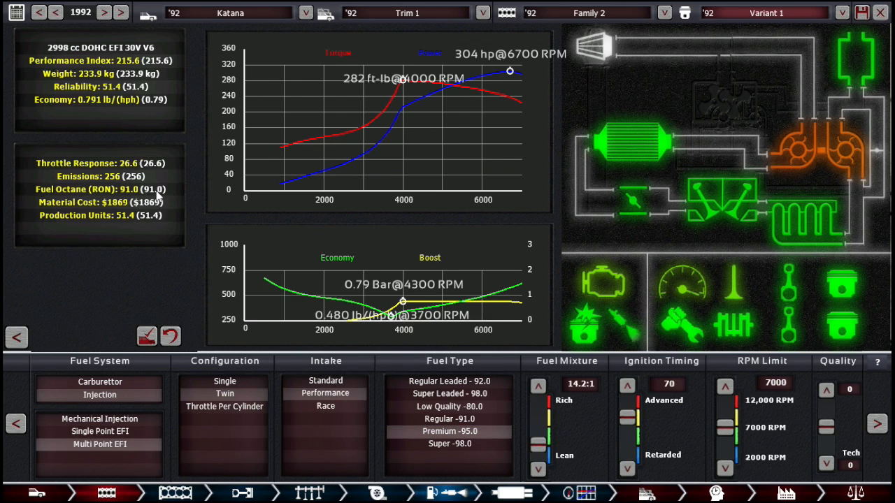
mouse_move(524, 373)
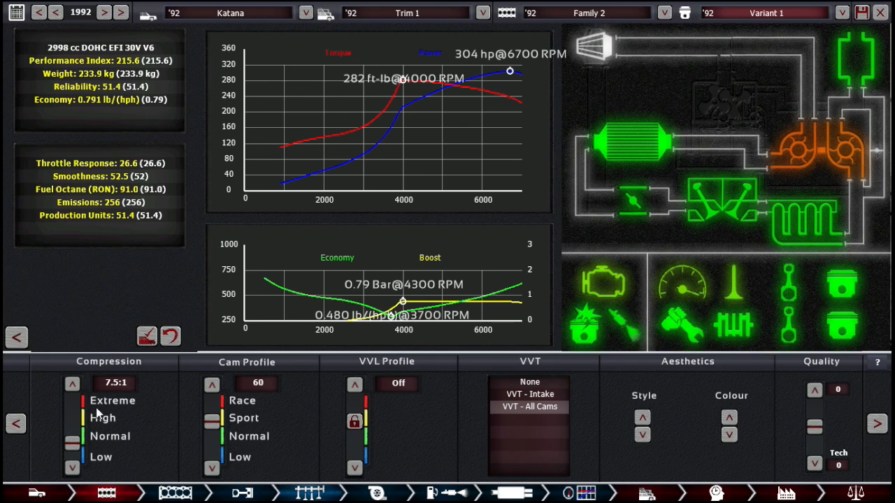
mouse_move(182, 406)
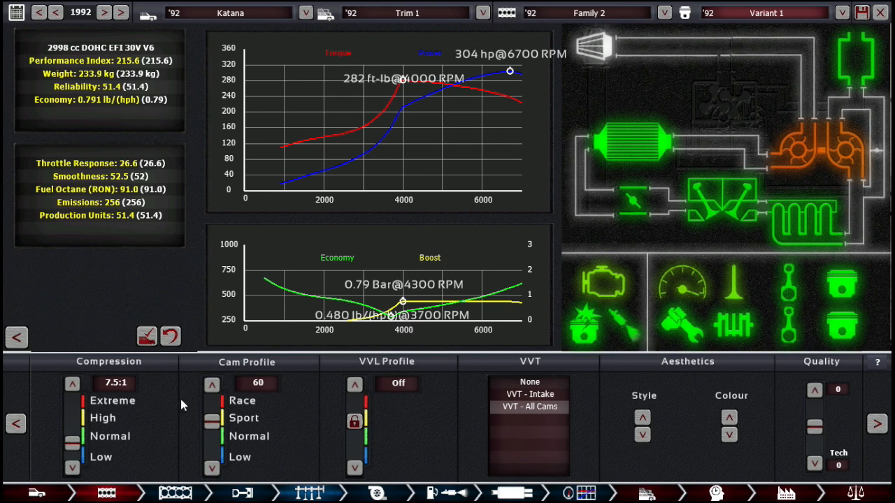
Nudge the V6's compression ratio up from 7.5:1 to about 7.6:1
left_click(72, 383)
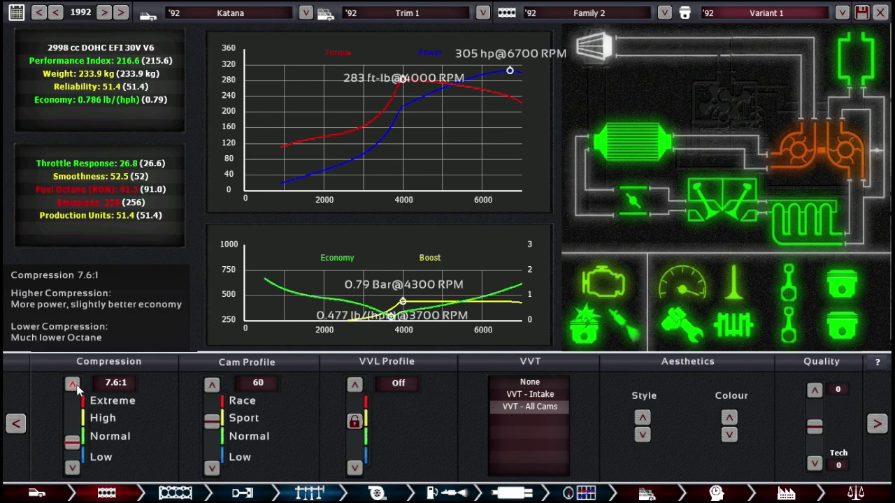
left_click(73, 383)
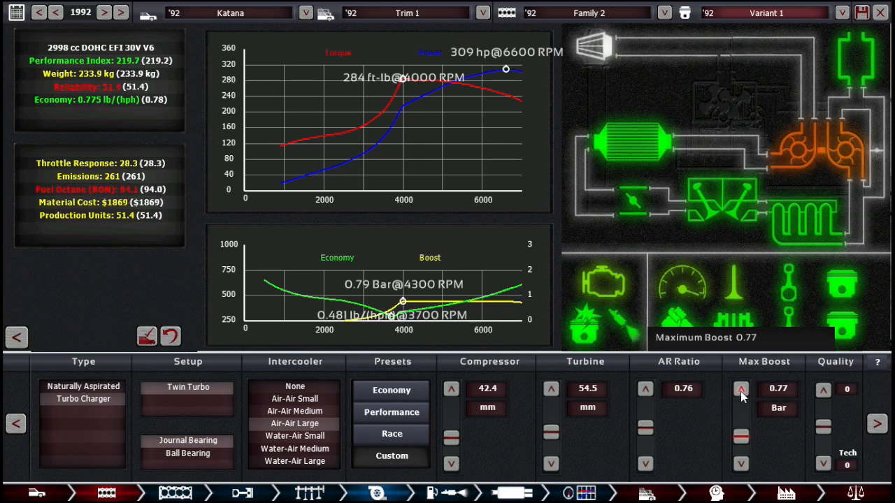
Raise max boost to 0.82 bar and settle the turbo A/R ratio at 0.79
left_click(741, 389)
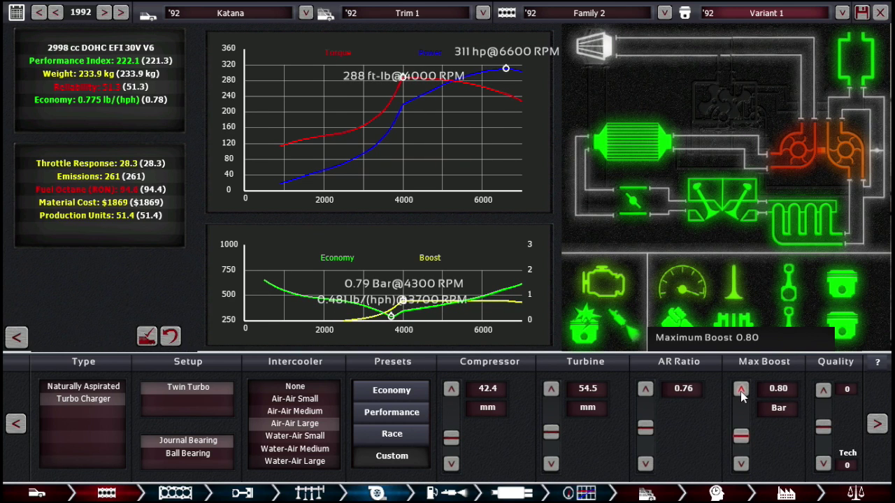
left_click(741, 389)
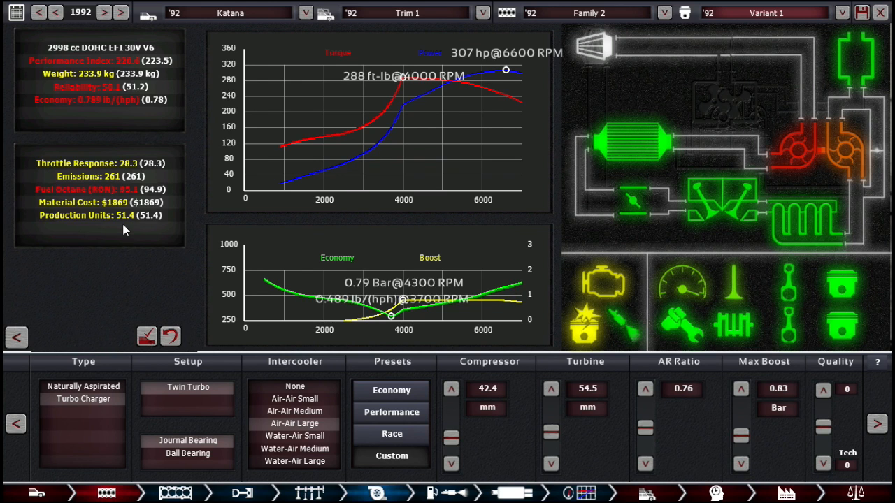
mouse_move(256, 209)
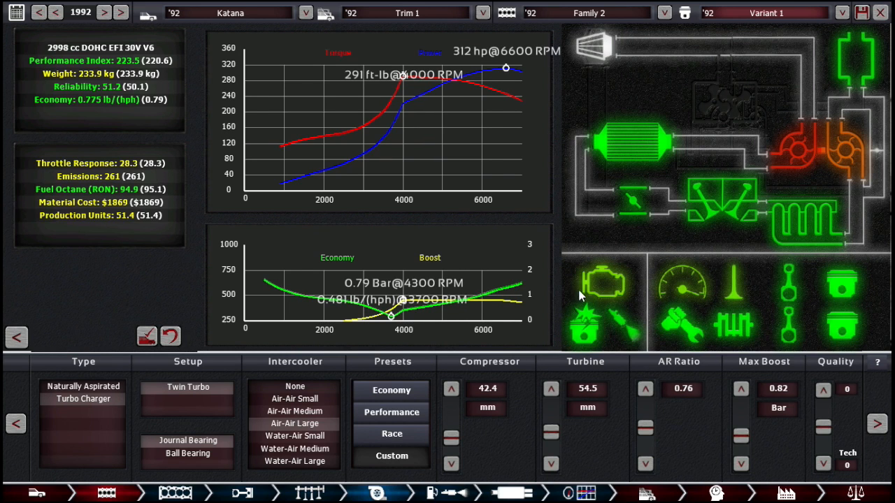
left_click(645, 389)
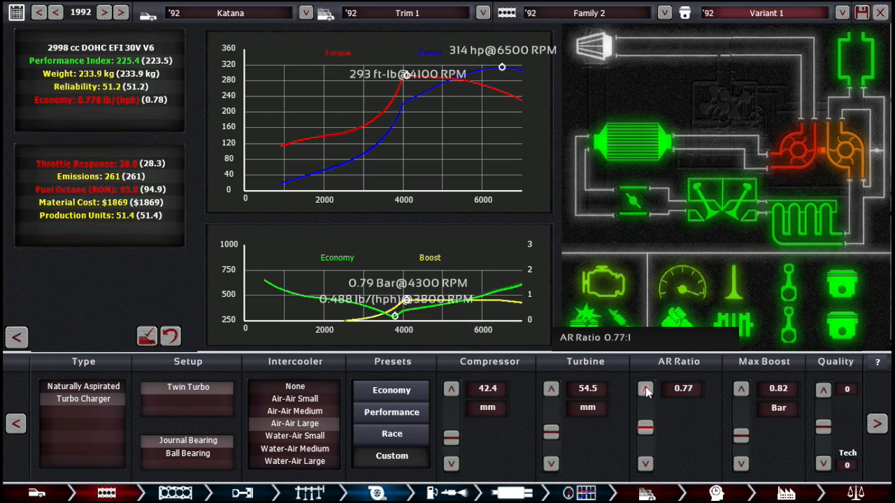
left_click(645, 389)
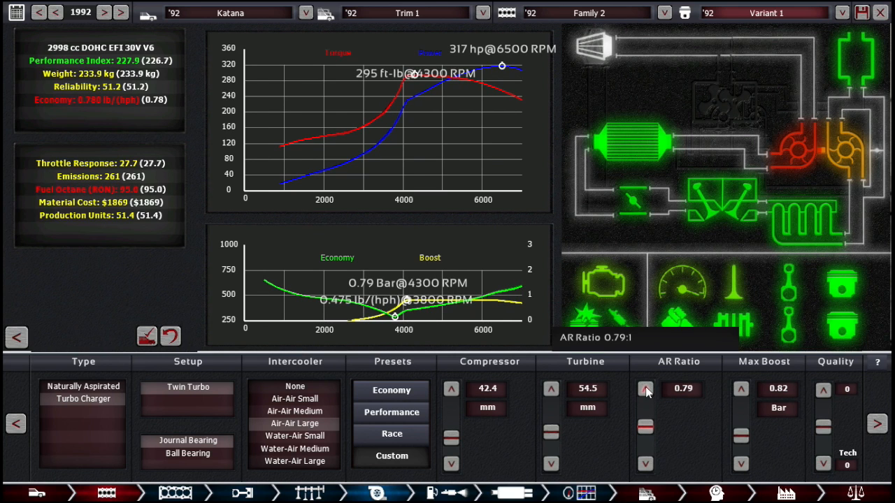
left_click(646, 389)
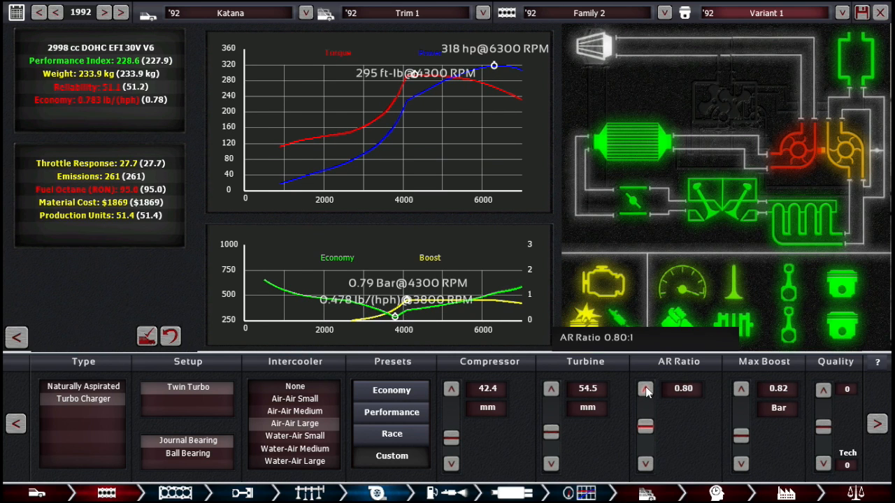
left_click(645, 389)
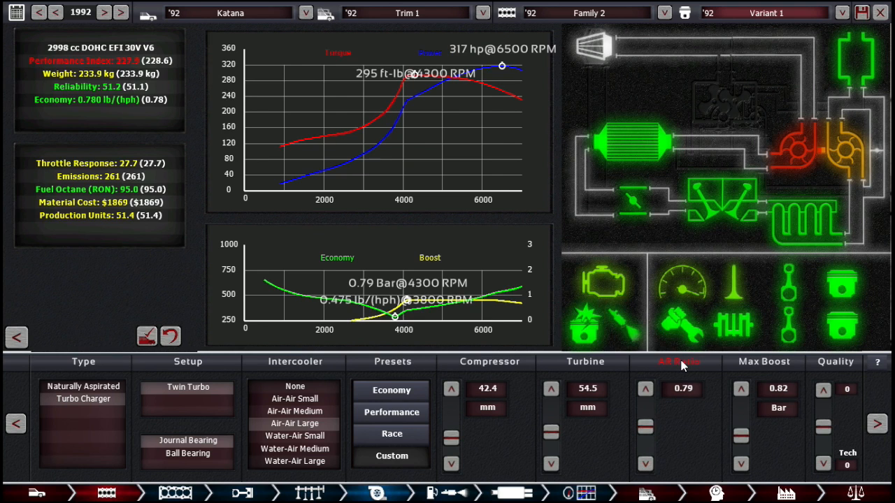
mouse_move(682, 366)
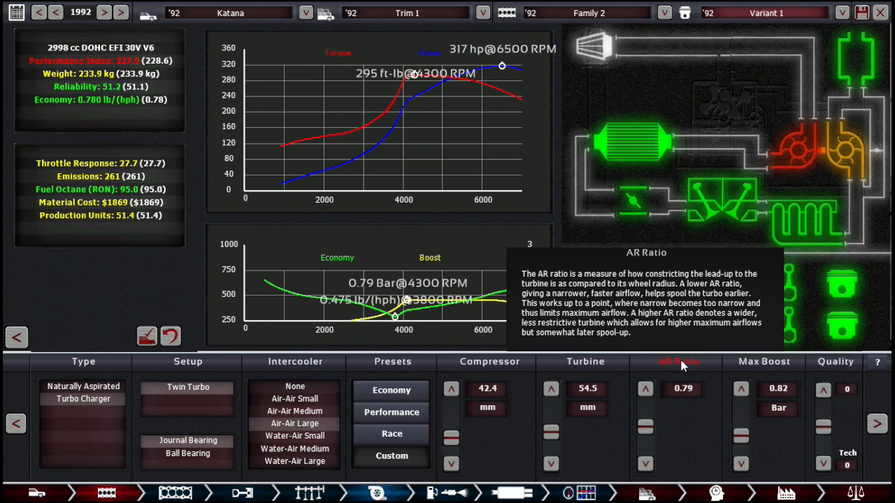
mouse_move(683, 430)
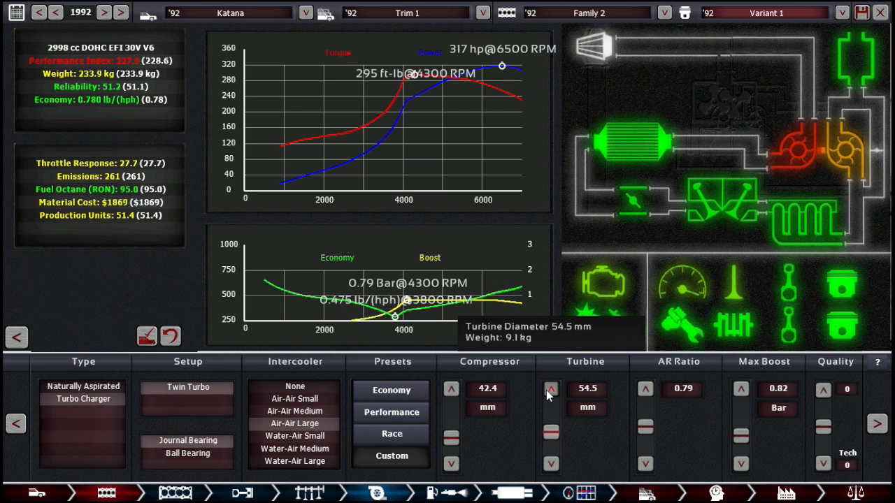
Settle the turbine at 54 mm and enlarge the compressor to 44 mm
left_click(551, 389)
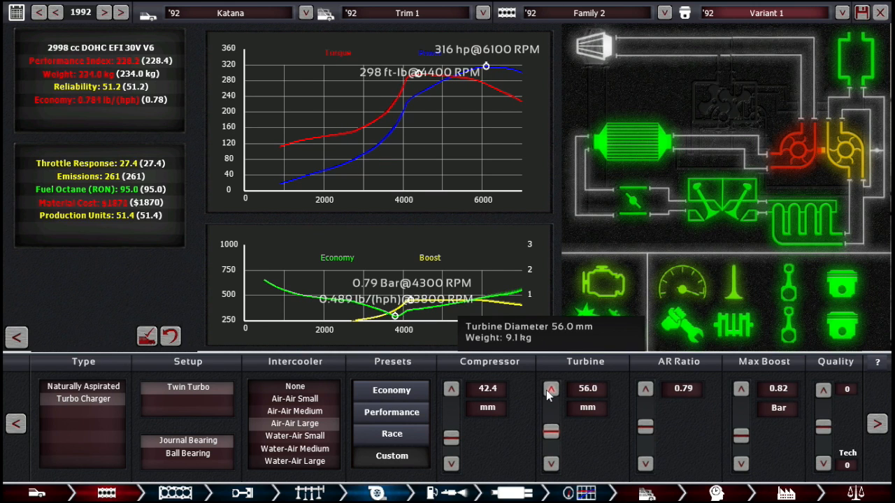
left_click(551, 388)
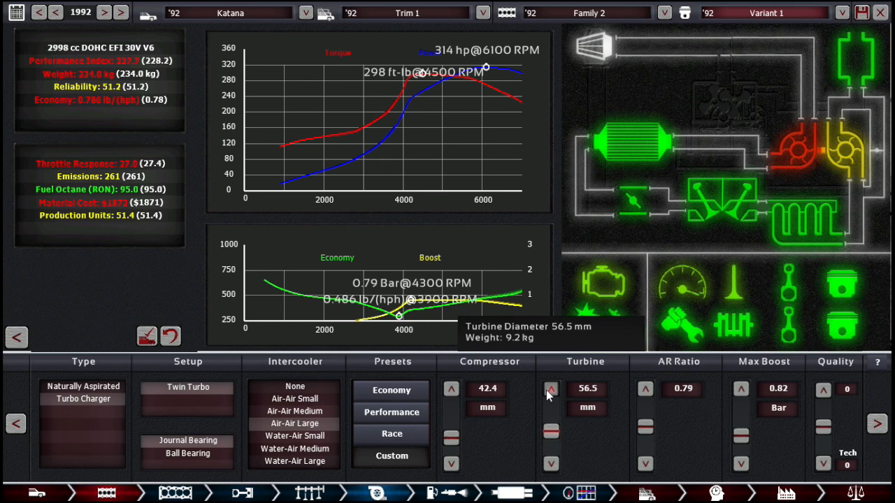
left_click(551, 388)
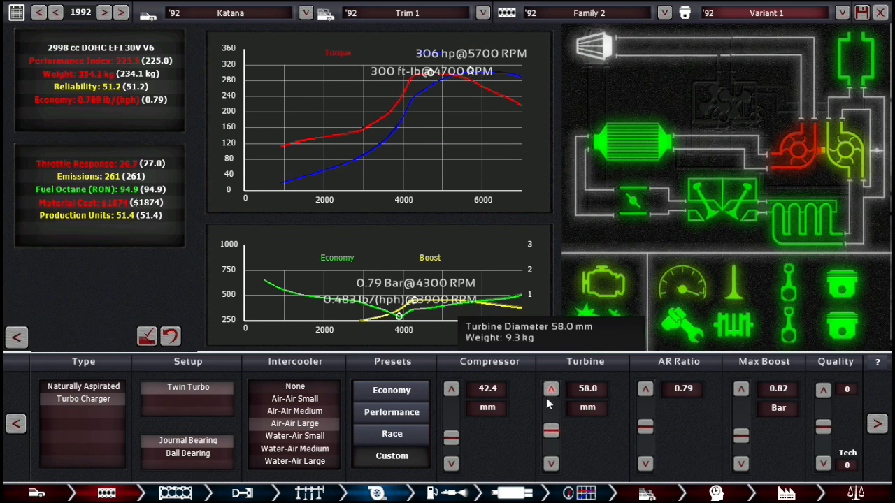
left_click(551, 464)
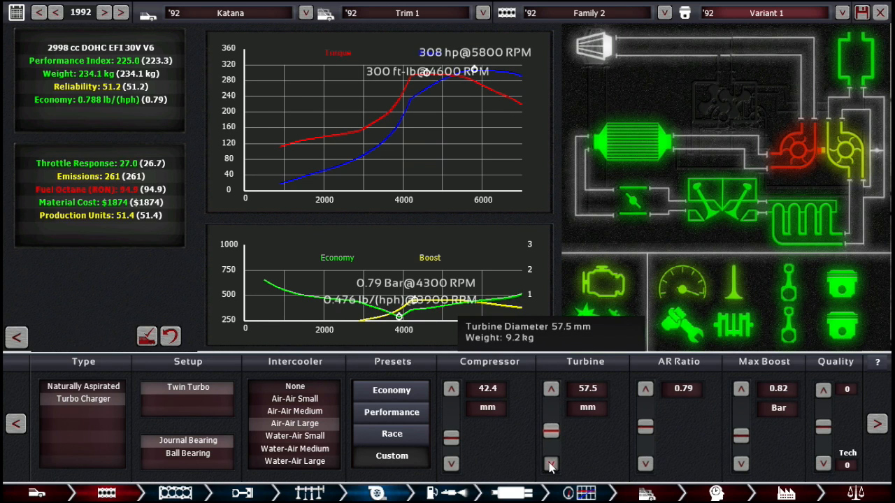
left_click(548, 464)
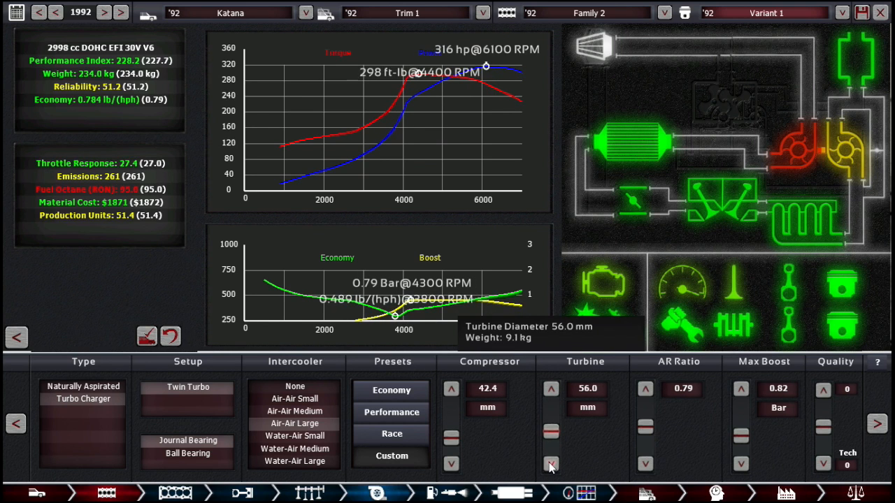
left_click(550, 464)
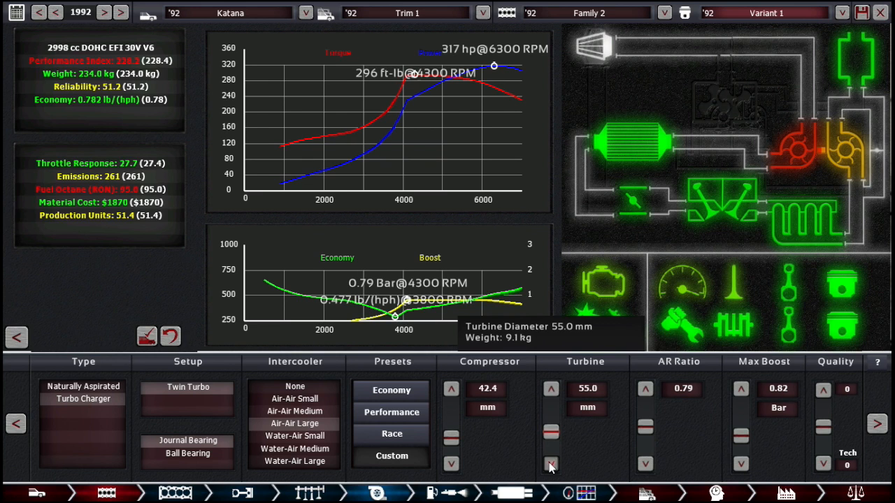
left_click(548, 464)
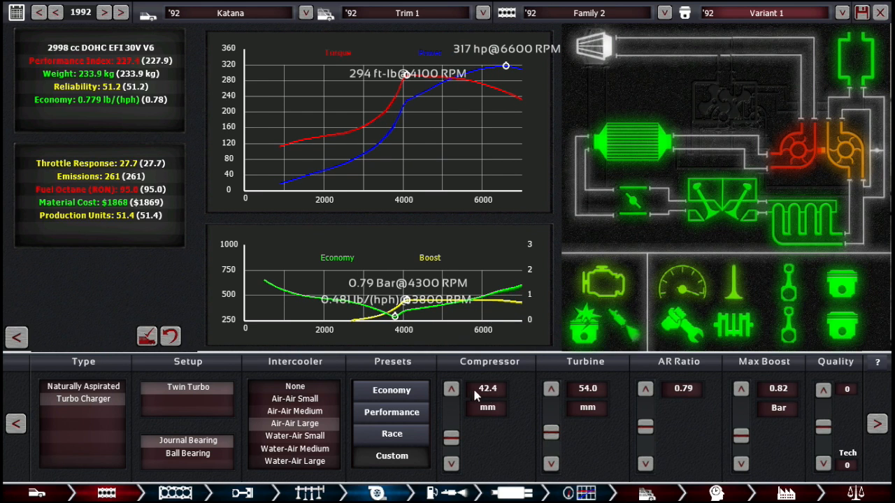
left_click(450, 387)
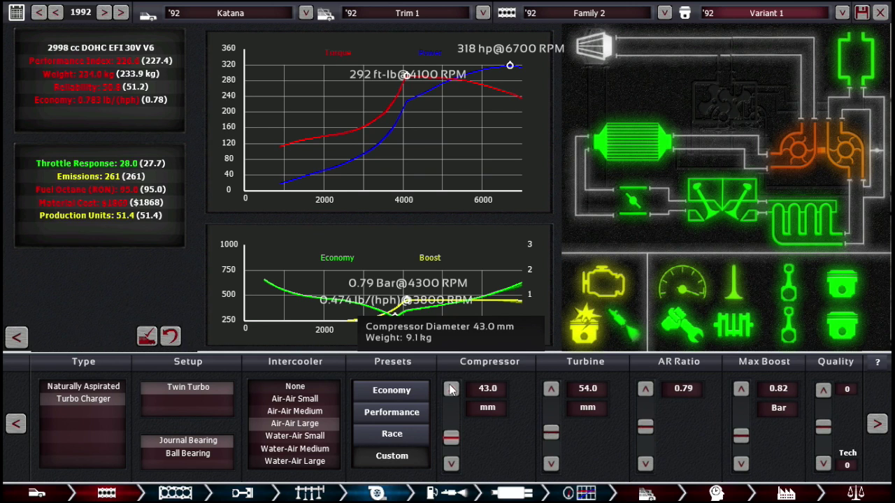
left_click(450, 388)
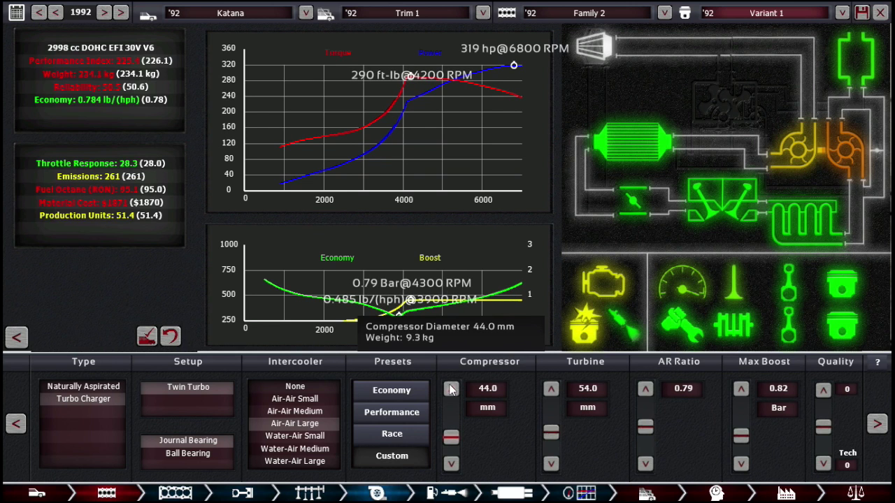
left_click(450, 389)
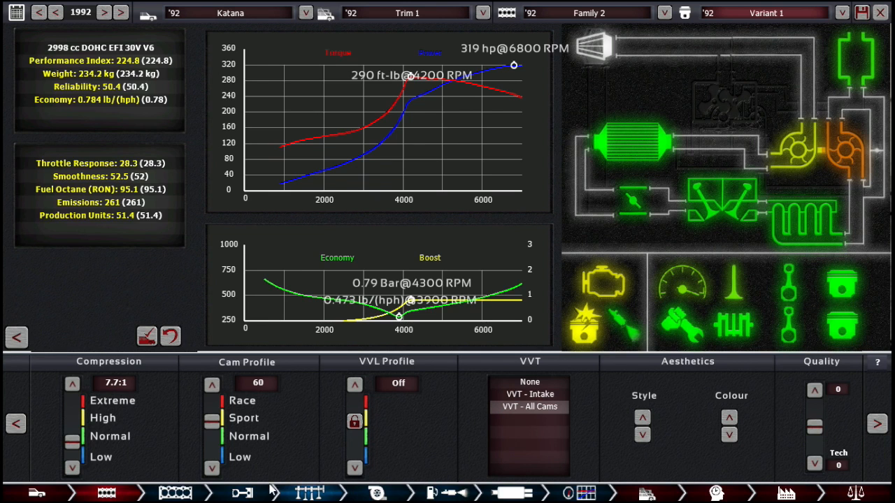
Advance the ignition timing to 80 in the fuel system settings
left_click(71, 467)
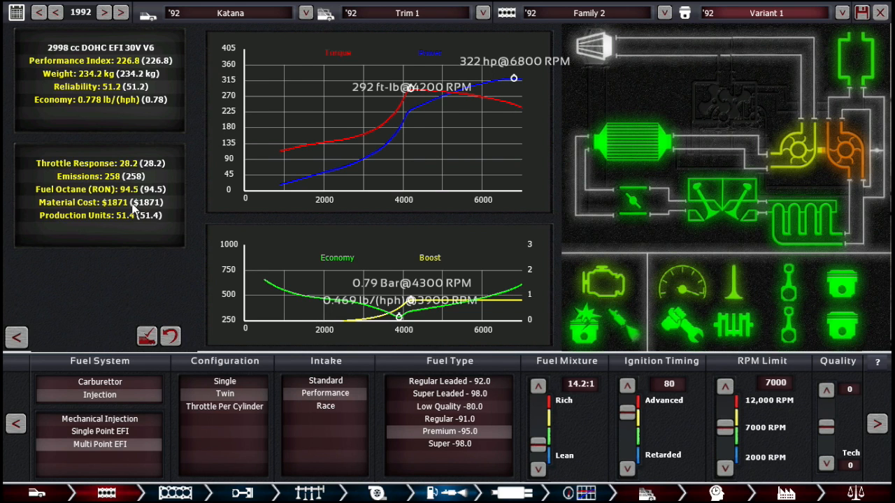
left_click(449, 394)
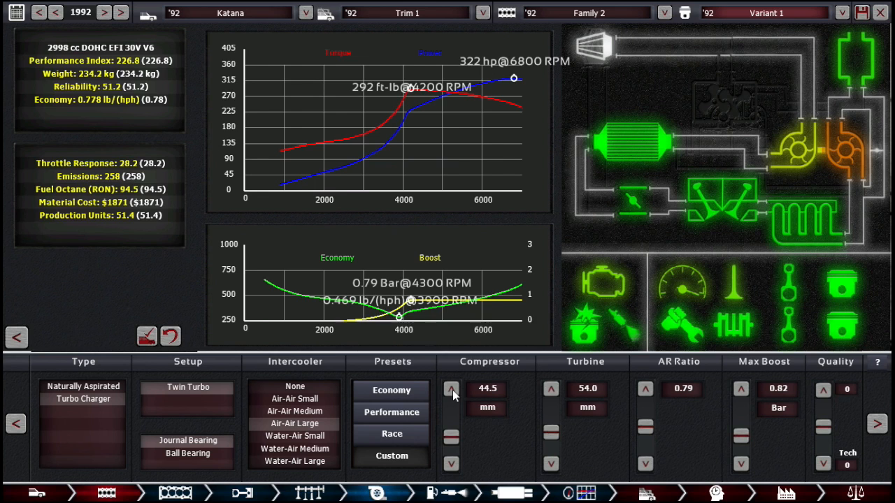
Enlarge the compressor to 46.0 mm and raise max boost to 0.83 bar
left_click(450, 389)
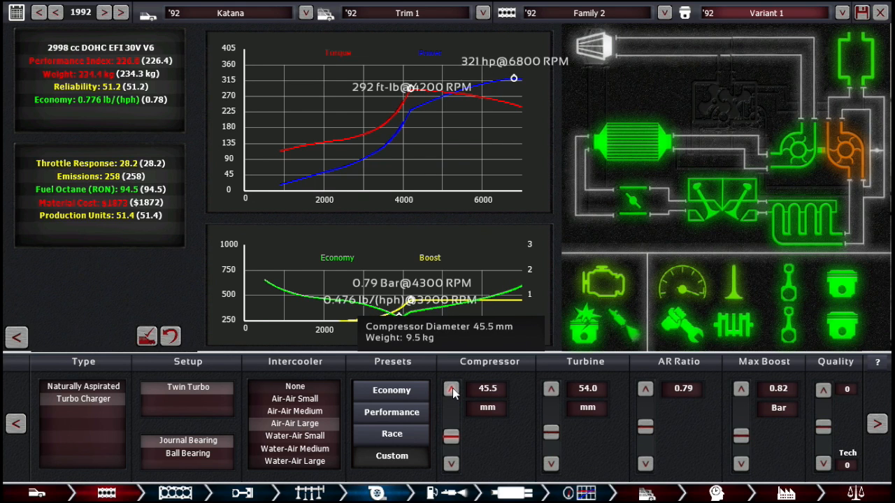
left_click(450, 389)
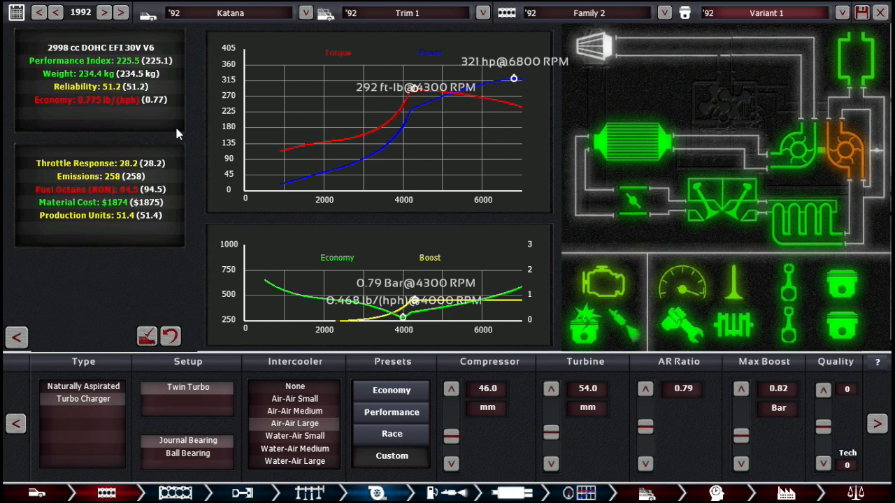
mouse_move(436, 151)
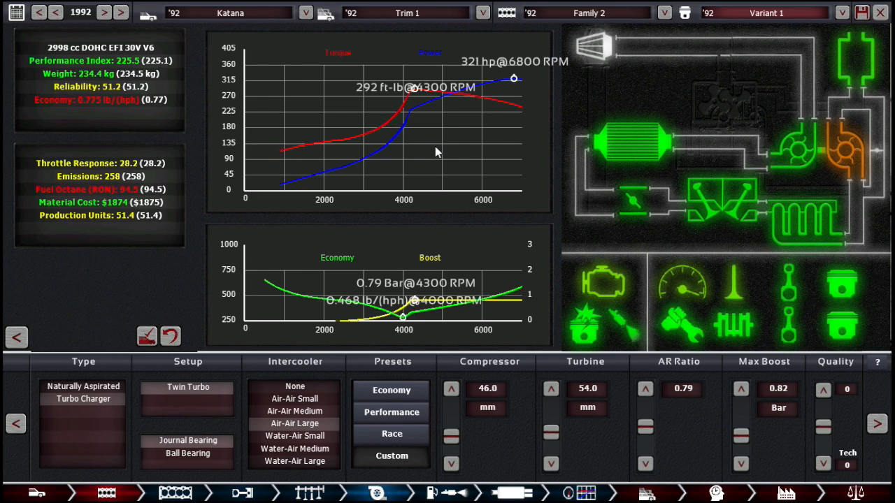
mouse_move(142, 115)
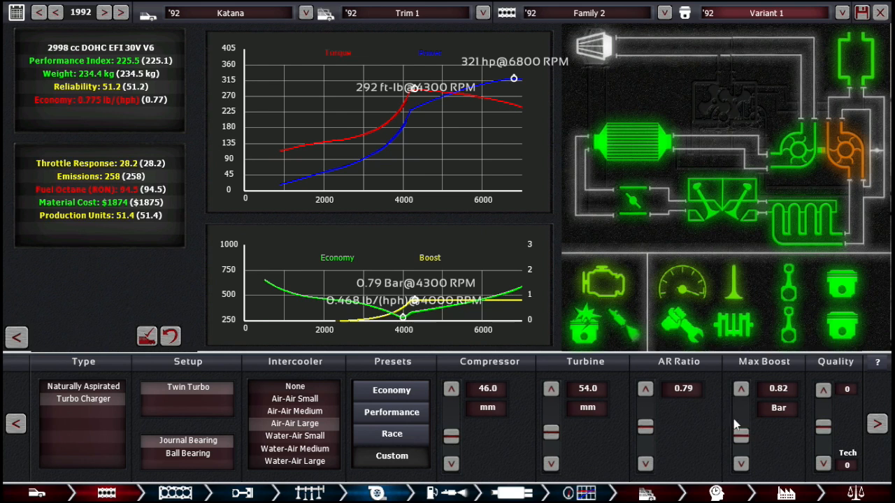
left_click(741, 389)
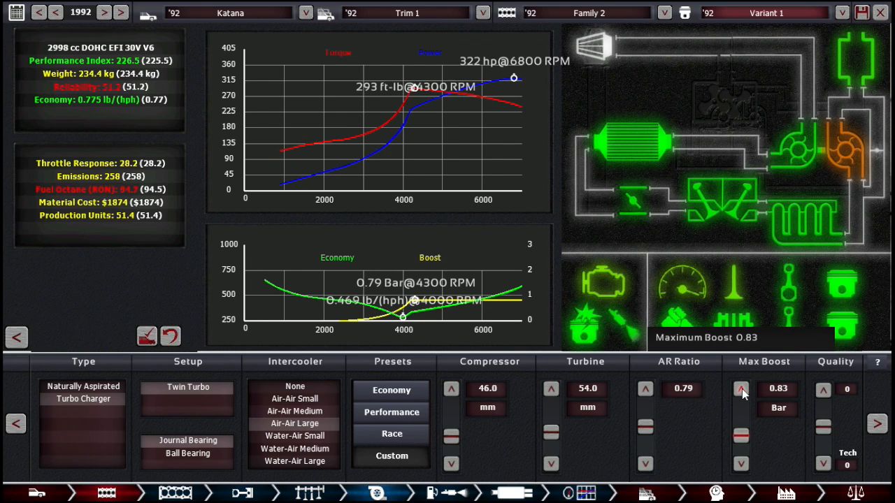
left_click(741, 389)
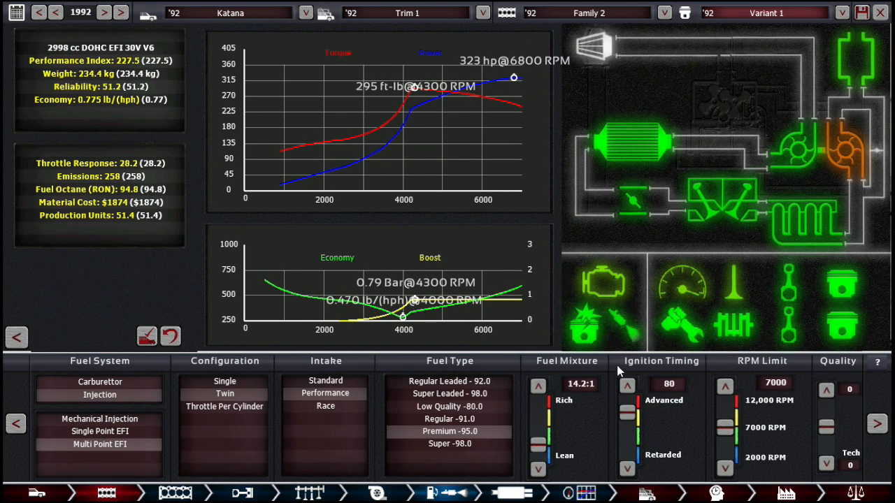
Lean the fuel mixture to 14.0:1 in the fuel system settings
left_click(626, 385)
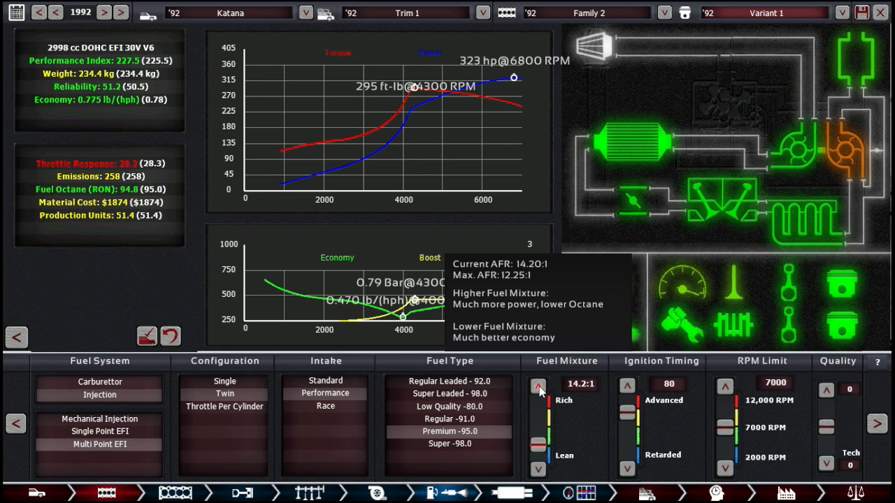
left_click(539, 386)
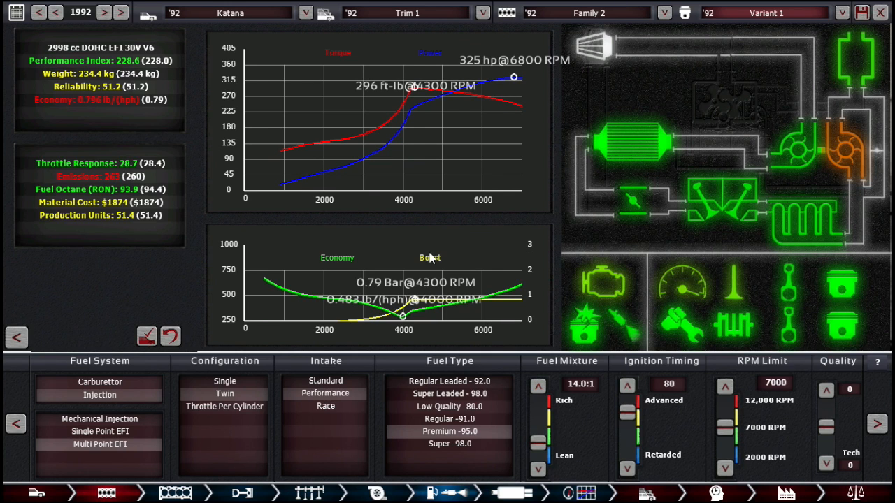
mouse_move(225, 221)
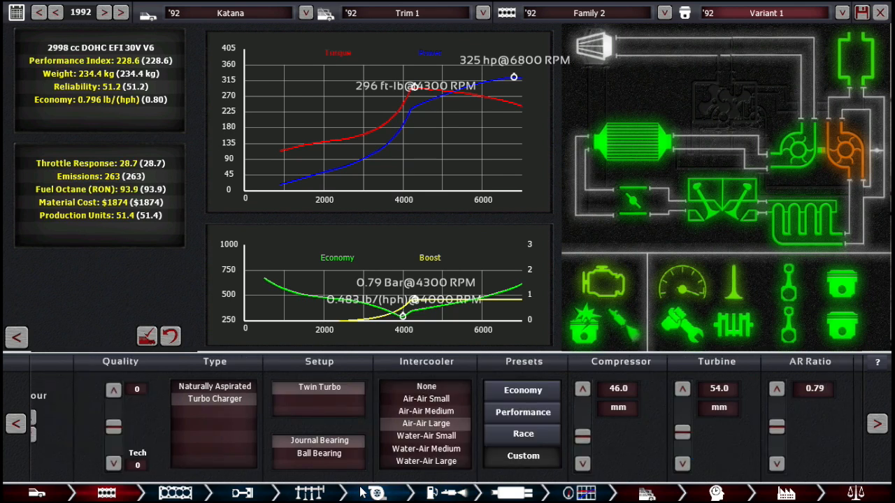
Enlarge the turbine to 61.0 mm, then trim it back to 60.5 mm
left_click(551, 388)
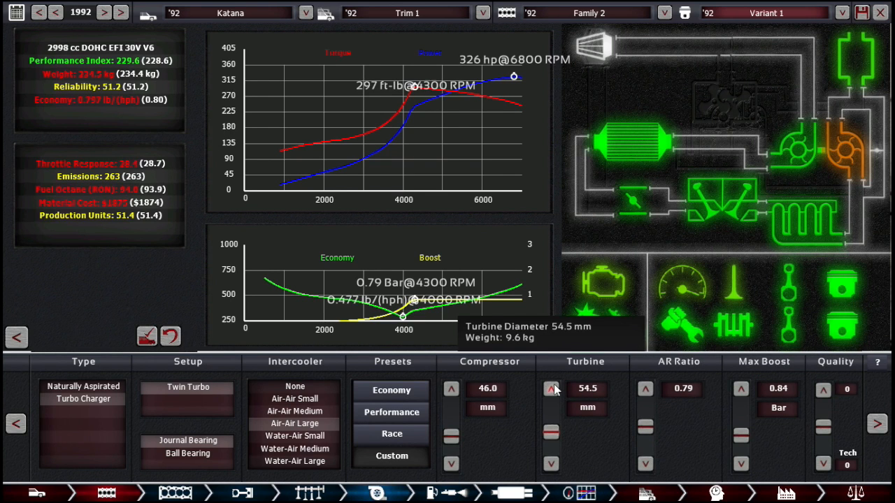
left_click(550, 385)
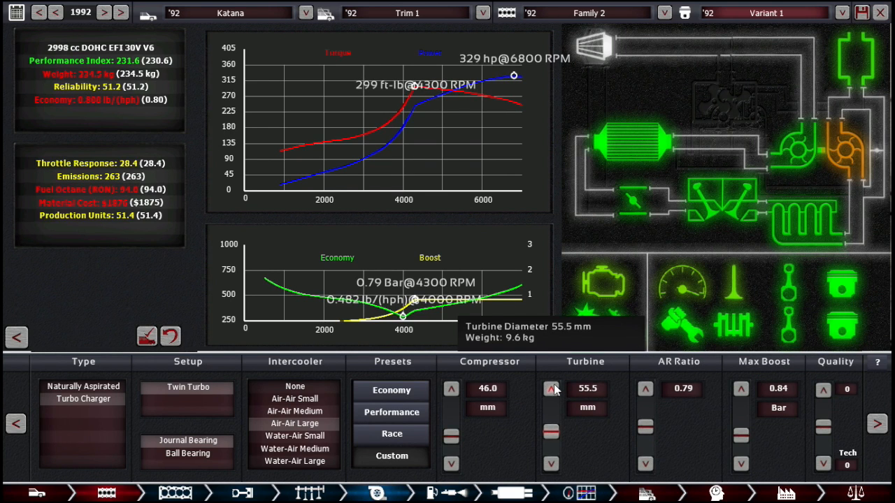
left_click(551, 389)
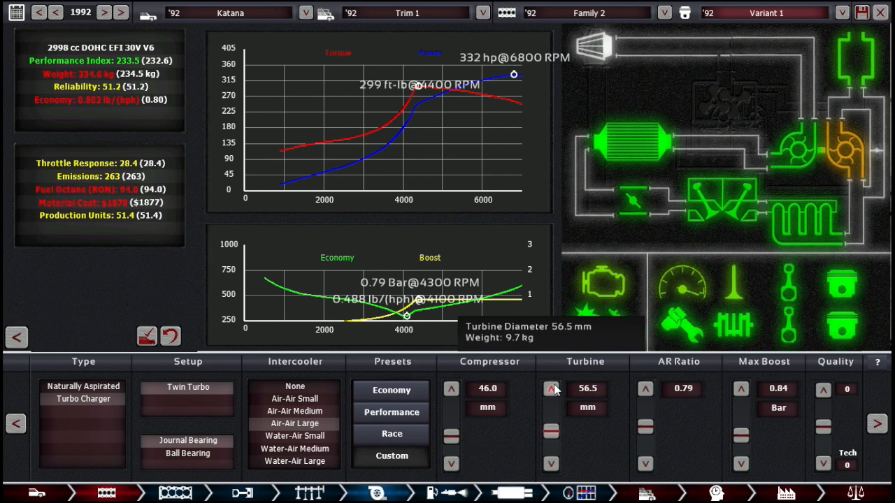
left_click(552, 389)
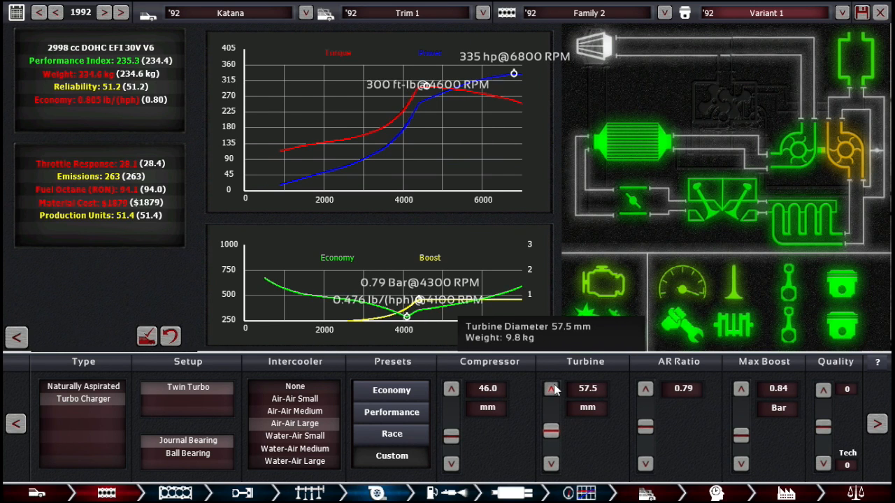
left_click(551, 389)
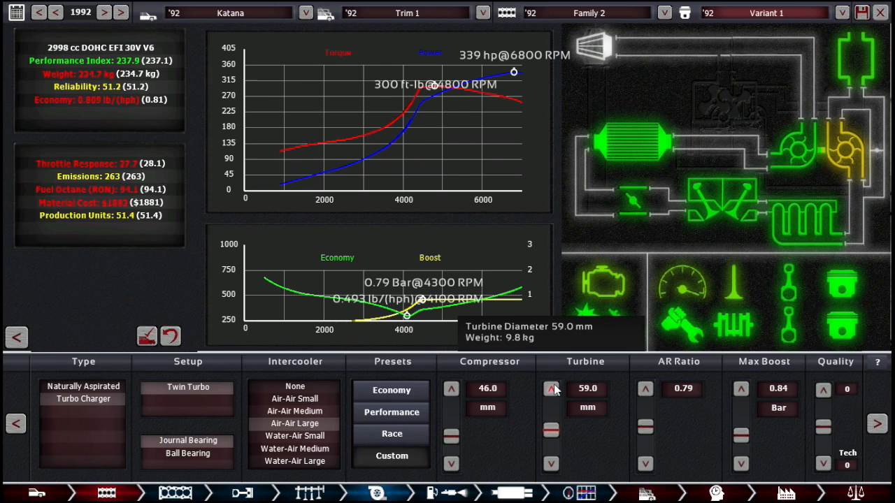
left_click(551, 388)
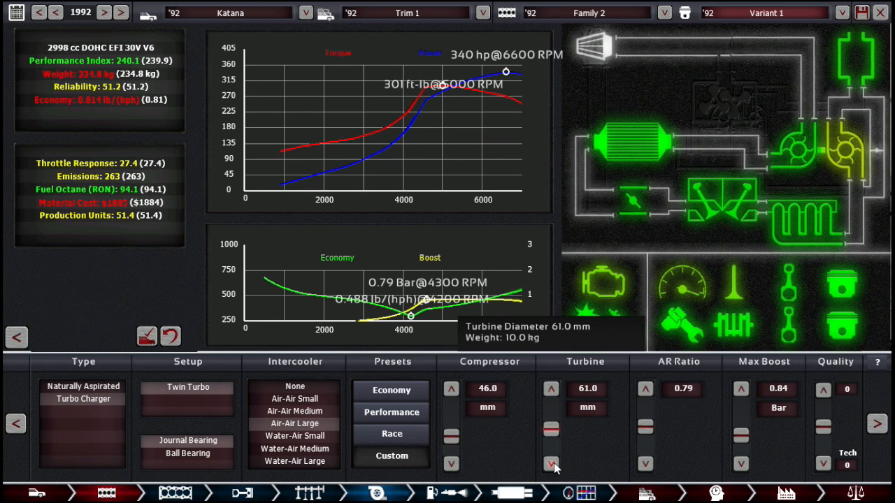
left_click(550, 464)
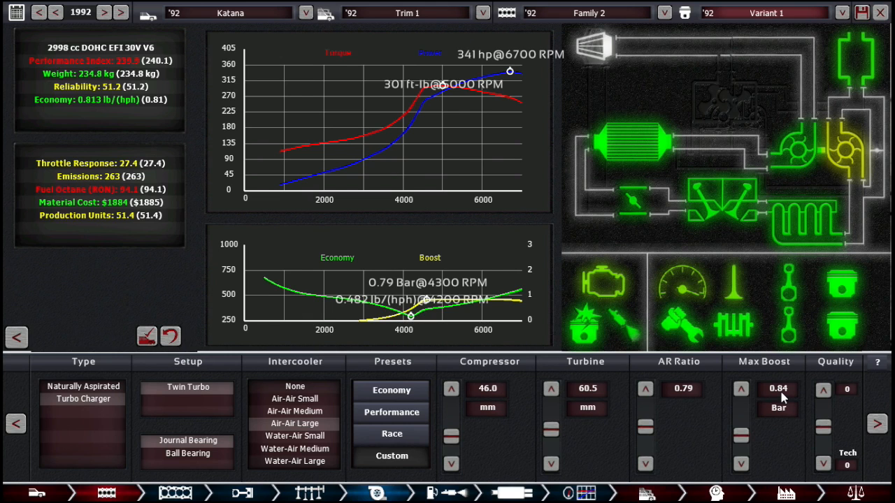
mouse_move(529, 347)
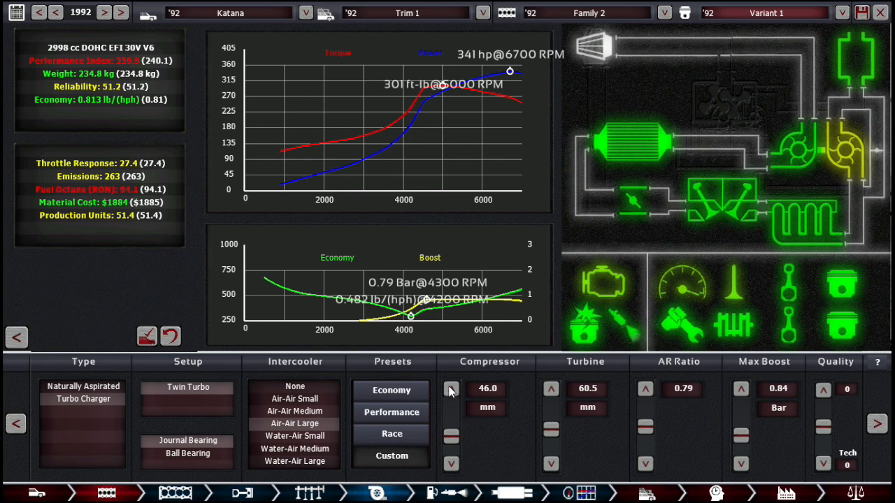
Retune the compressor diameter to 46.5 mm for more power
left_click(450, 389)
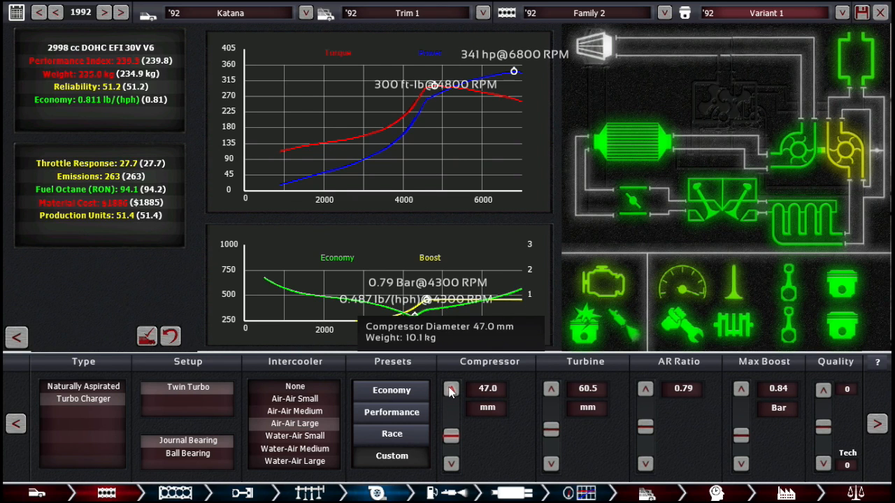
left_click(450, 389)
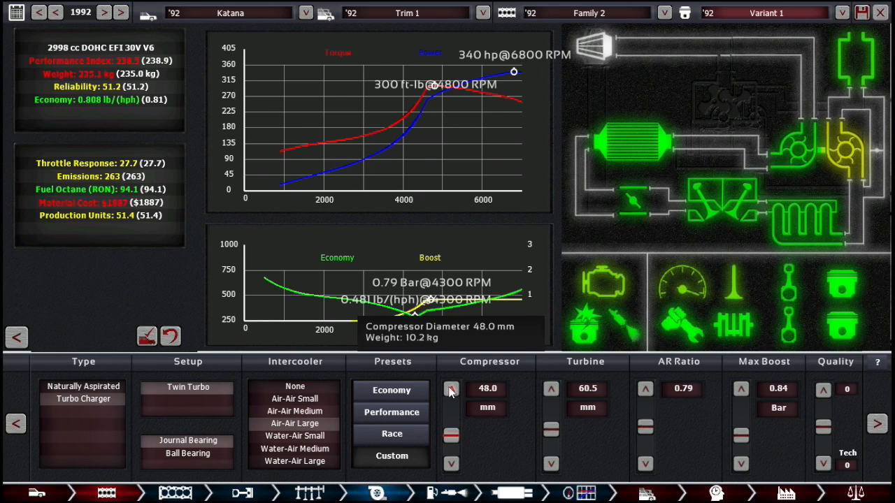
left_click(450, 464)
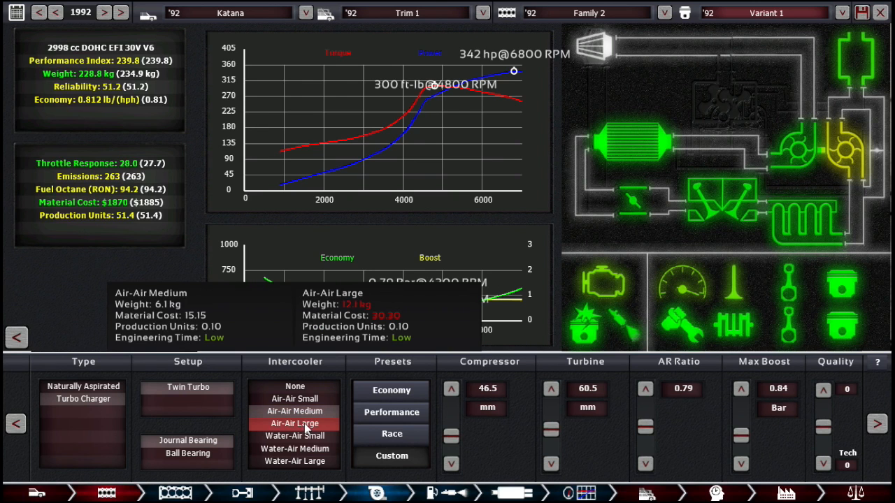
Fit the medium air-air intercooler, cutting engine weight to 228.8 kg
left_click(294, 411)
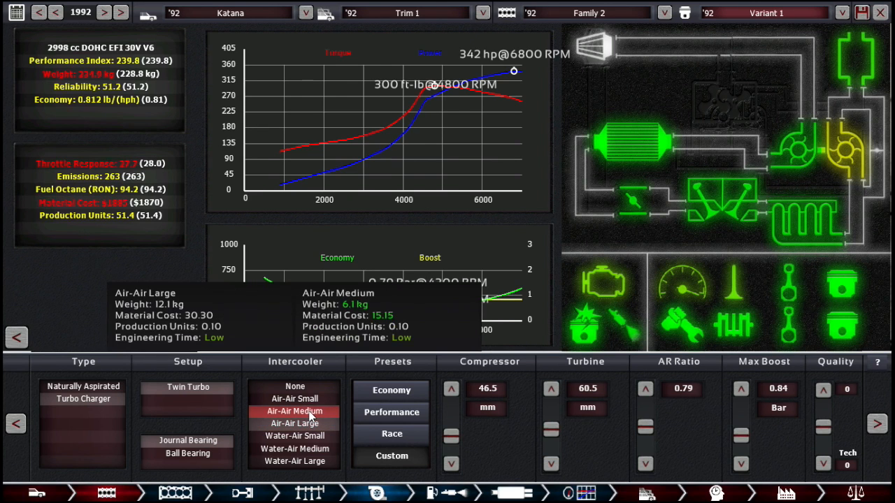
left_click(293, 398)
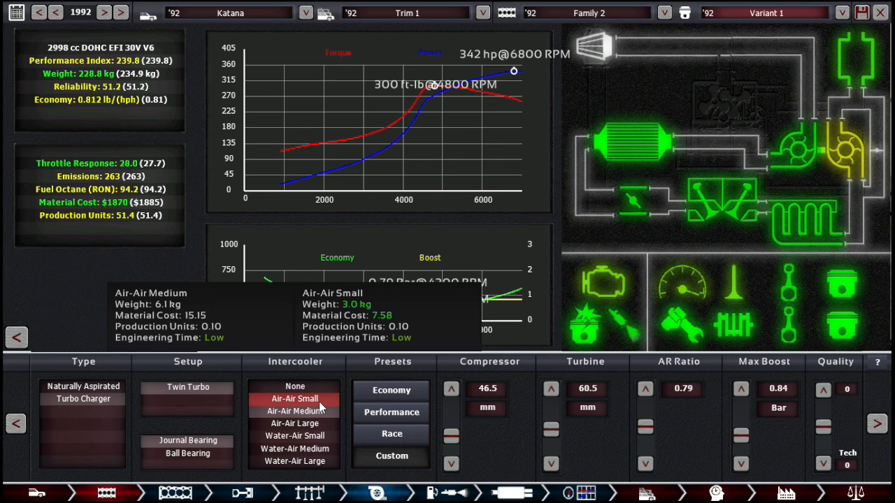
left_click(294, 411)
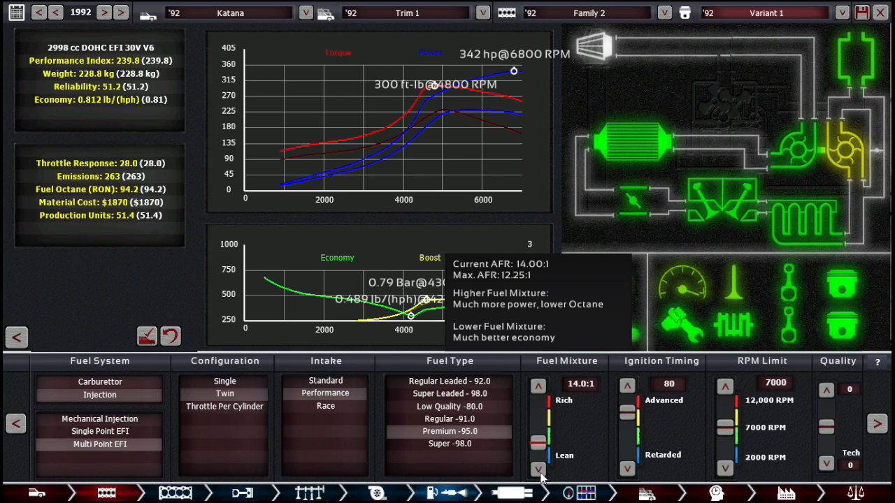
Richen the mixture to about 14.2:1 and advance ignition timing to 82
left_click(536, 467)
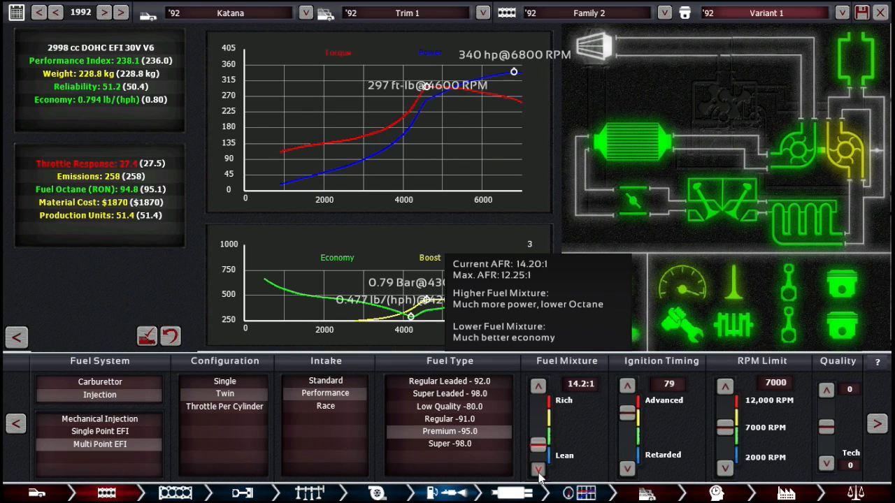
left_click(538, 384)
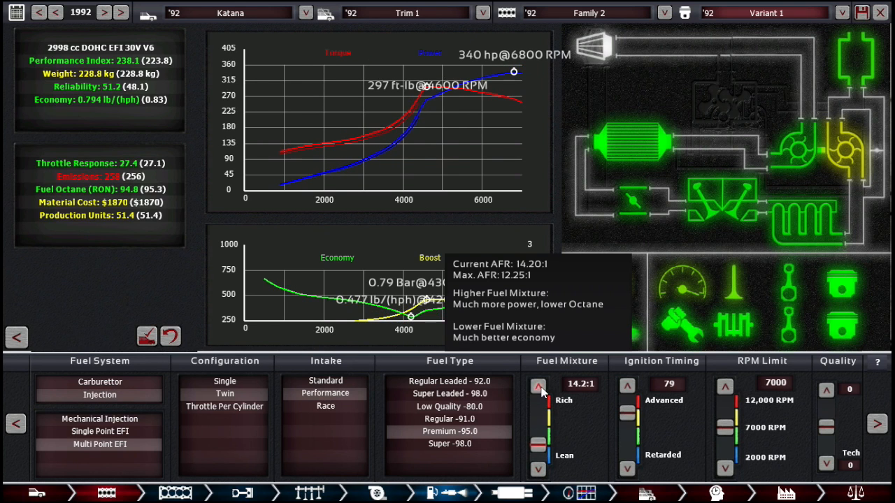
left_click(627, 386)
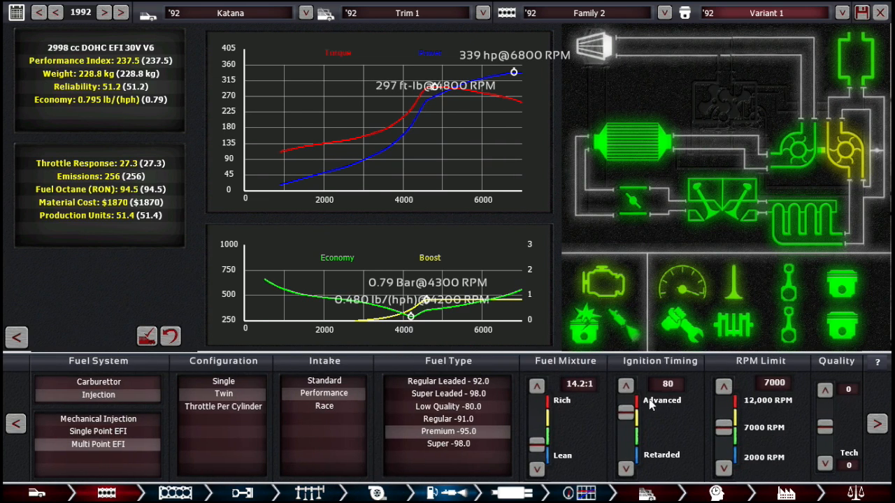
left_click(627, 384)
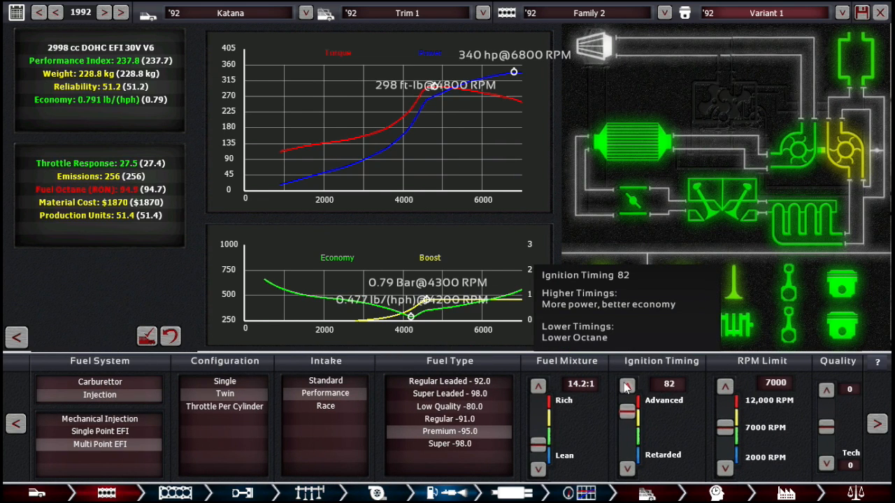
left_click(626, 385)
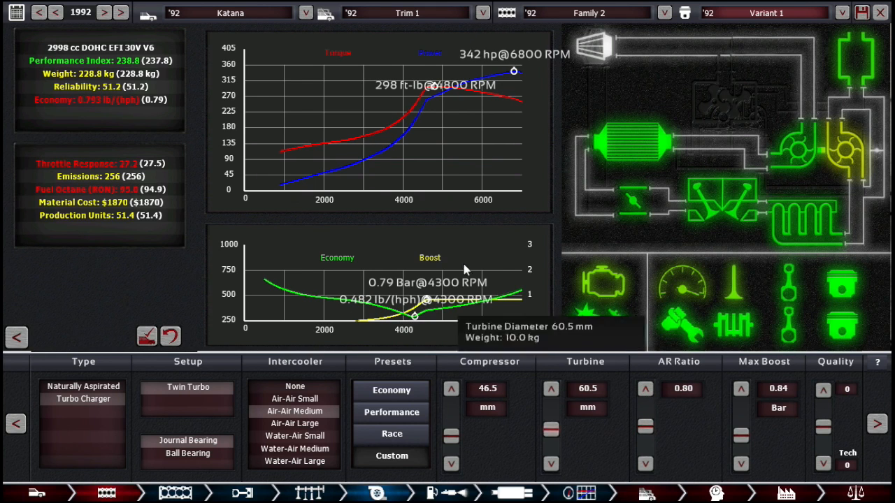
Raise the twin turbo's A/R ratio to 0.82 for 345 hp
left_click(644, 388)
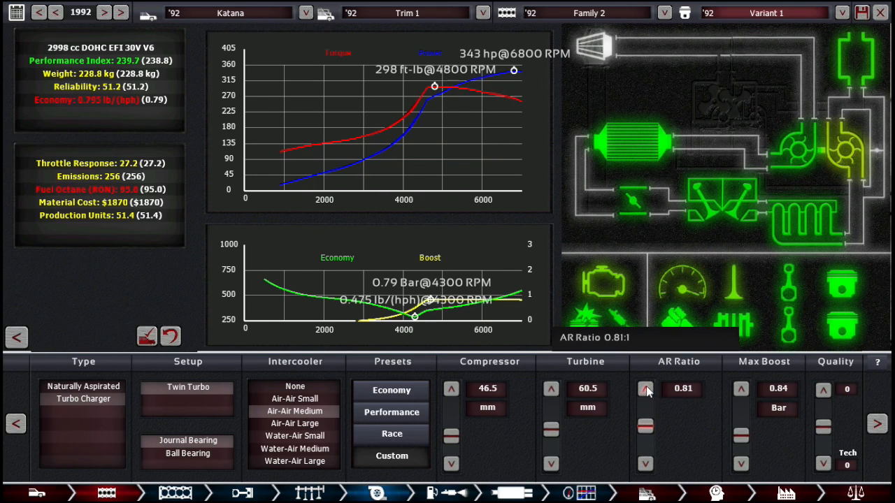
left_click(646, 388)
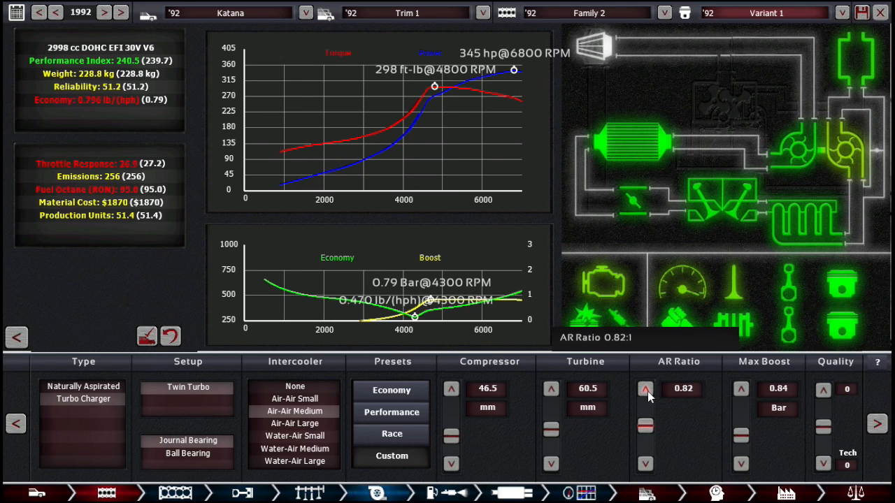
left_click(646, 387)
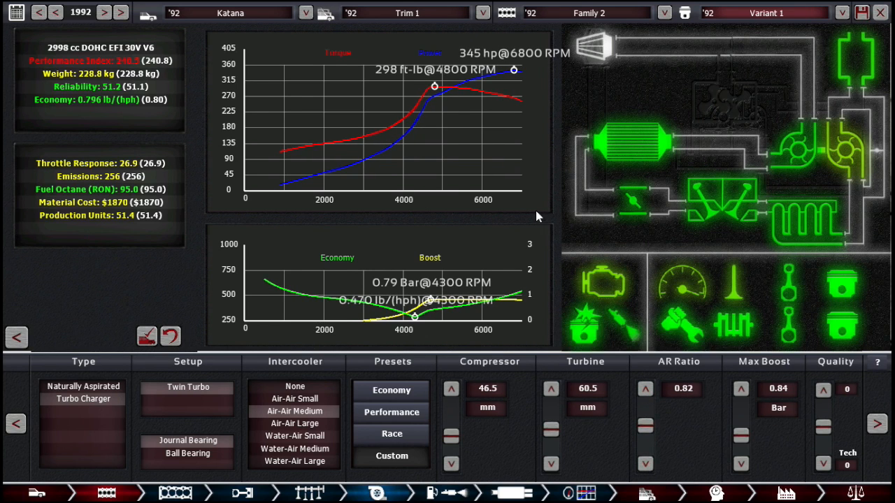
mouse_move(613, 446)
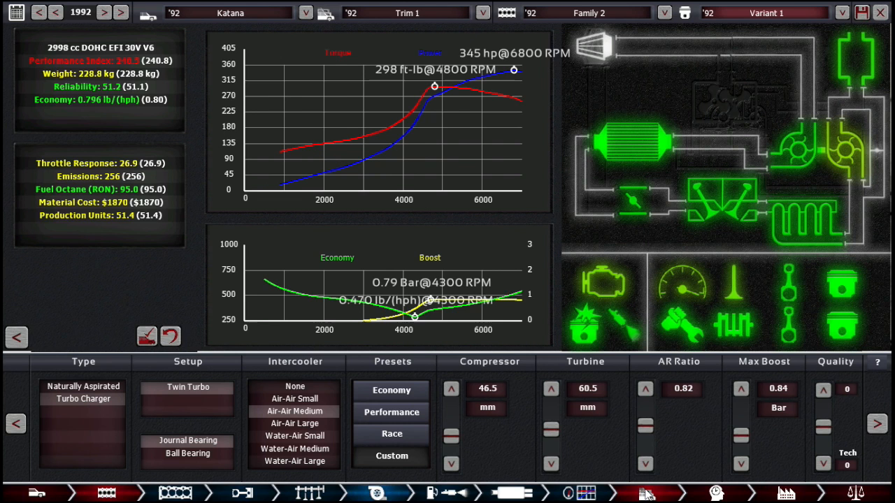
mouse_move(832, 173)
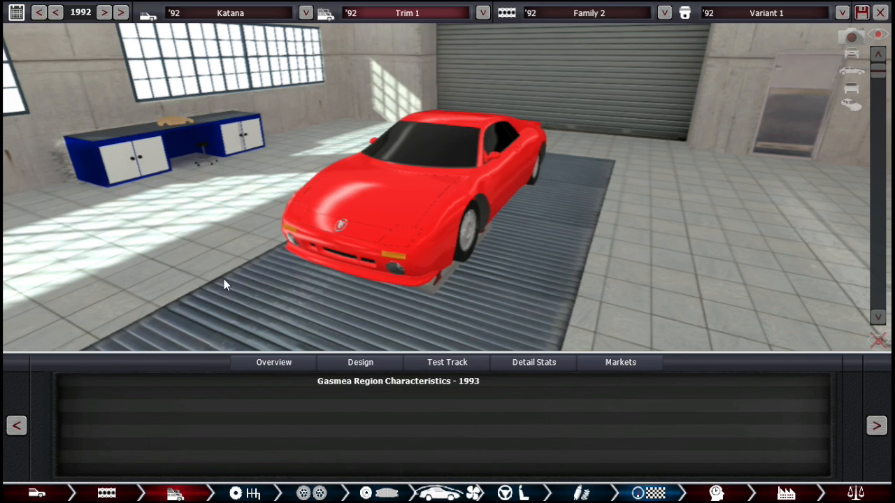
Fit a five-speed gearbox geared for about 144 mph with an automatic locker differential
left_click(273, 362)
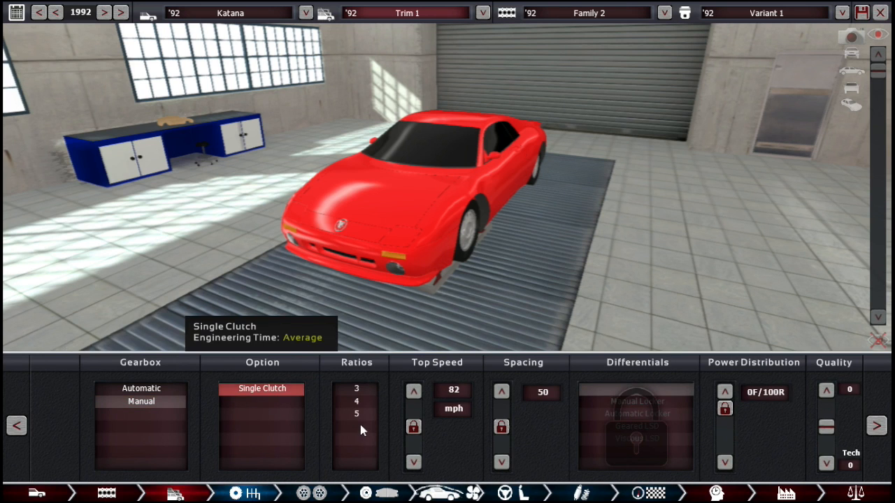
left_click(355, 425)
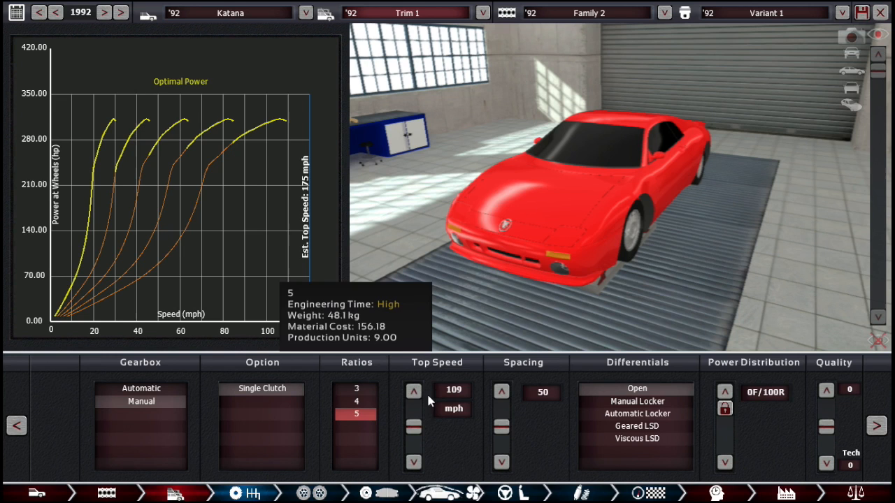
left_click(414, 390)
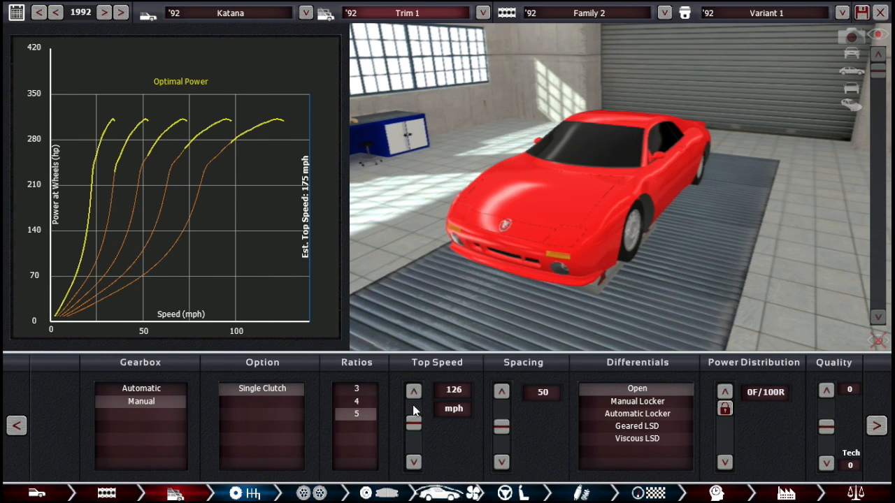
left_click(413, 462)
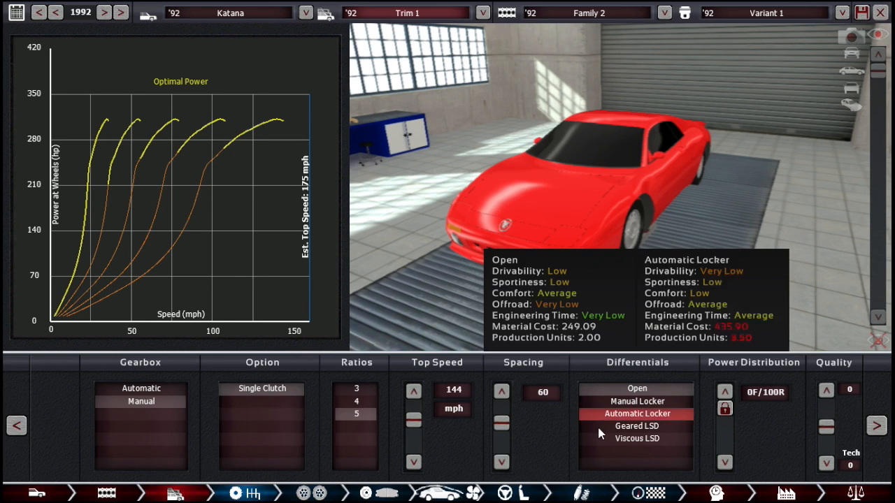
left_click(638, 425)
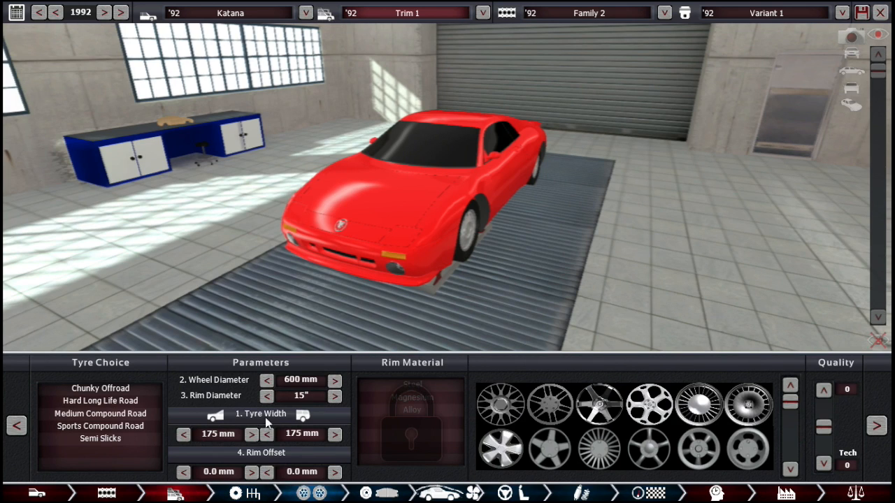
Fit Sports Compound Road tyres and widen them, rears to 245 mm and fronts wider too
left_click(101, 425)
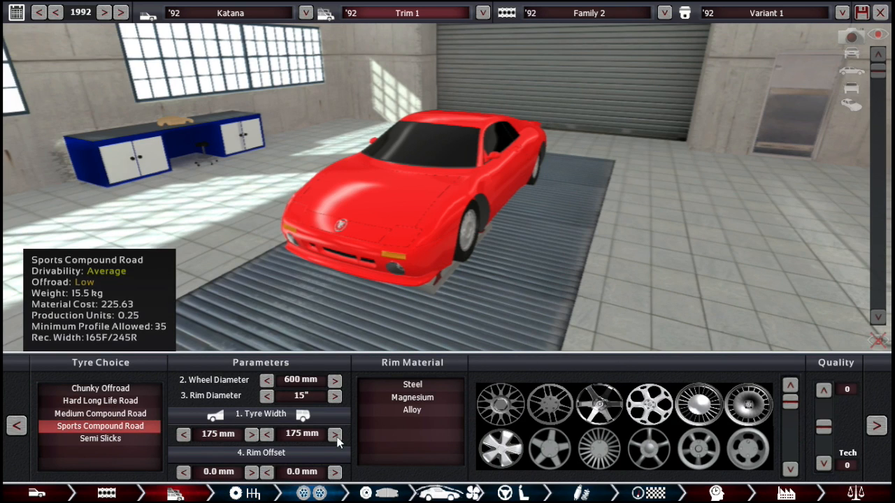
left_click(336, 434)
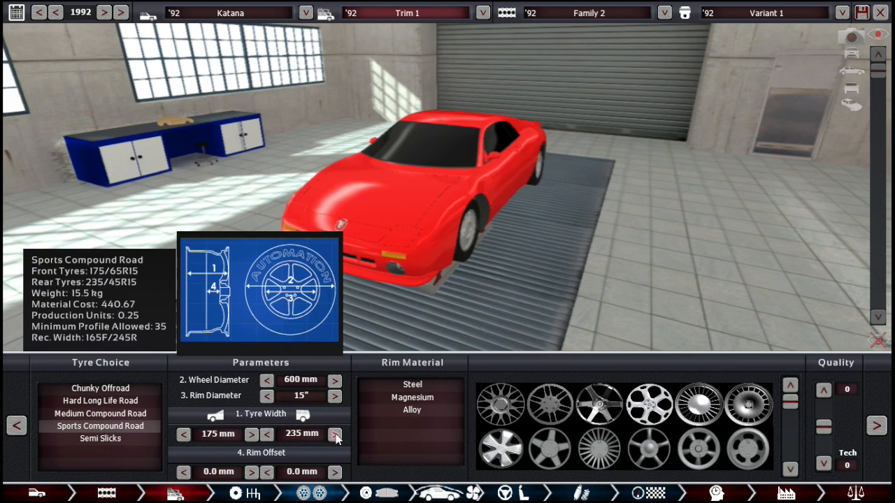
left_click(334, 433)
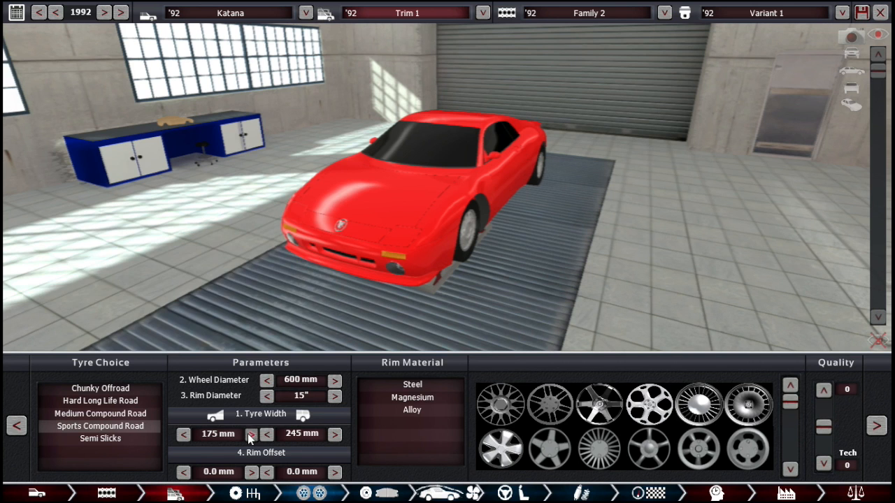
left_click(251, 433)
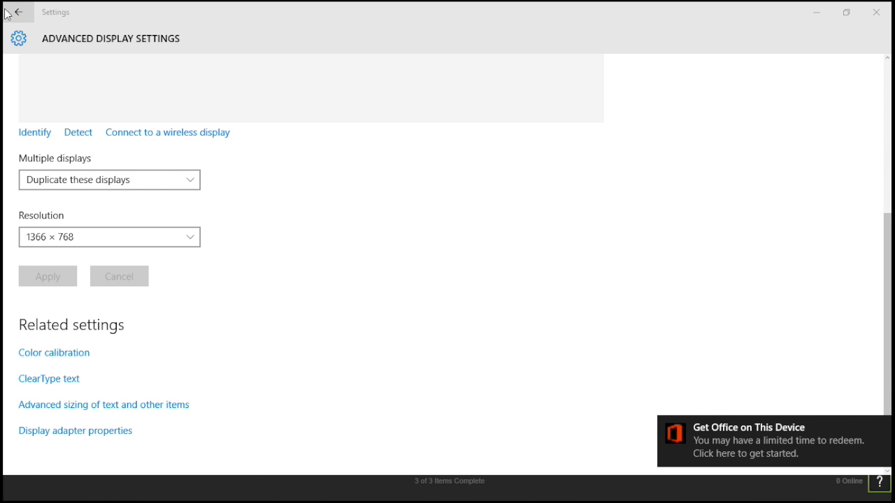
Leave the Windows advanced display settings page and return to the game
left_click(19, 14)
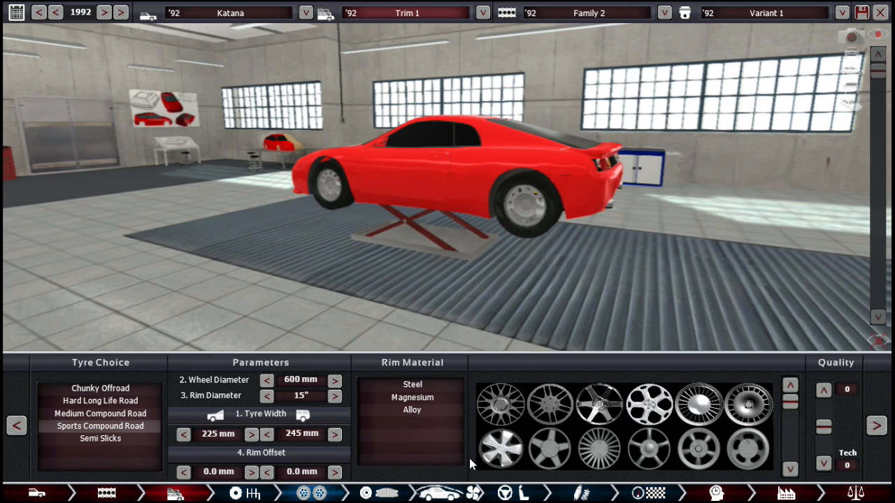
Switch the Katana's rim material to alloy and browse the rim designs
left_click(411, 409)
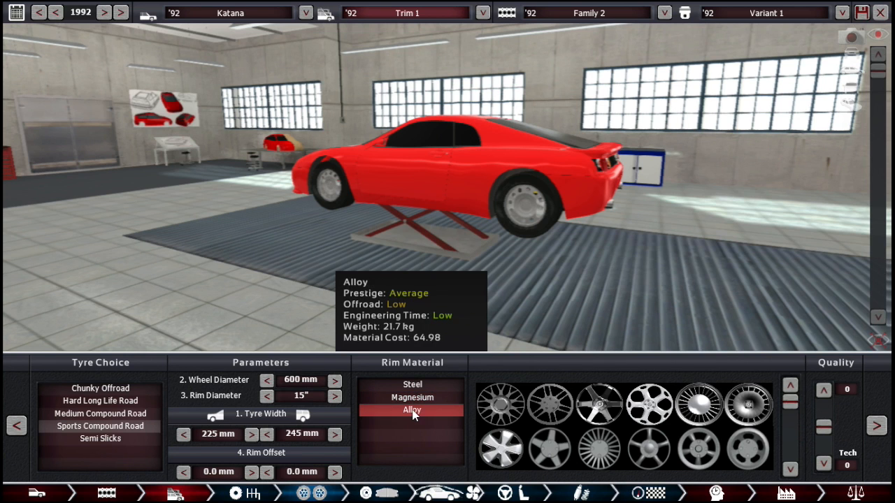
mouse_move(509, 414)
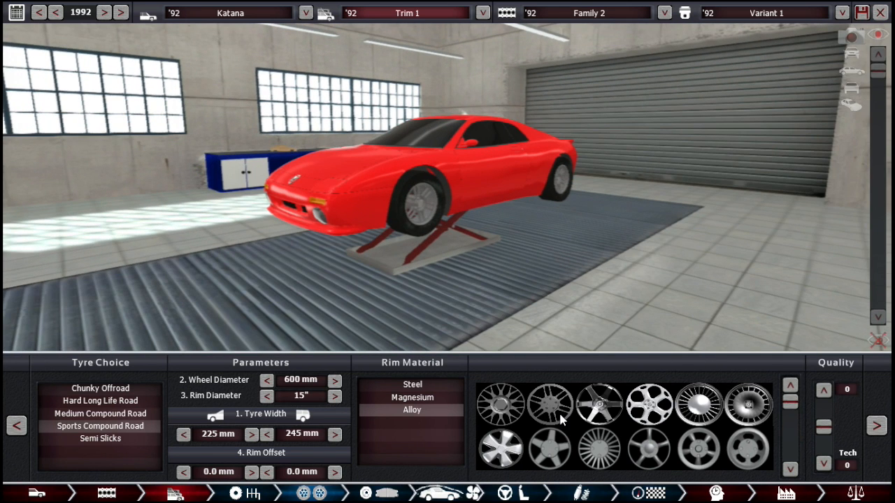
mouse_move(601, 492)
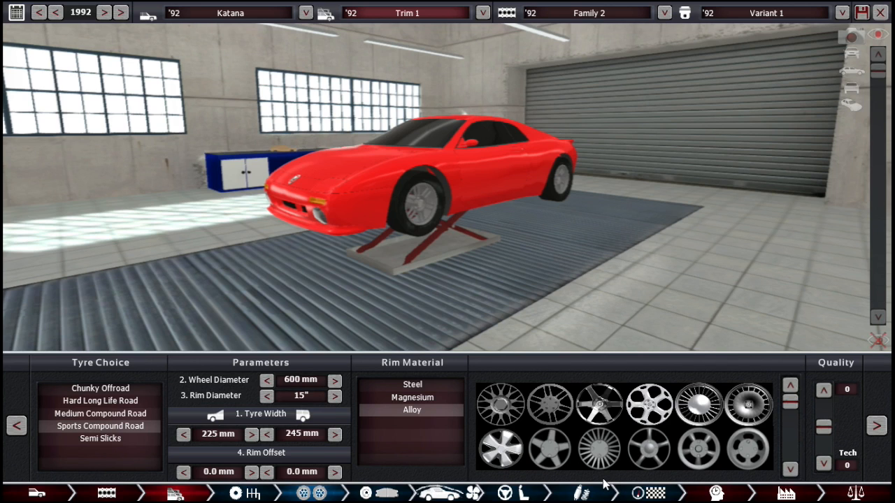
mouse_move(596, 459)
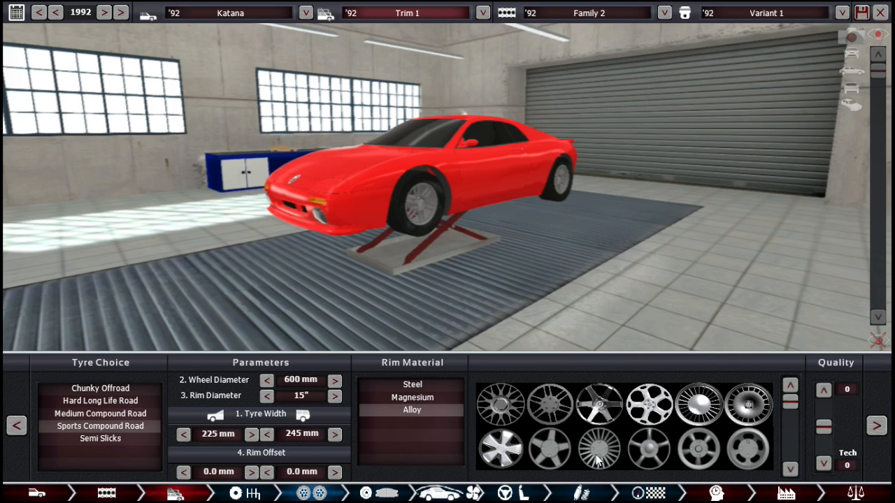
left_click(597, 408)
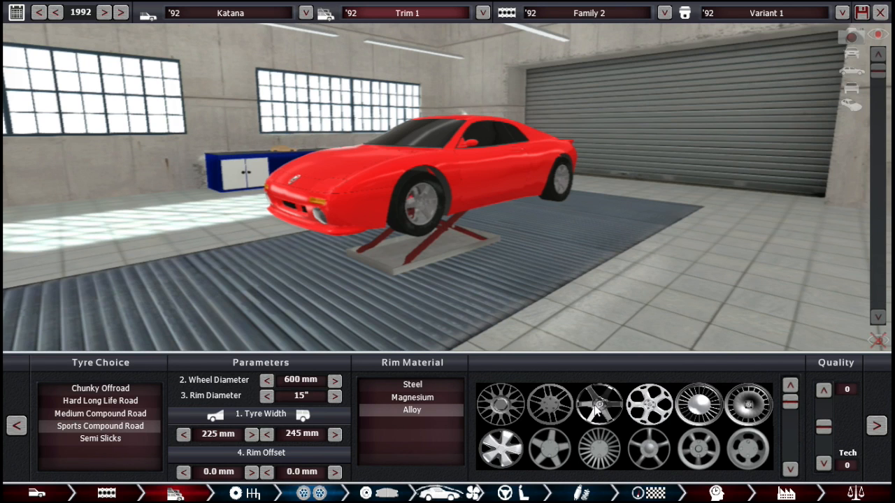
mouse_move(434, 285)
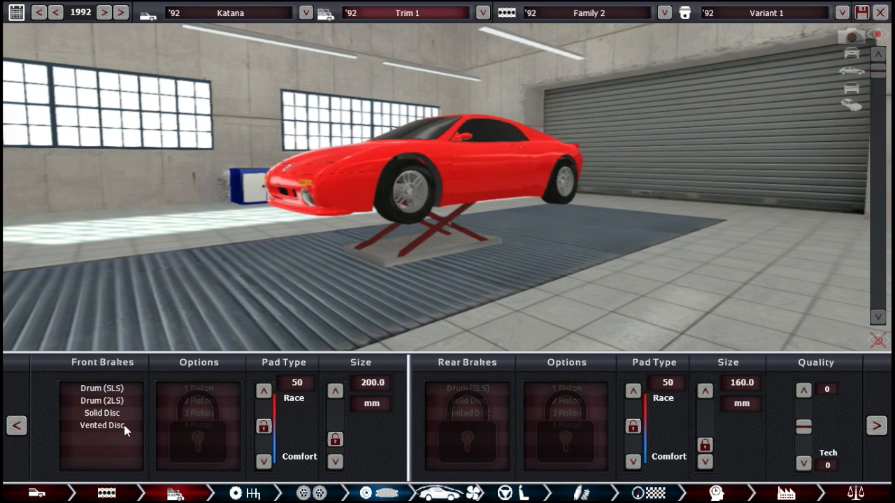
Fit vented disc front brakes and give the rear brakes two-piston calipers
left_click(101, 425)
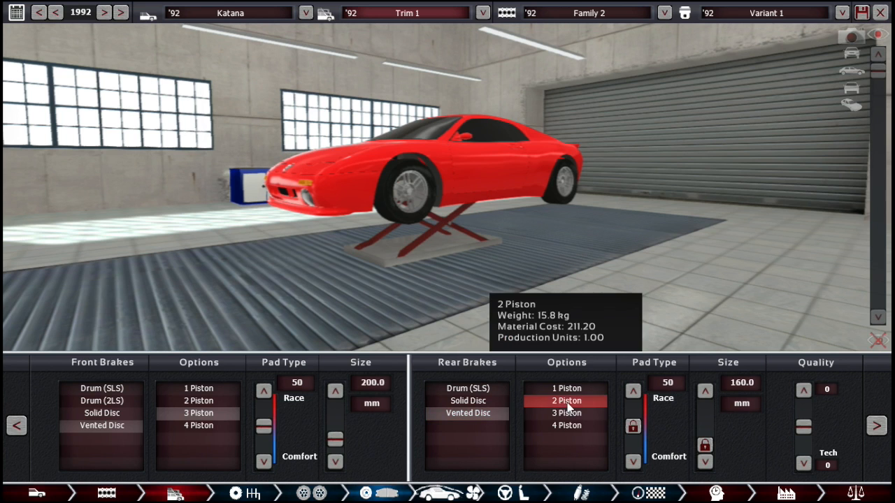
left_click(566, 413)
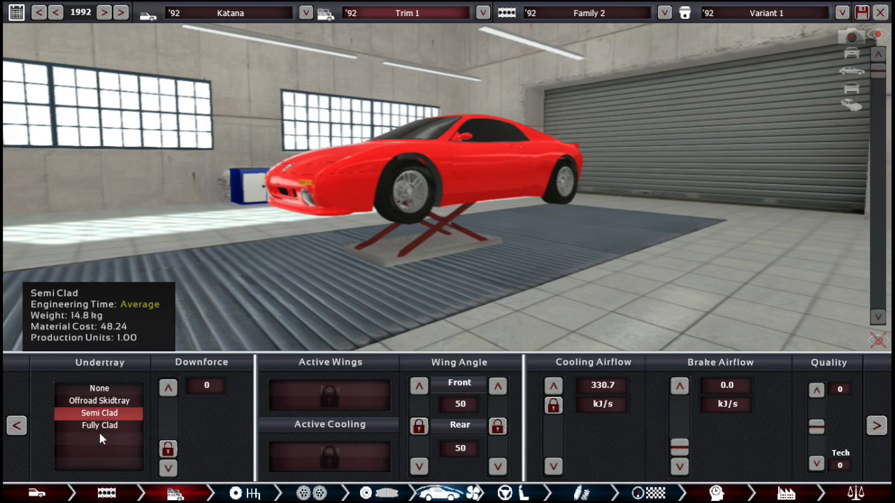
Fit a fully clad undertray in the Aero settings
left_click(99, 425)
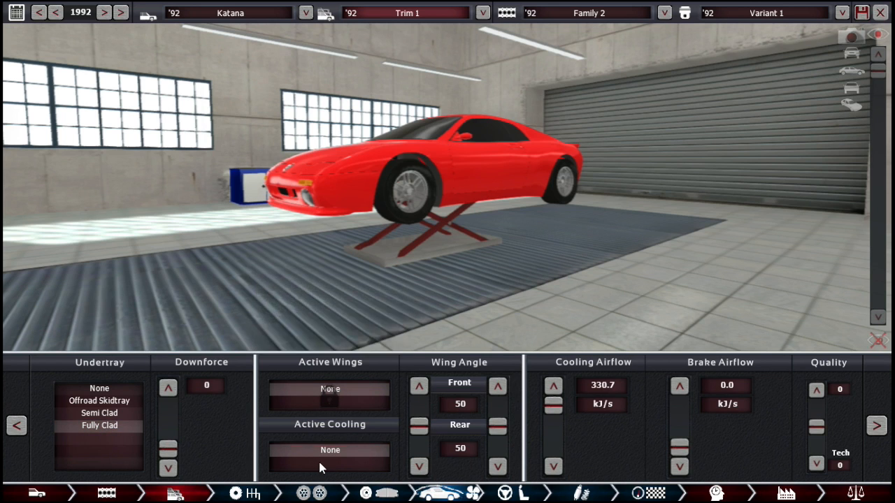
mouse_move(324, 466)
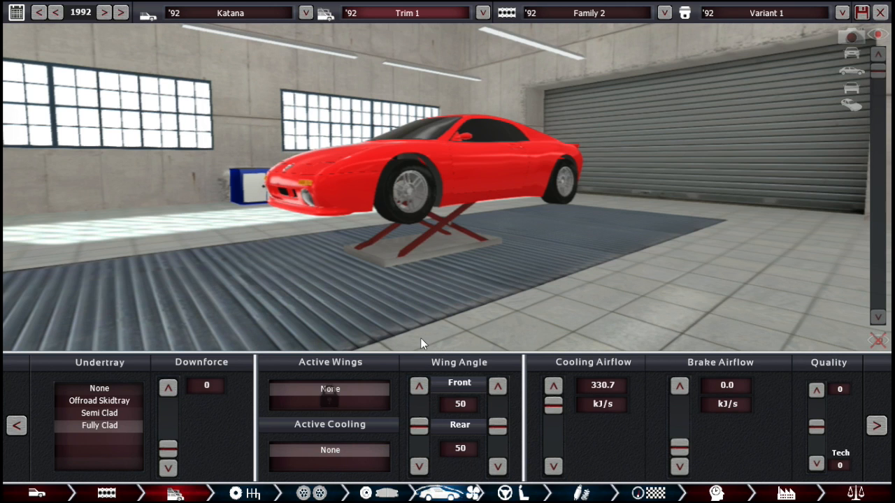
mouse_move(339, 299)
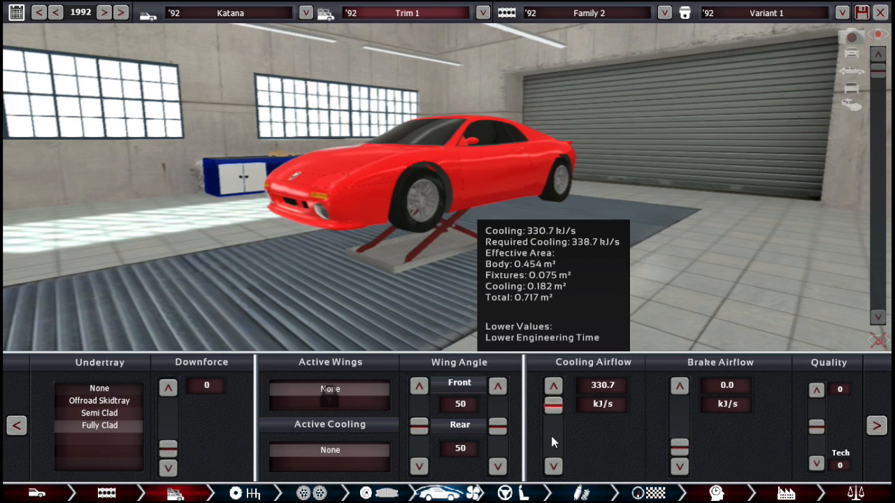
mouse_move(520, 407)
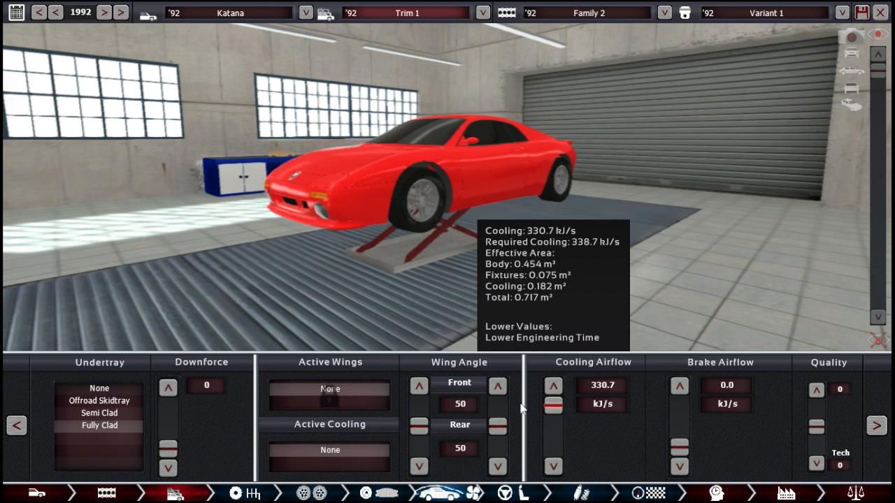
mouse_move(523, 408)
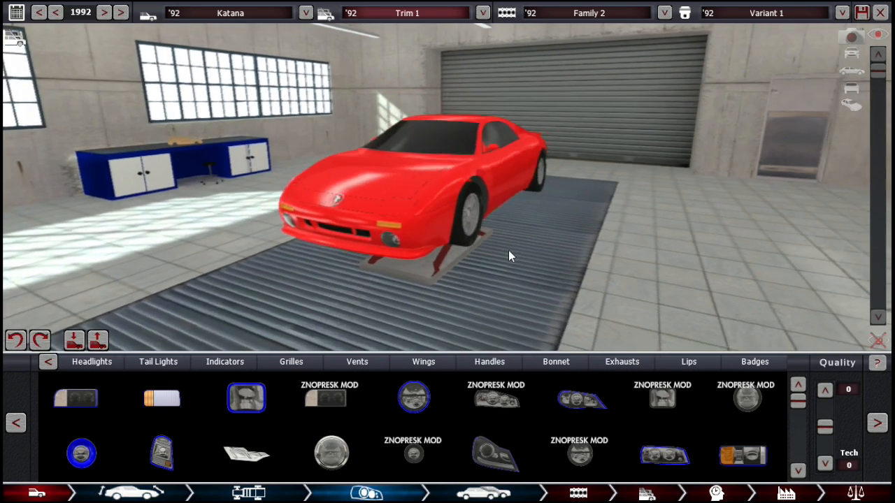
Turn the view toward the car's front and bring up the vent fixtures
left_click_drag(510, 256, 394, 361)
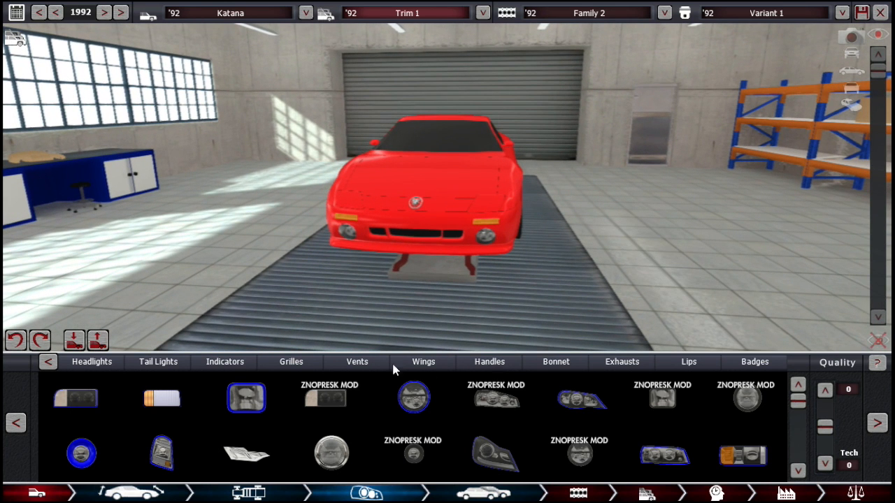
left_click(355, 361)
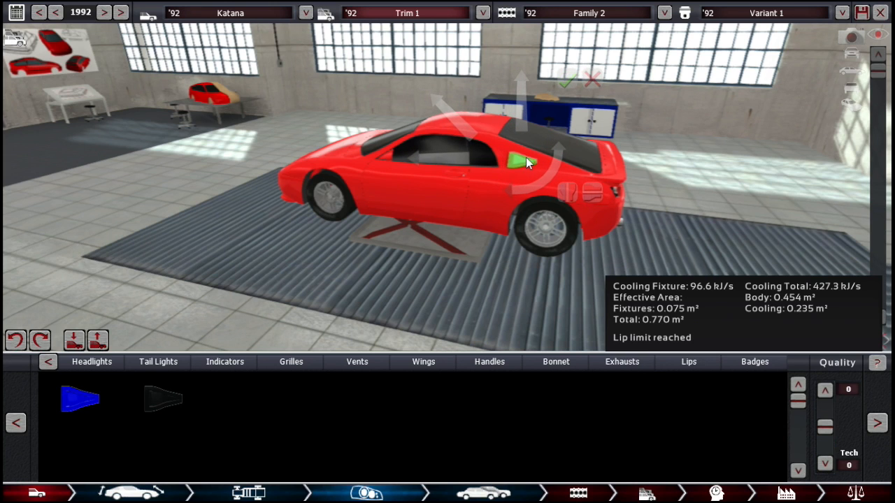
mouse_move(482, 161)
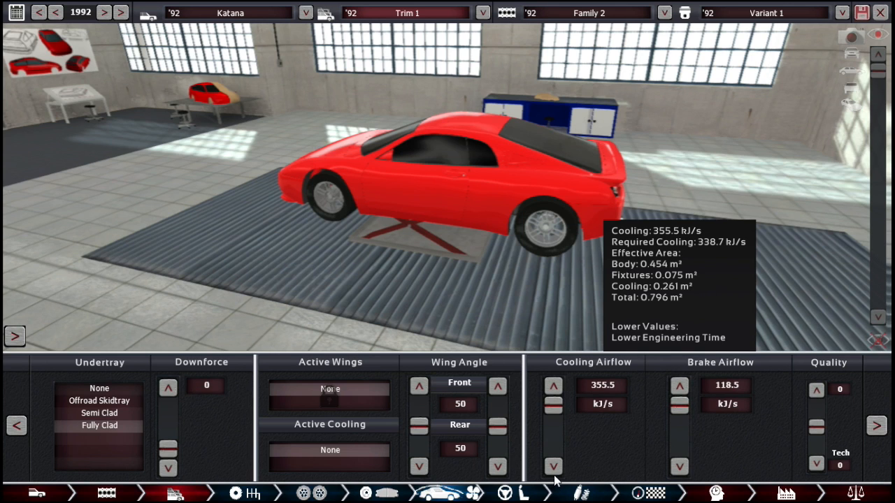
Trim cooling airflow to 340 kJ/s and brake airflow to 110.3, then move to the interior options
left_click(554, 467)
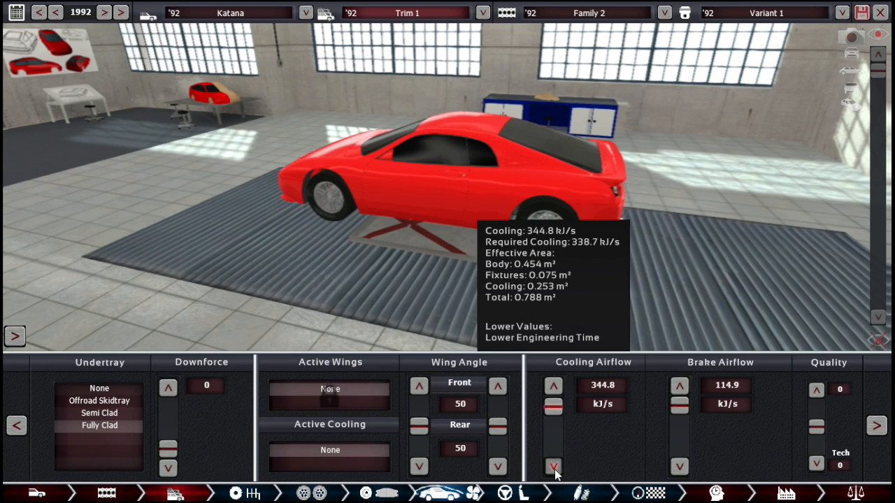
left_click(551, 464)
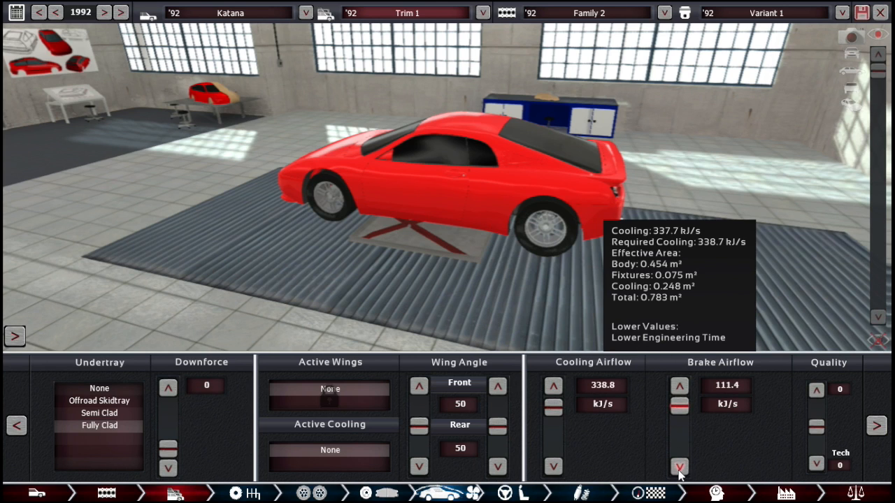
left_click(679, 472)
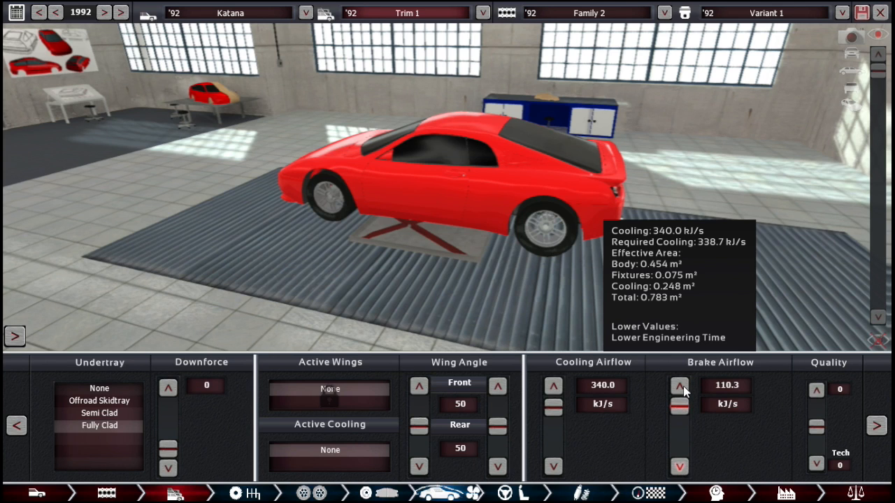
left_click(680, 386)
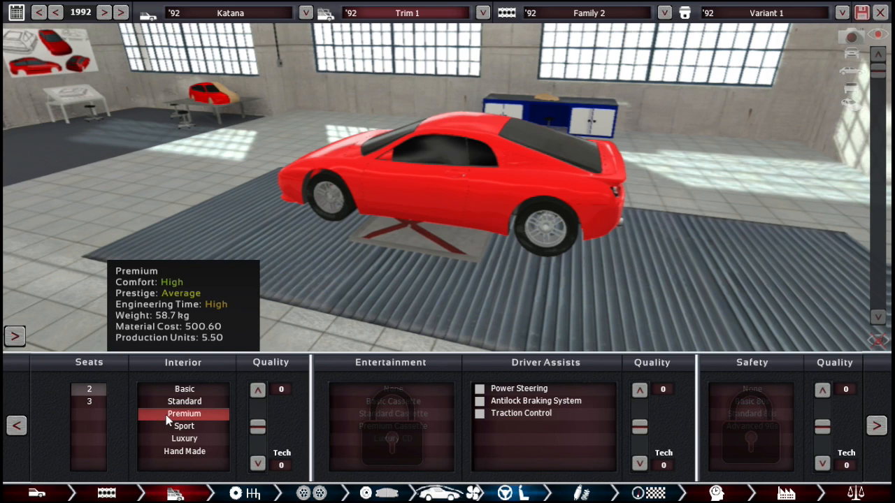
Choose a premium interior with a standard cassette player, then move to the suspension setup
left_click(390, 425)
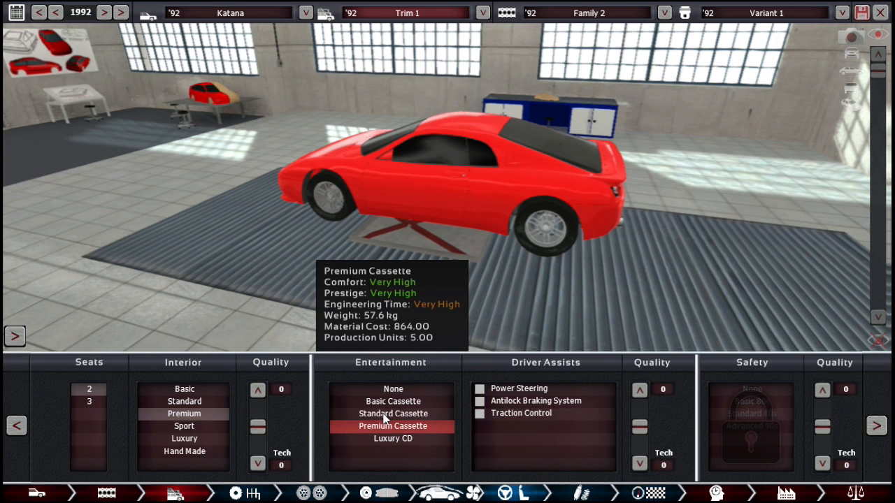
left_click(392, 414)
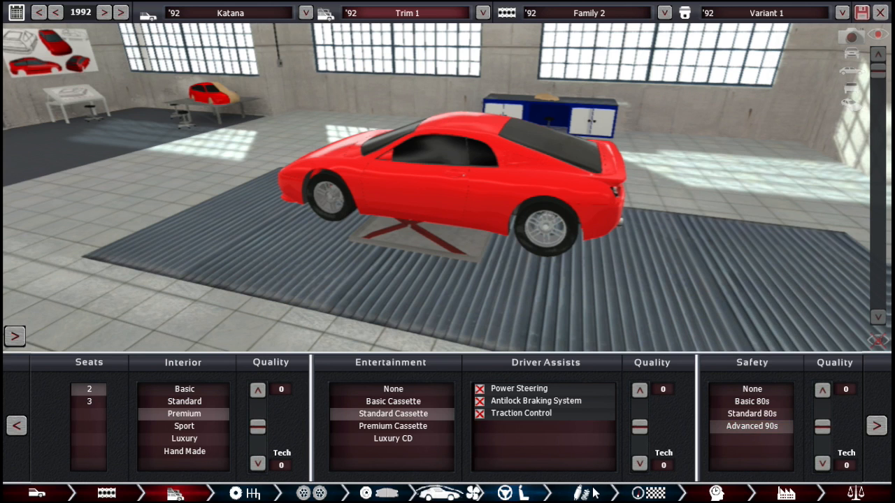
left_click(579, 492)
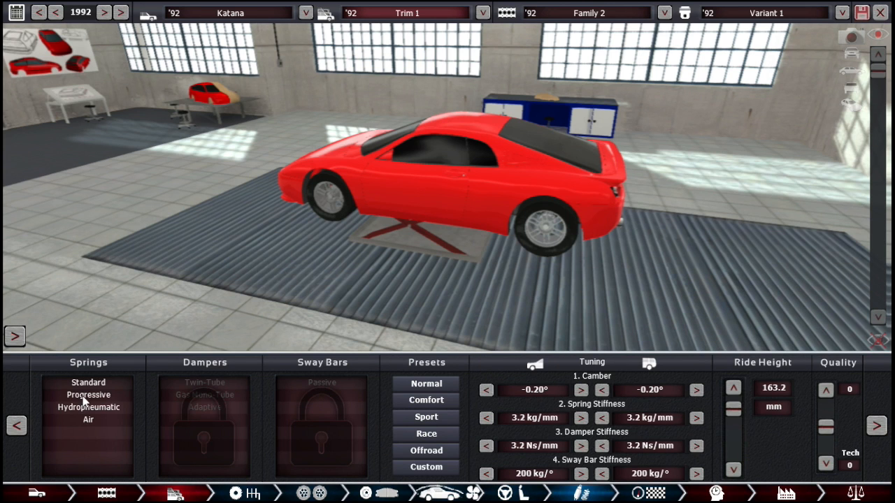
Choose progressive springs and adaptive dampers, then bring up the car's summary screen
left_click(87, 394)
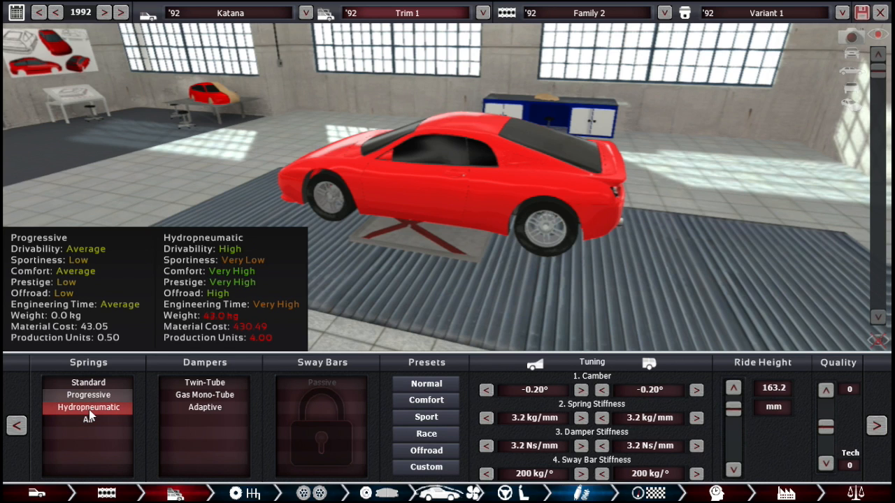
left_click(88, 420)
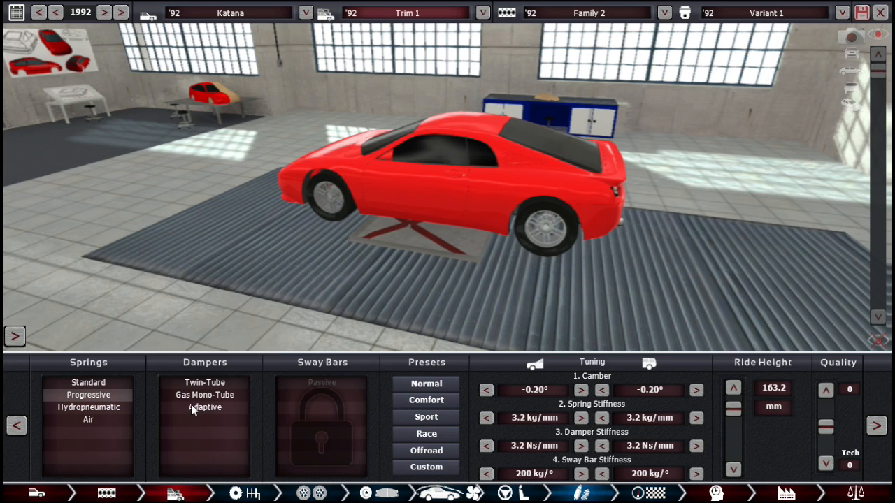
left_click(321, 383)
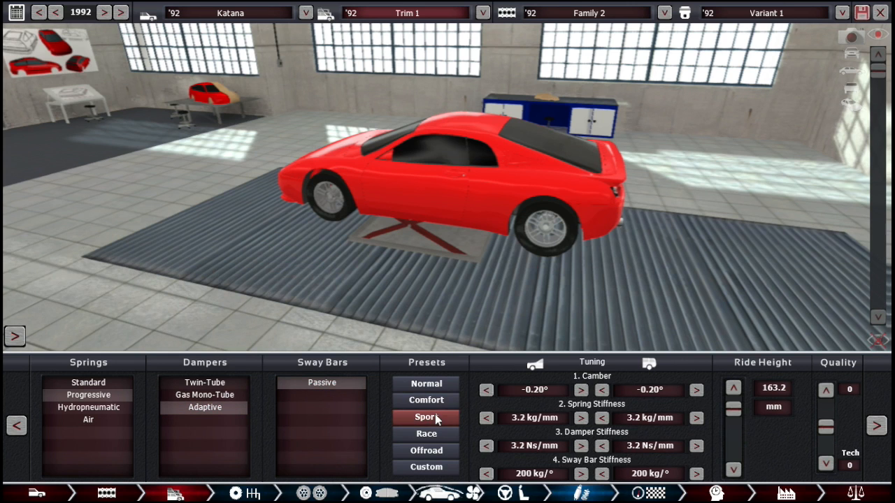
left_click(425, 417)
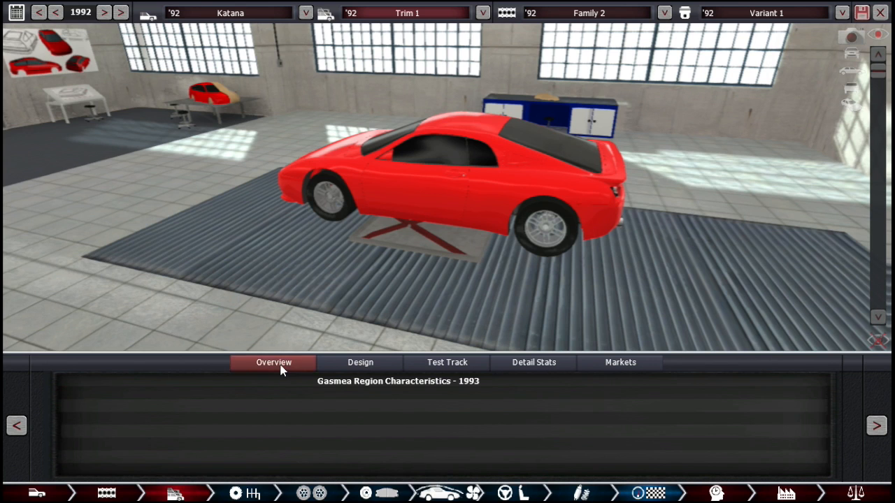
View the Katana's overall stats and its test track results (143.7 mph, 4.0 s 0–62)
left_click(272, 364)
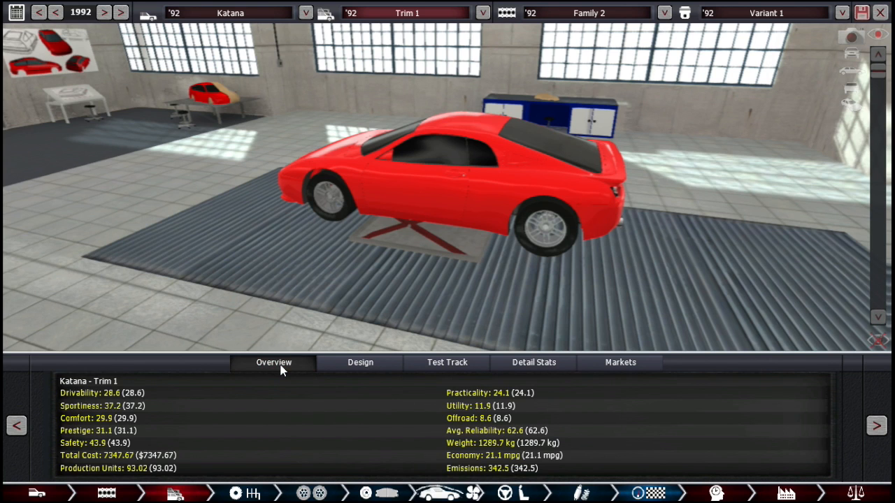
mouse_move(138, 408)
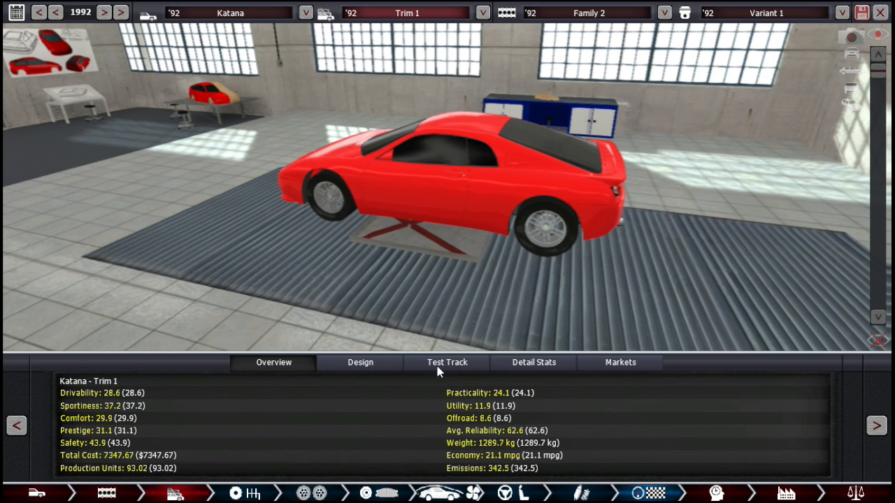
left_click(446, 363)
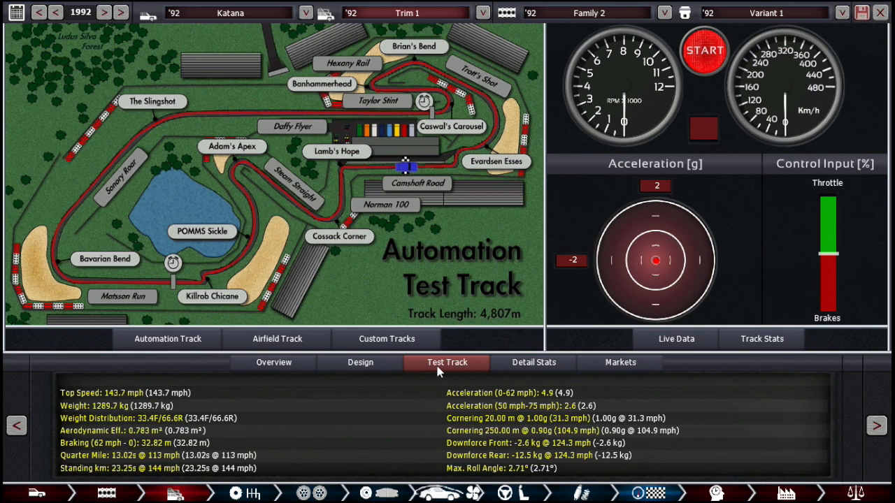
mouse_move(243, 448)
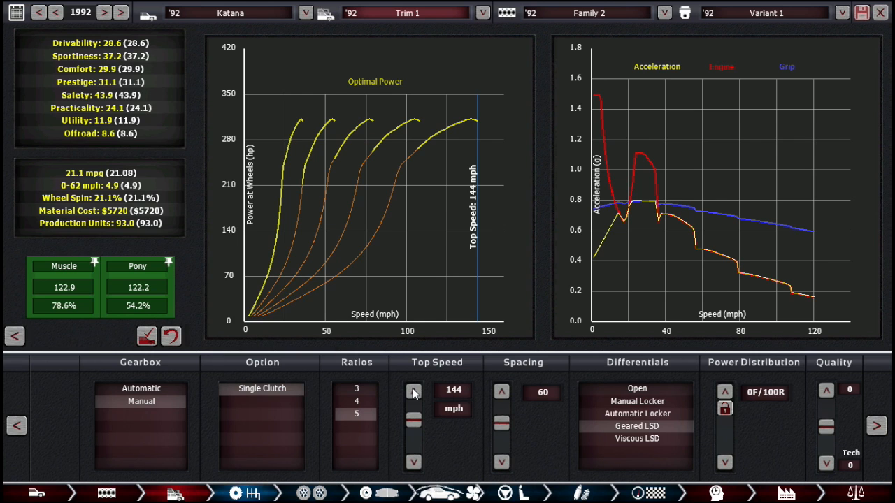
Gear the gearbox for a 167 mph top speed, trying spacing 70 then returning it to 60
left_click(414, 392)
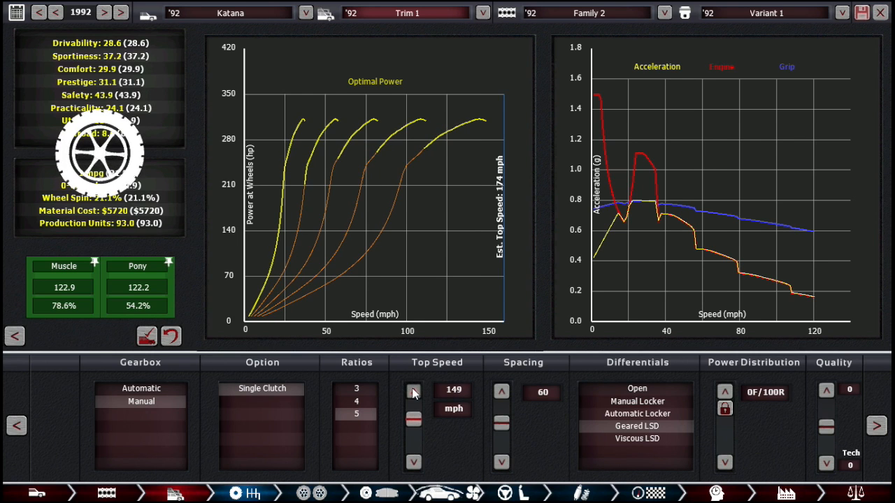
left_click(414, 391)
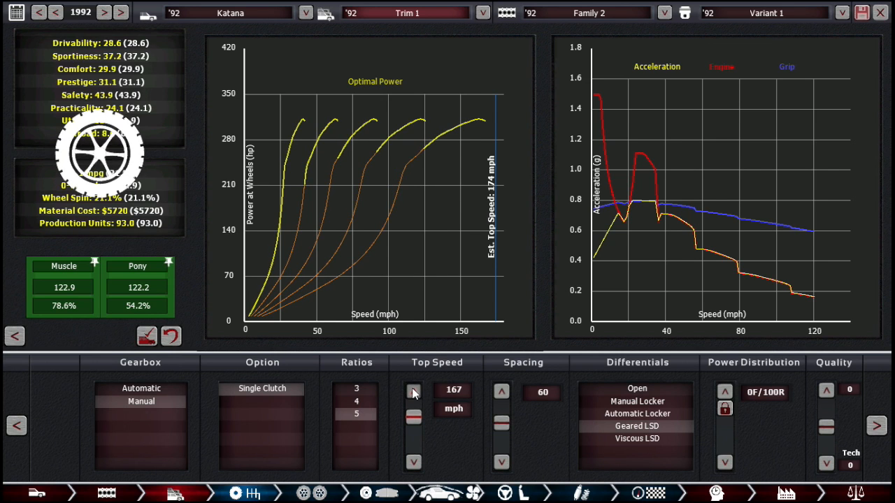
left_click(414, 390)
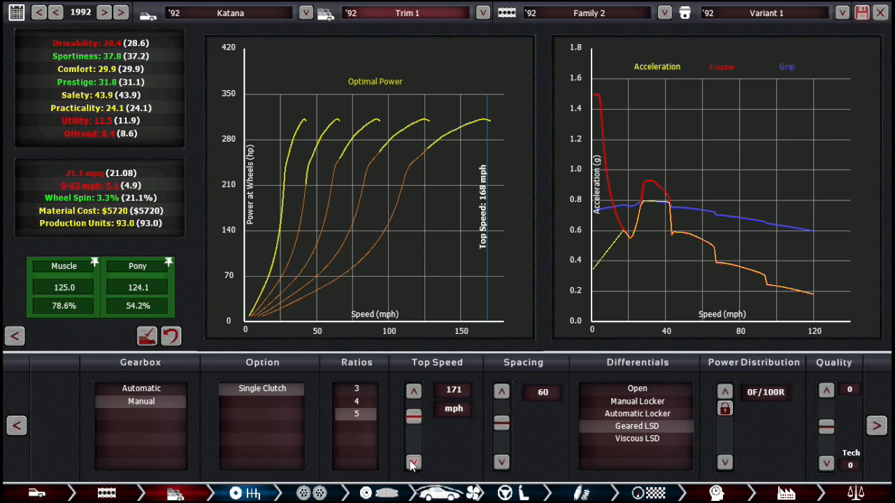
left_click(414, 462)
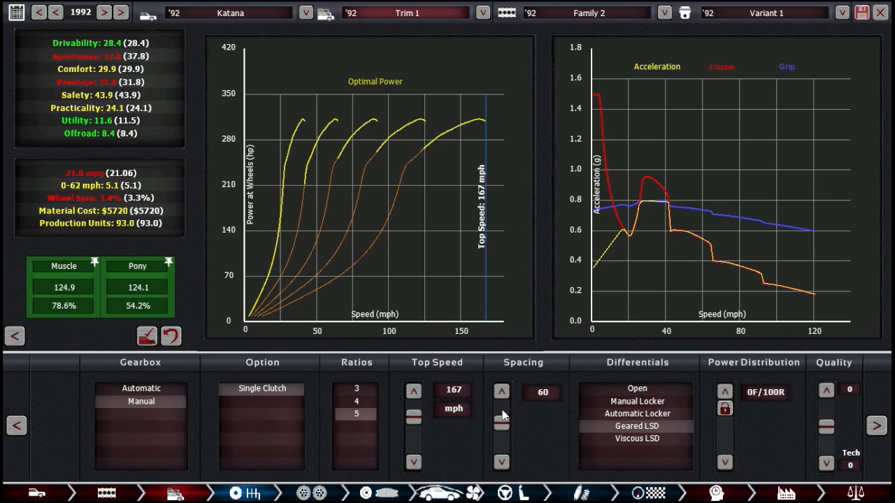
left_click(500, 392)
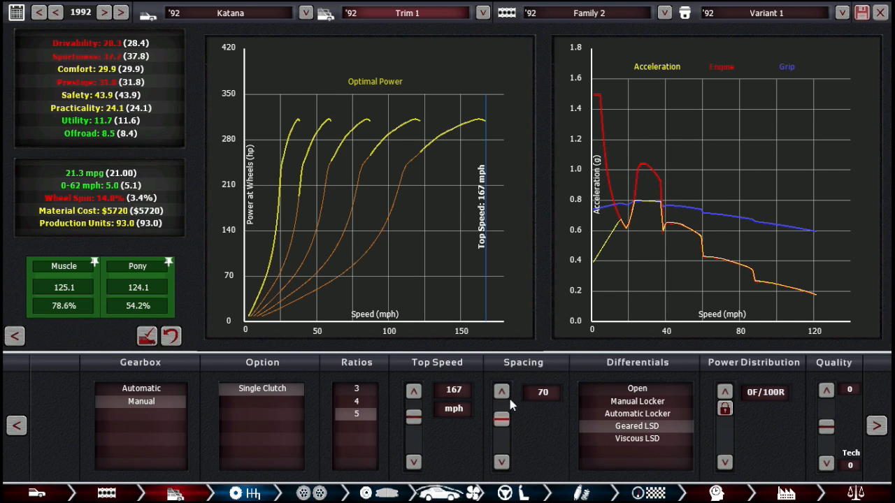
left_click(502, 460)
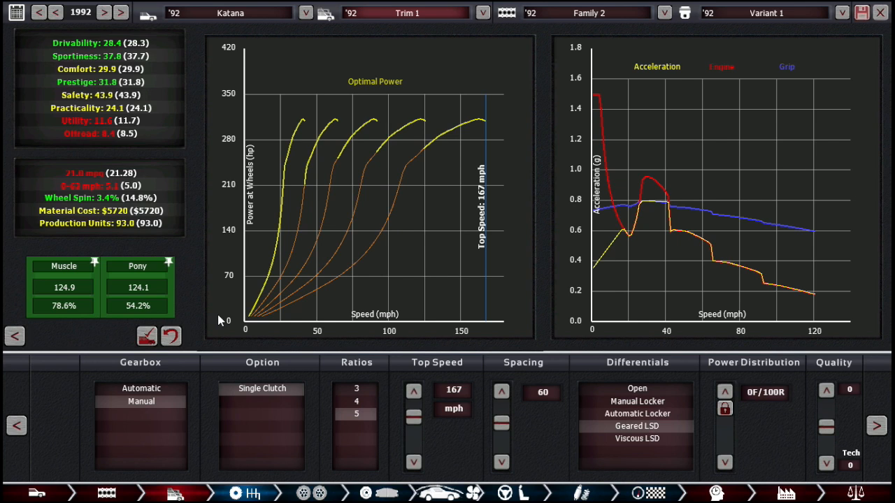
mouse_move(5, 203)
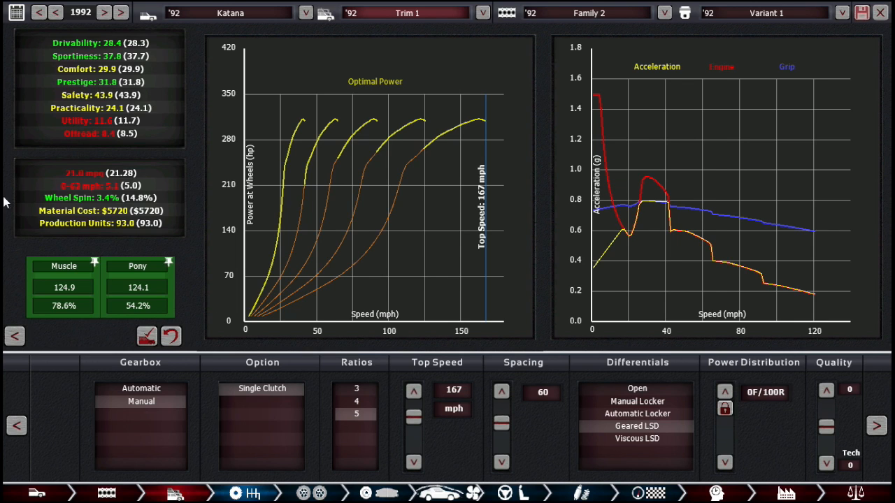
mouse_move(279, 228)
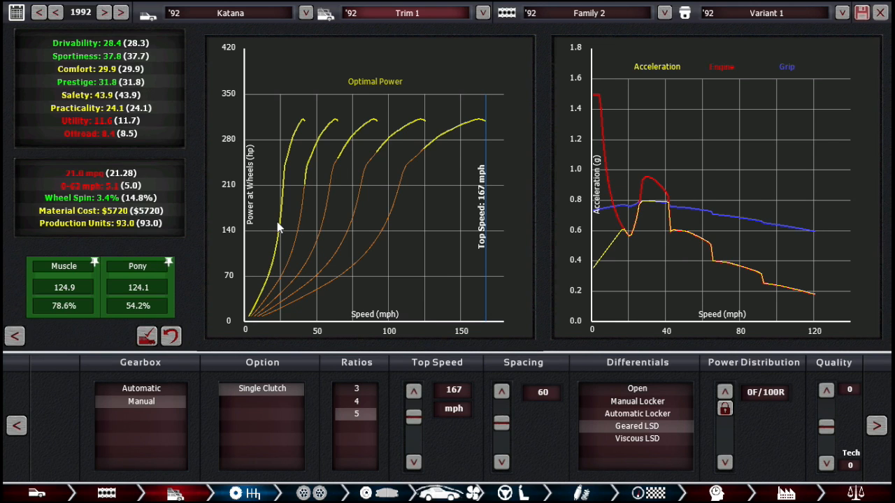
mouse_move(249, 238)
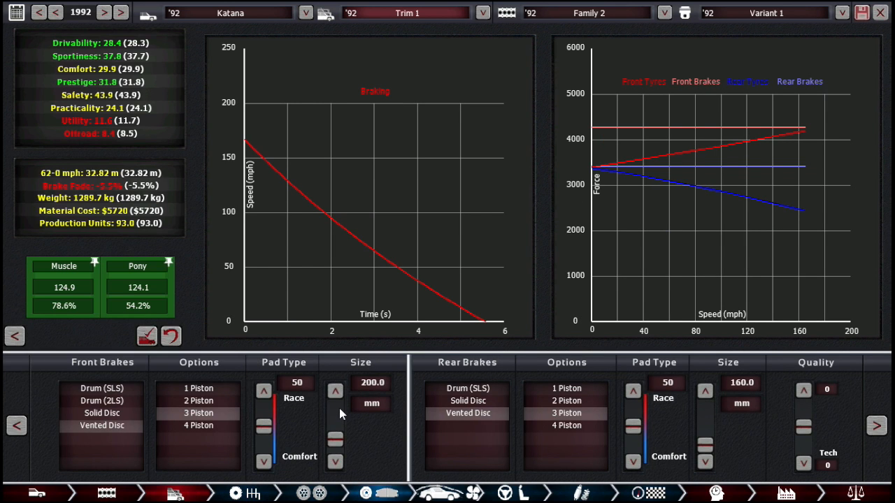
Enlarge the front brake discs to 250 mm and move to the Suspension tuning screen
left_click(336, 391)
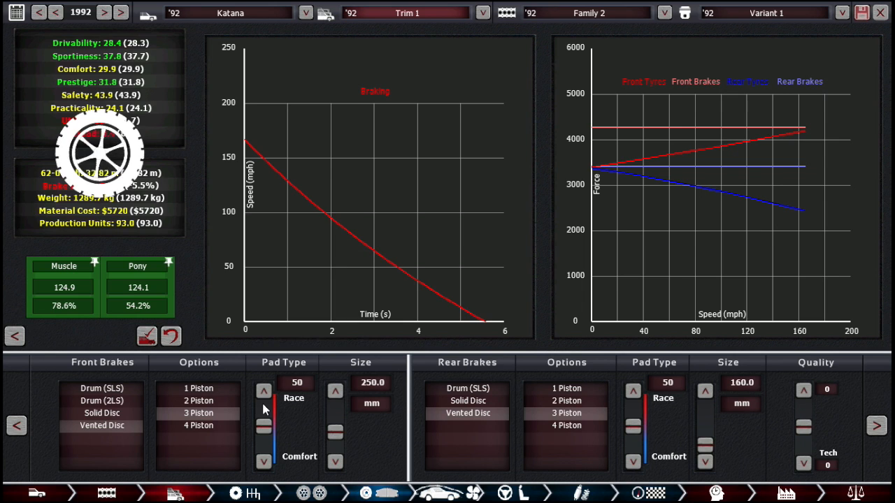
left_click(263, 392)
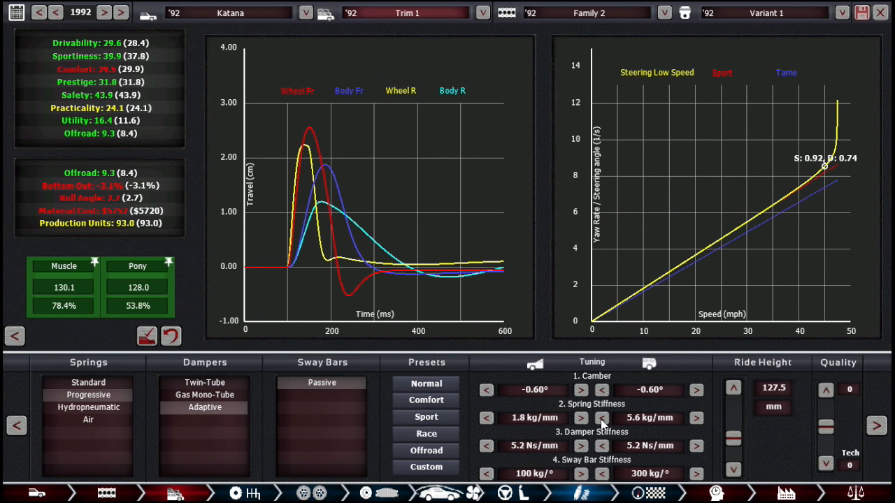
Retune to 3.2/4.8 kg/mm springs, -0.30°/-0.80° camber and a 240 kg/° front sway bar
left_click(601, 418)
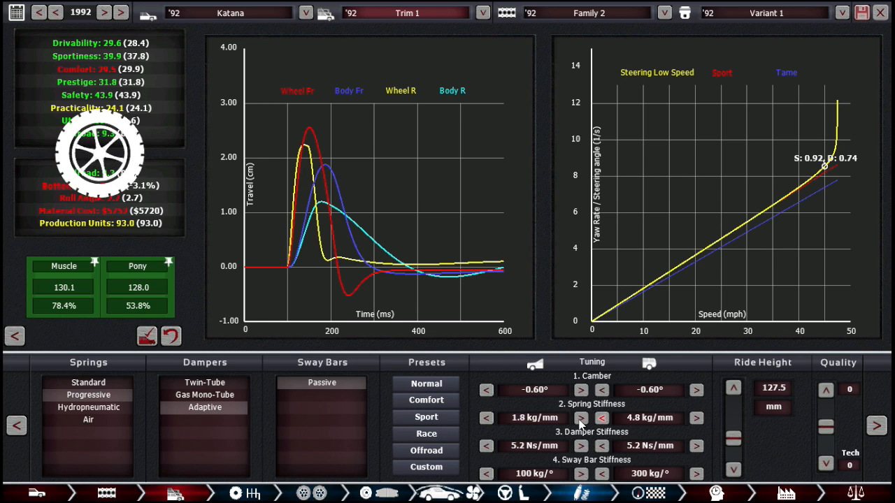
left_click(580, 416)
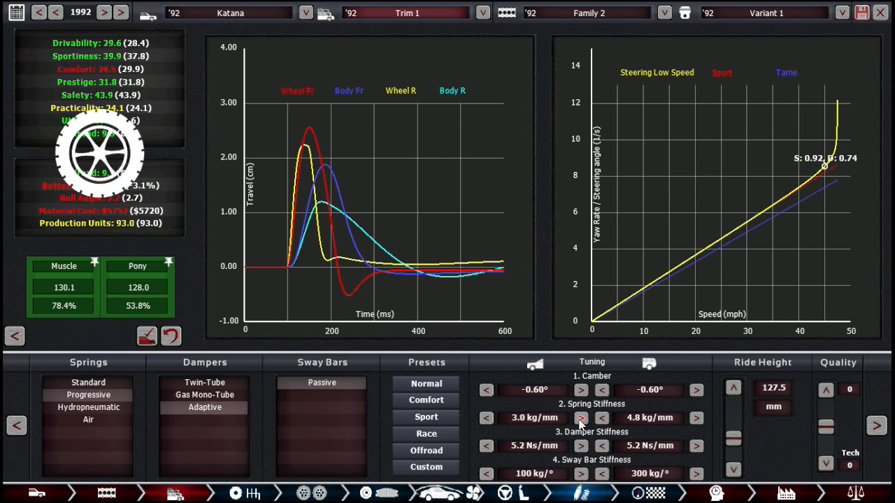
left_click(580, 418)
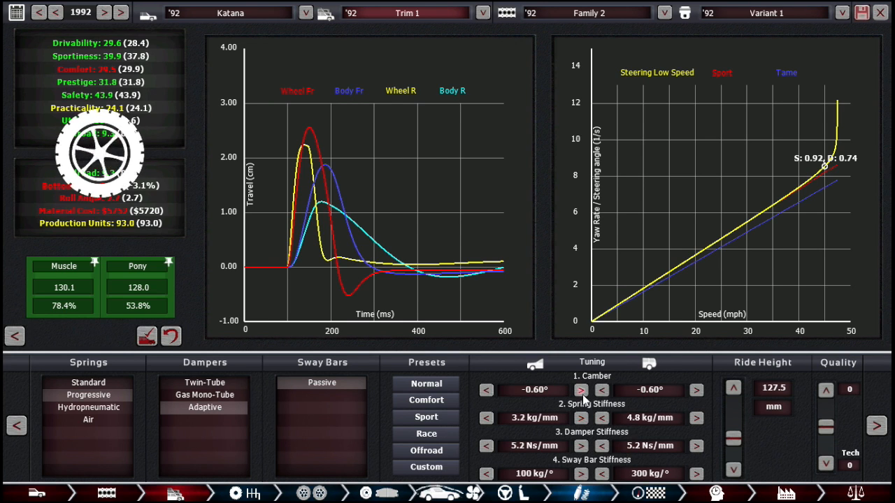
left_click(580, 390)
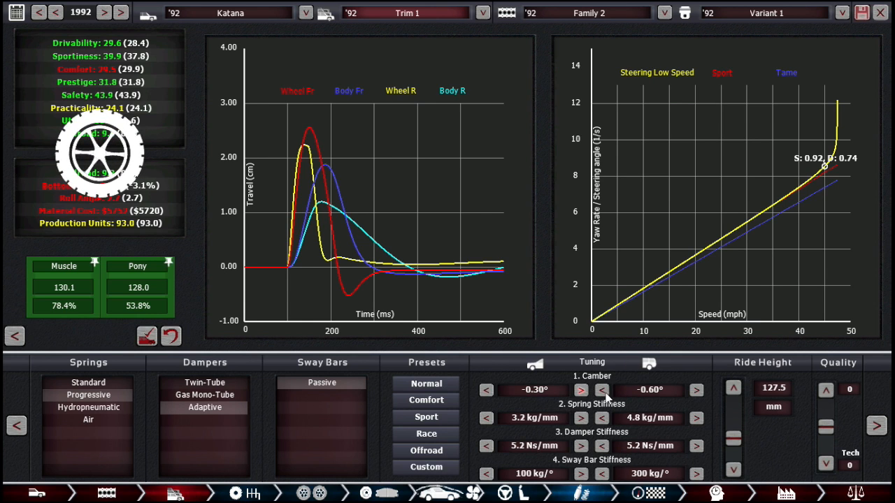
left_click(602, 390)
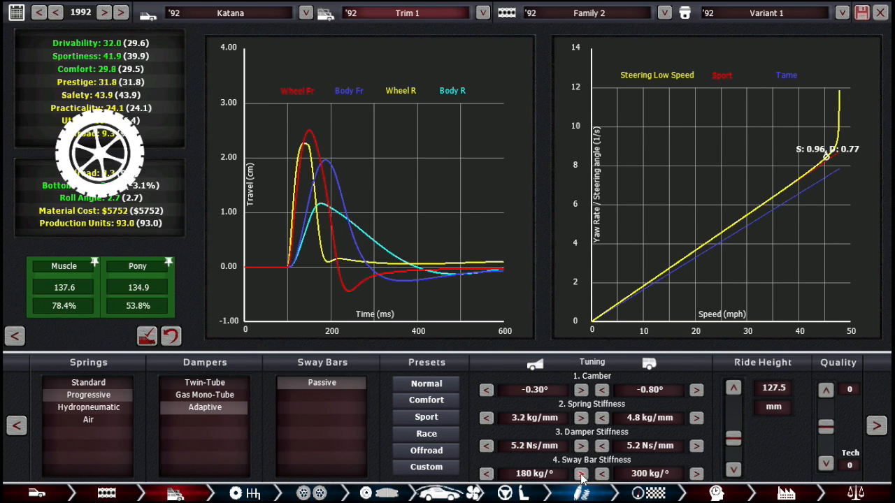
left_click(579, 472)
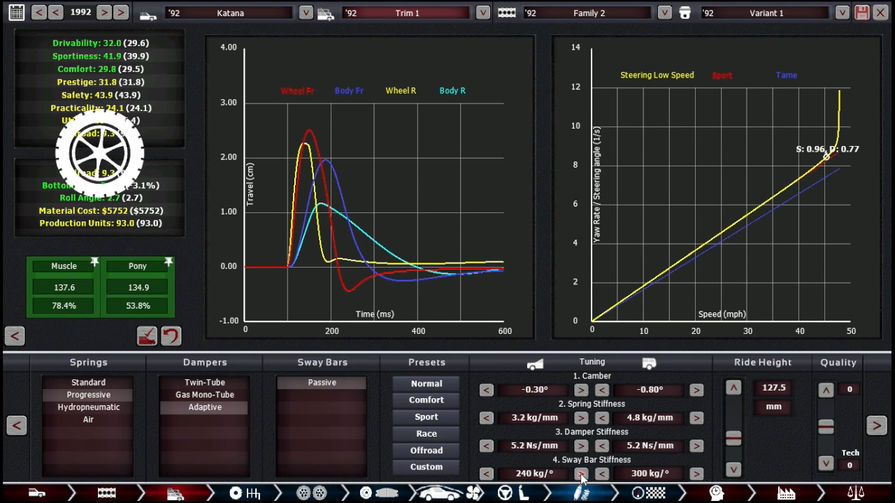
mouse_move(692, 437)
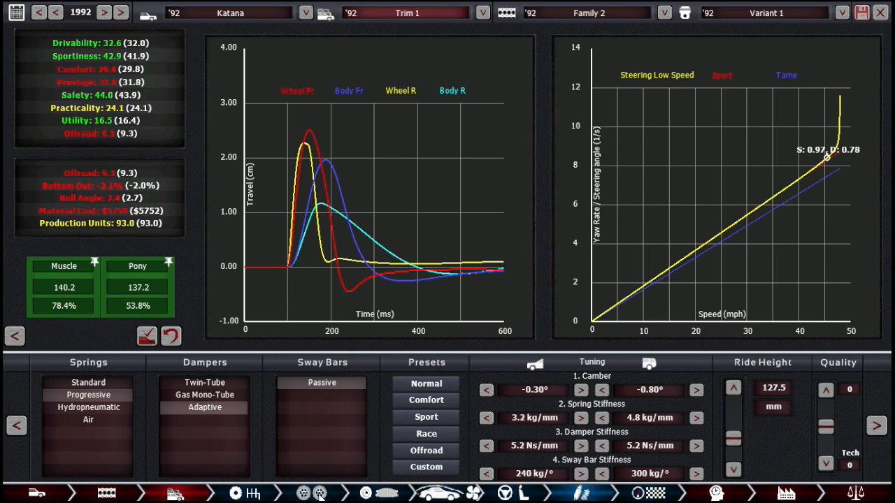
mouse_move(255, 463)
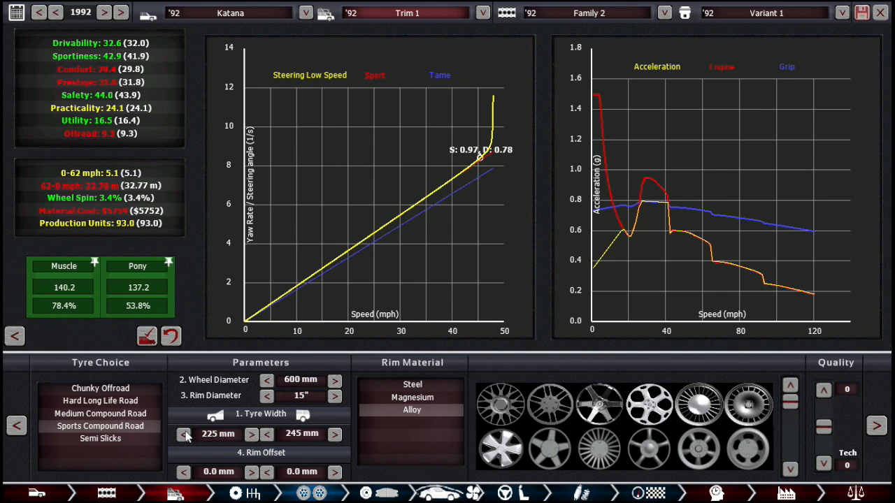
Narrow the front tyres from 225 to 195 mm, leaving the rears at 245 mm
left_click(185, 433)
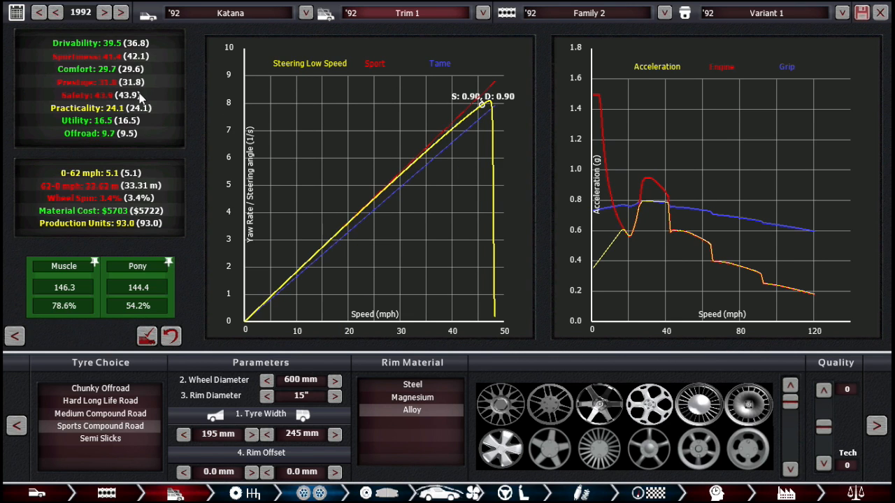
mouse_move(258, 241)
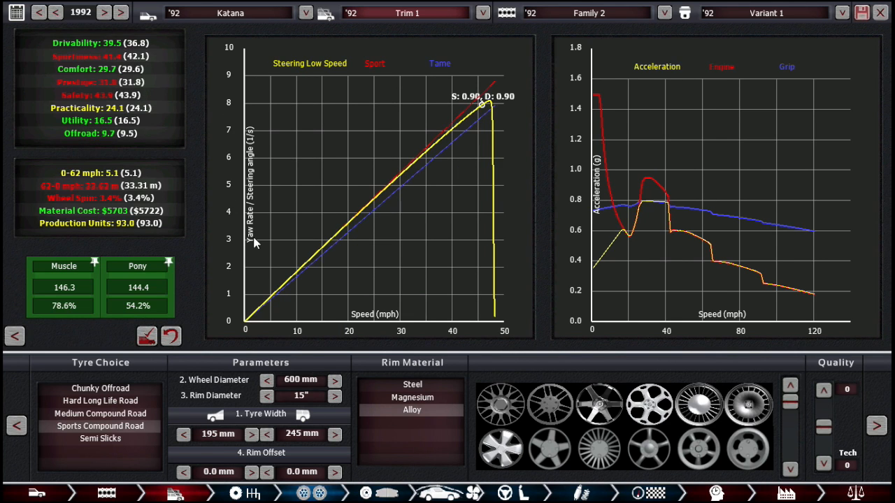
mouse_move(439, 495)
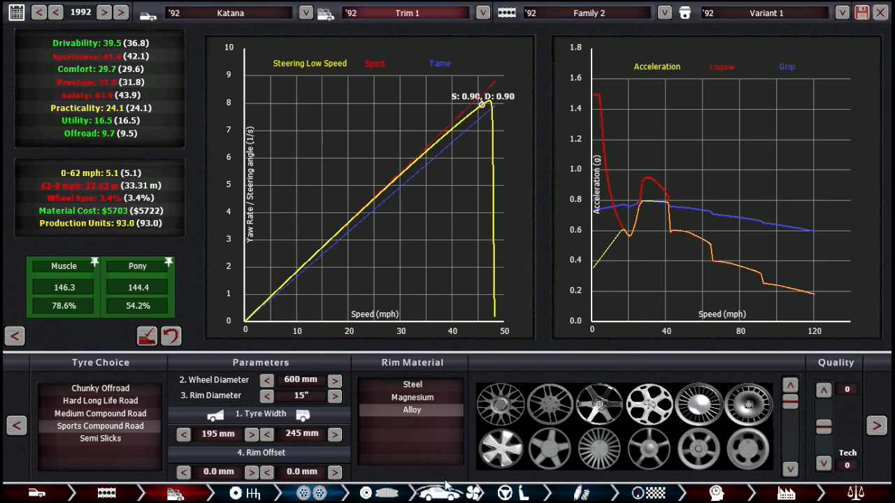
mouse_move(584, 490)
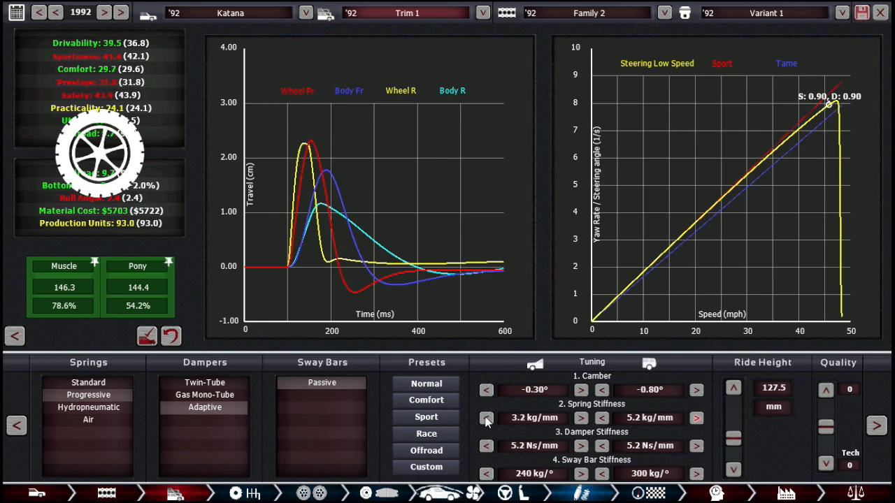
Settle the springs at 3.4/5.4 kg/mm and add more negative front camber
left_click(483, 418)
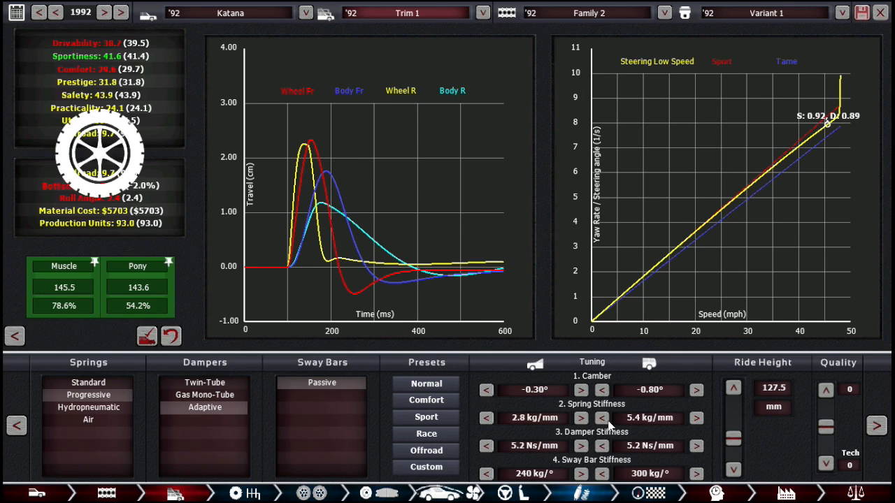
left_click(601, 417)
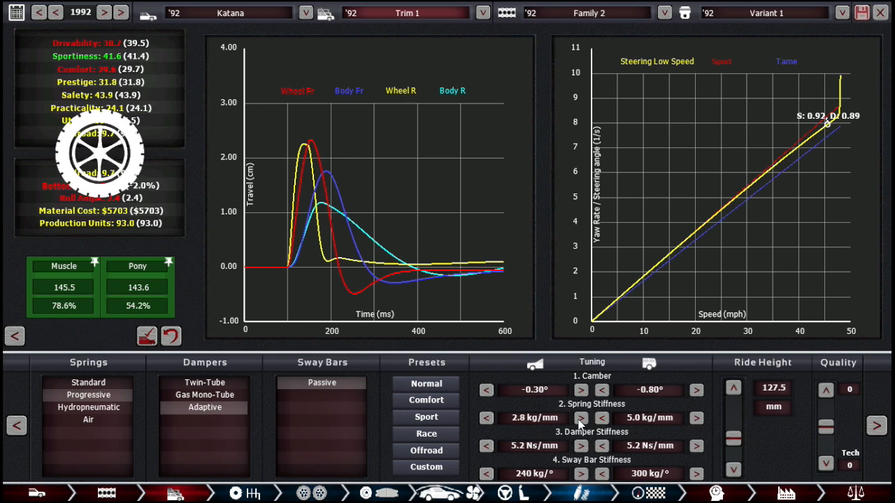
left_click(580, 418)
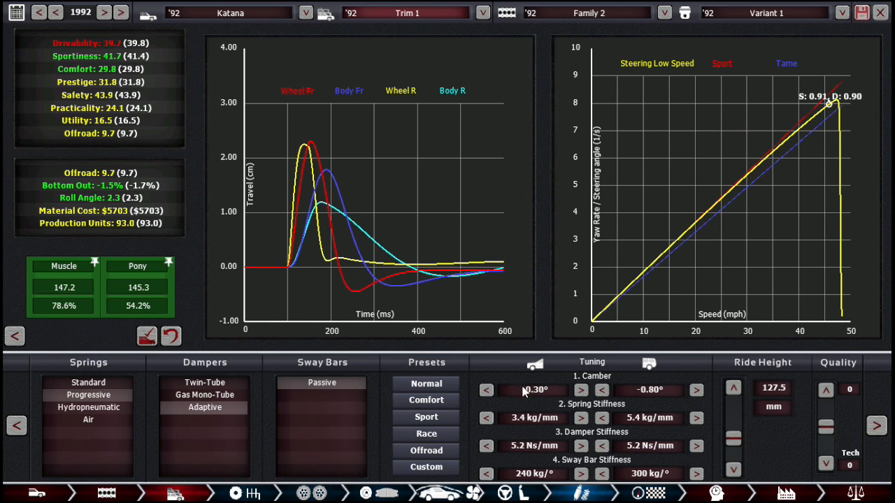
left_click(486, 390)
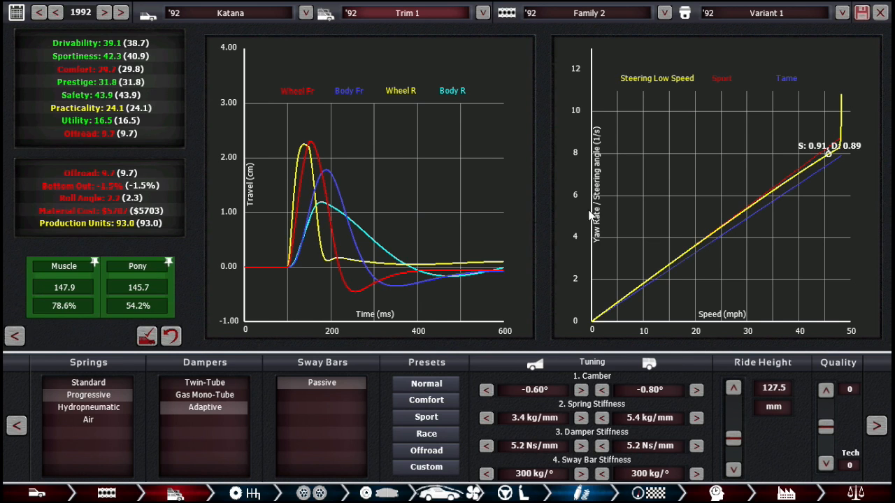
mouse_move(491, 401)
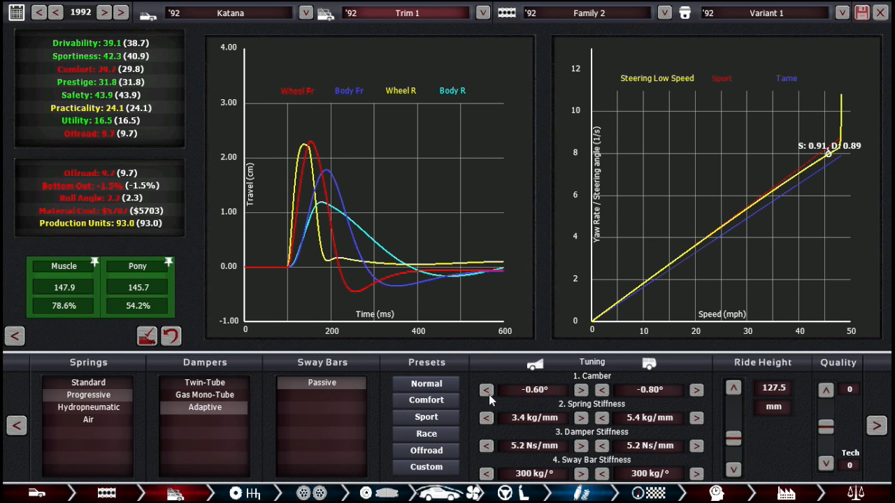
left_click(487, 390)
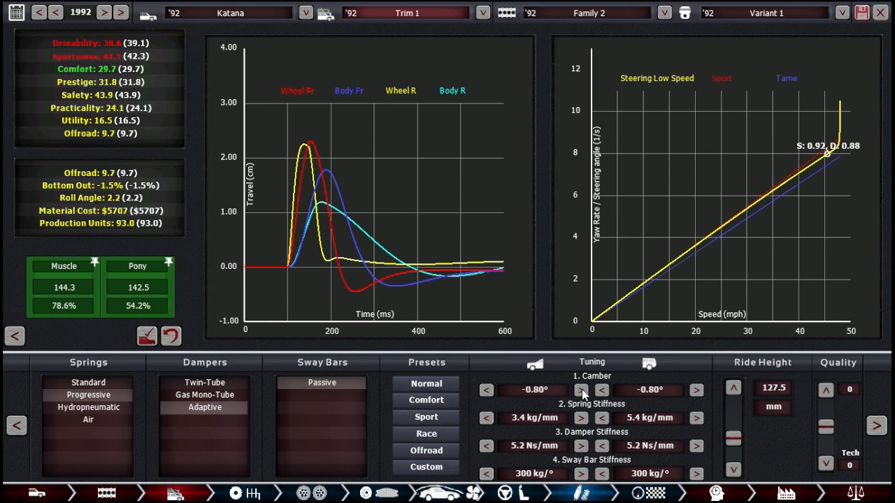
Bring front camber back to -0.30° and show the Gasmea market suitability scores
left_click(580, 390)
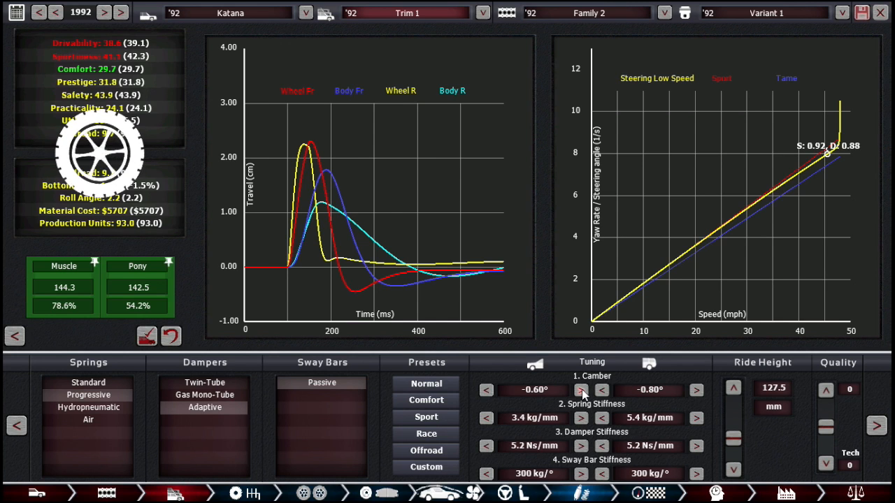
left_click(580, 390)
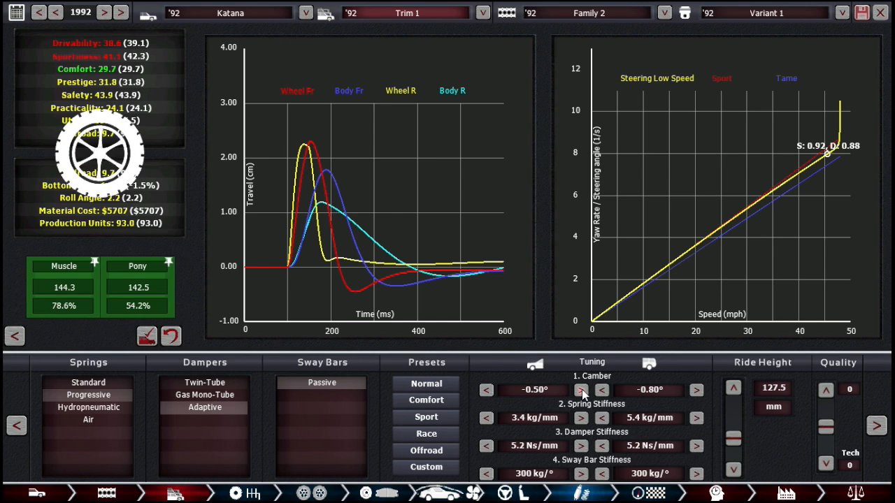
left_click(580, 389)
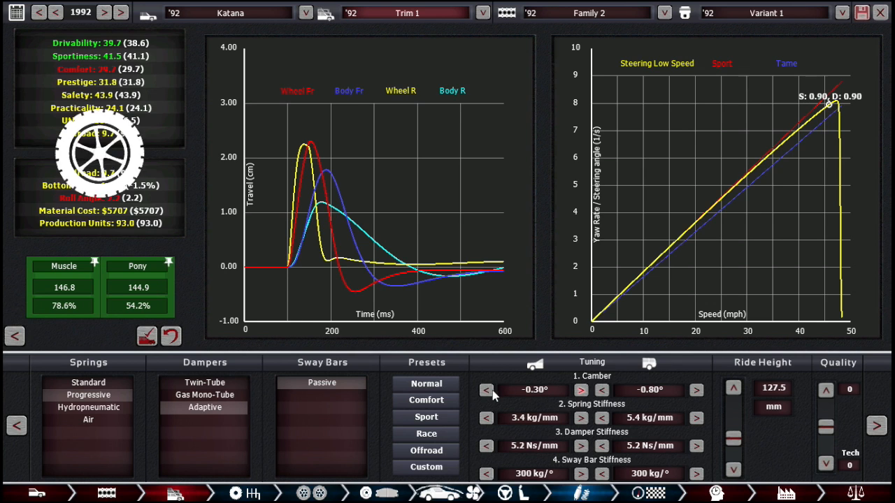
left_click(486, 390)
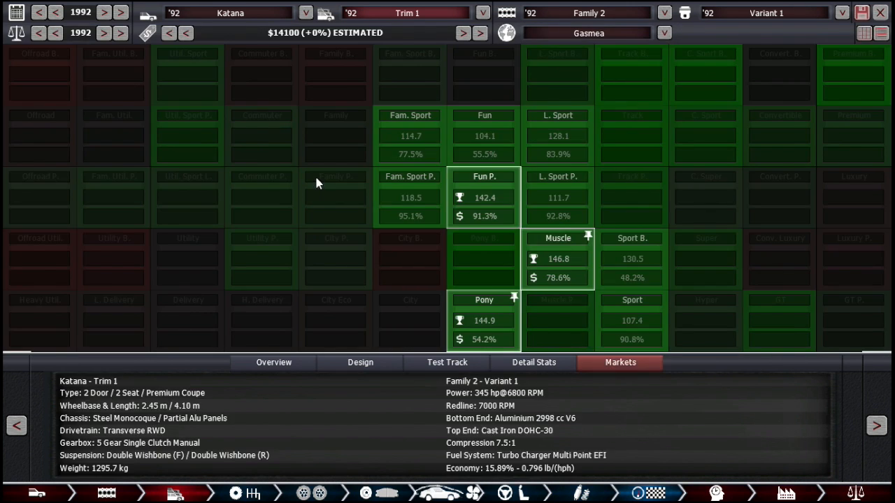
Show detailed stats for the Fun Premium and Pony market segments
left_click(272, 364)
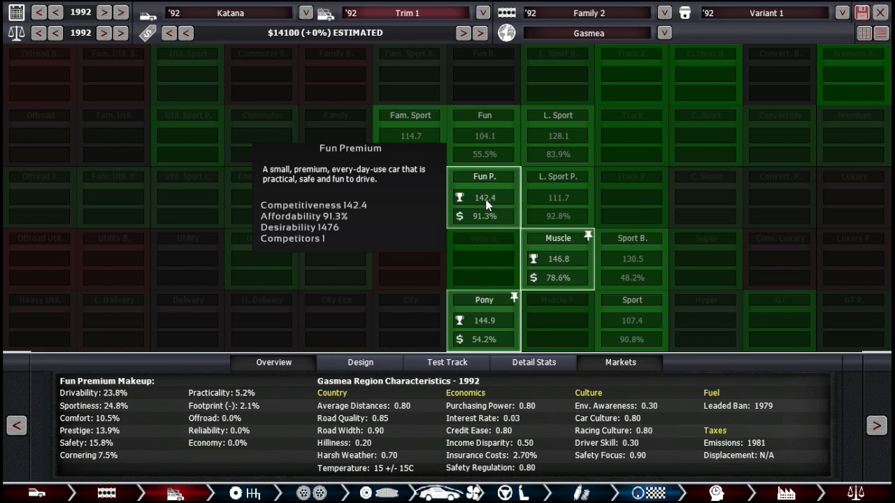
mouse_move(495, 213)
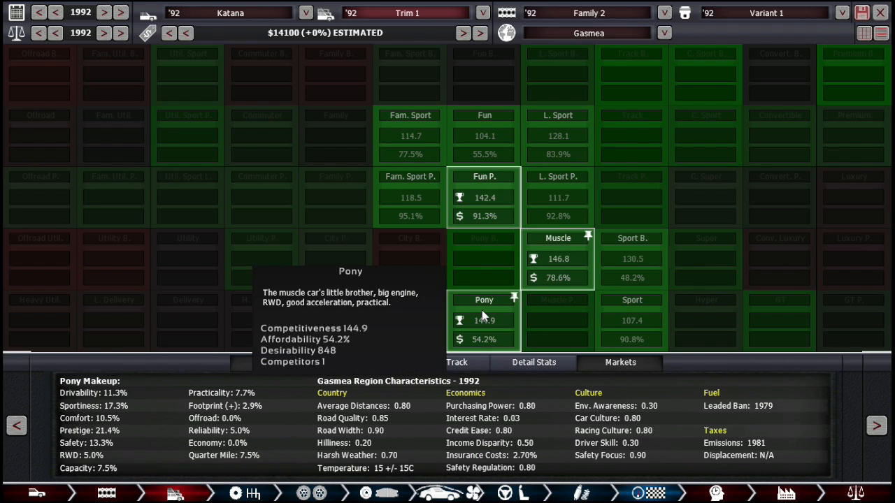
mouse_move(509, 418)
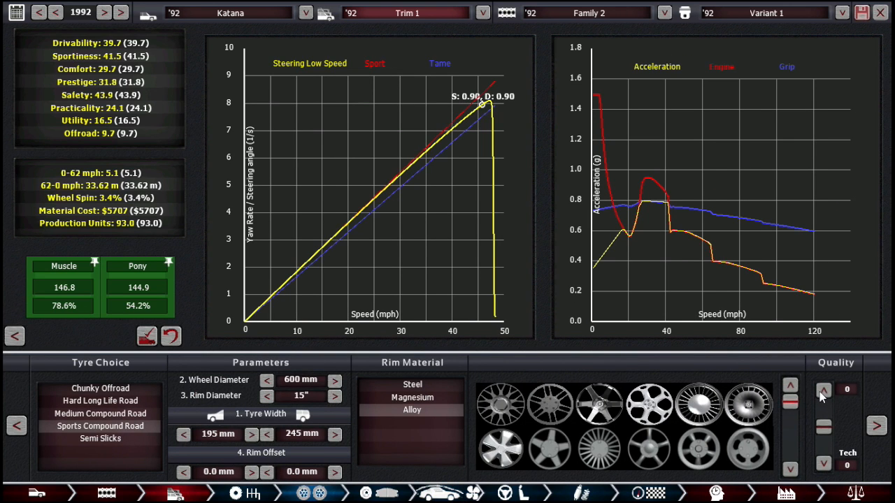
Raise the tyre quality so prestige rises to 32.1
left_click(824, 392)
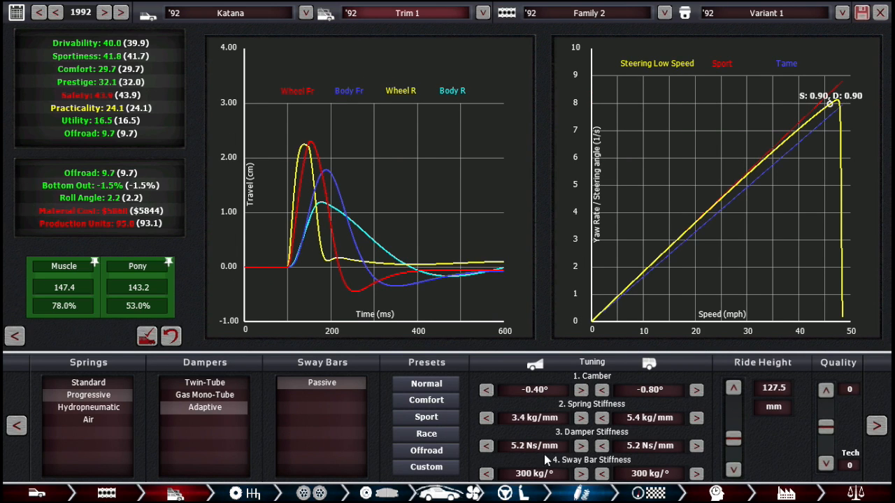
mouse_move(694, 446)
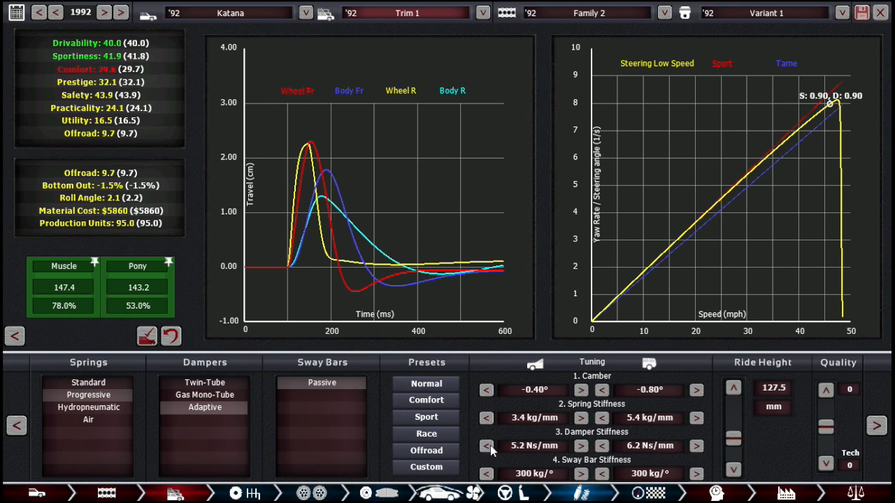
Soften the front dampers to 4.8 Ns/mm and the front springs to 2.6 kg/mm
left_click(484, 446)
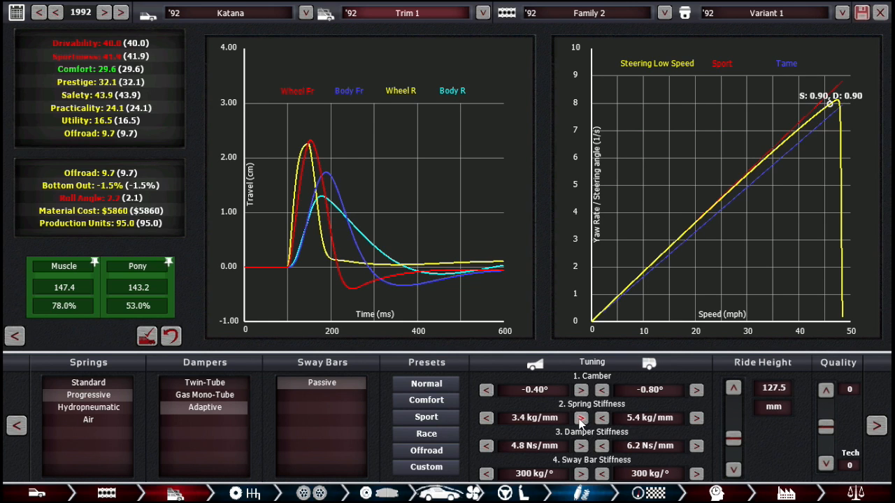
left_click(580, 418)
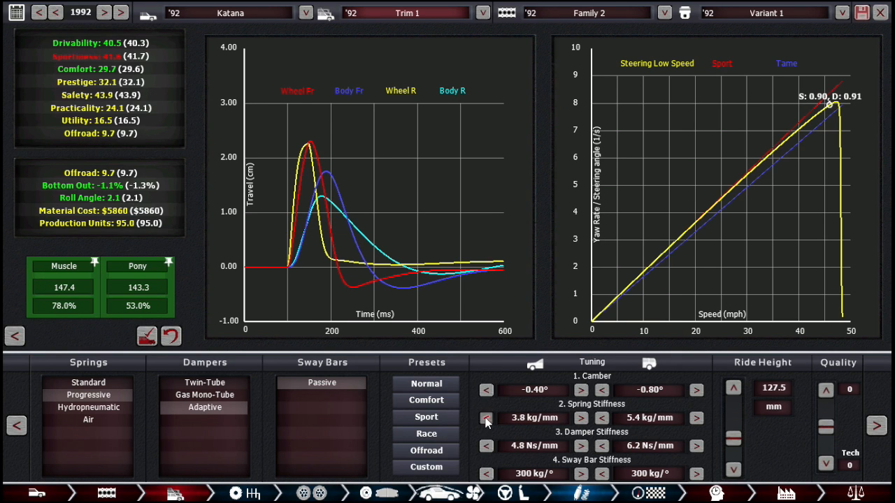
left_click(483, 416)
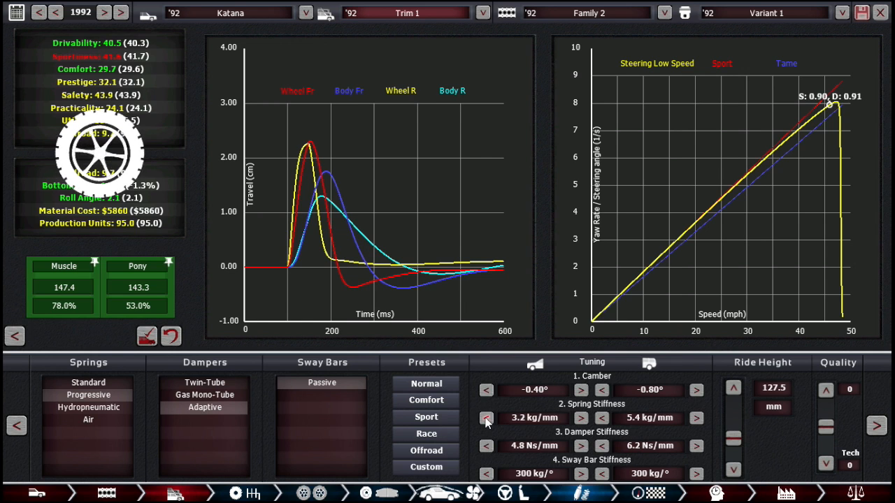
left_click(483, 418)
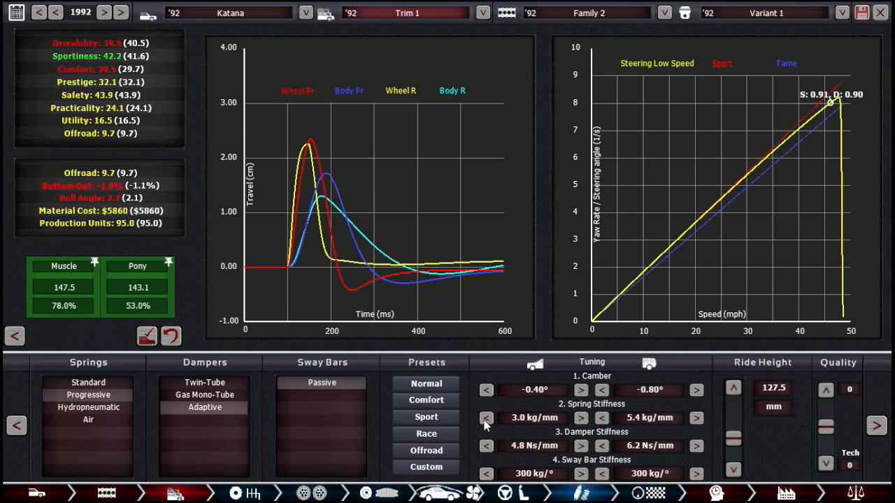
left_click(483, 418)
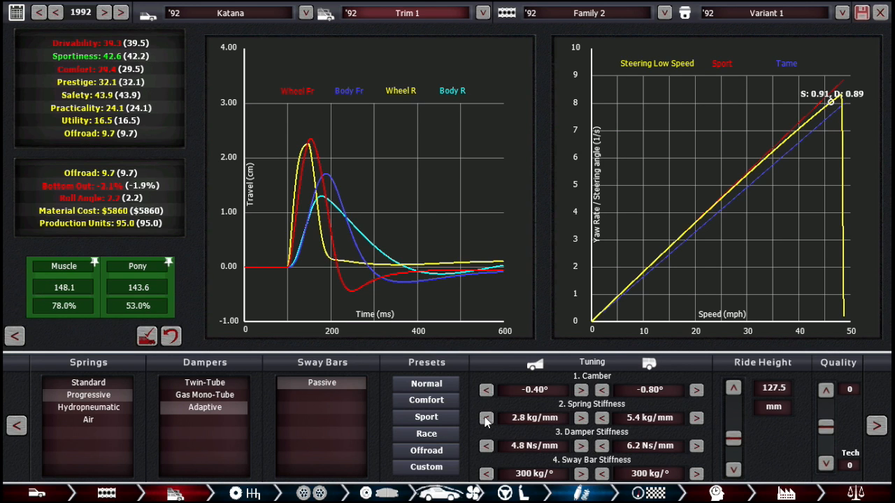
left_click(484, 416)
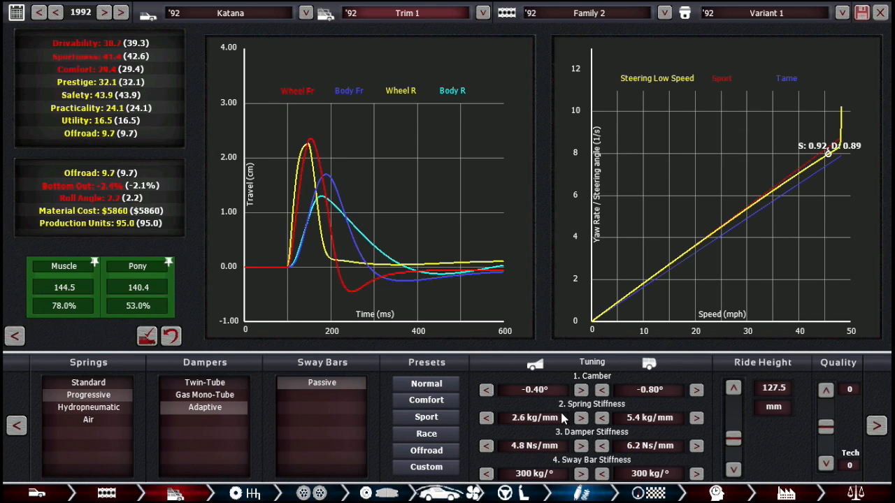
left_click(580, 418)
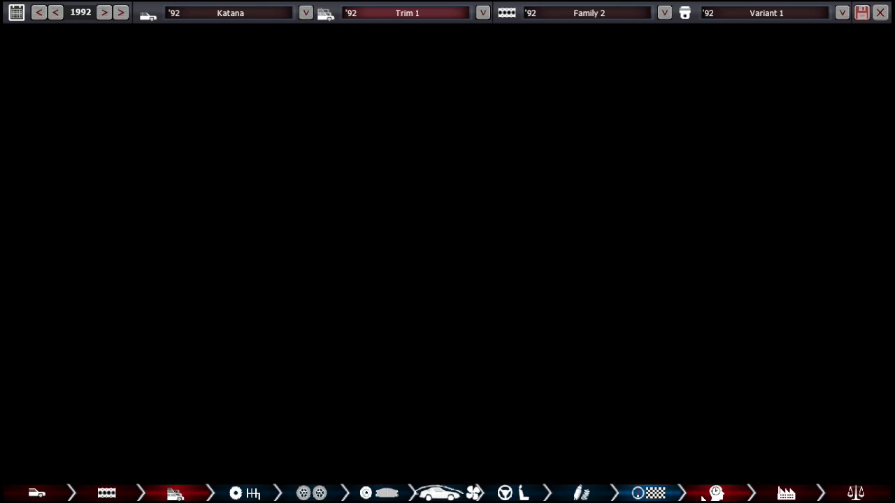
Advance from the Project Setup and Trim Settings screen toward the car factory step
left_click(716, 492)
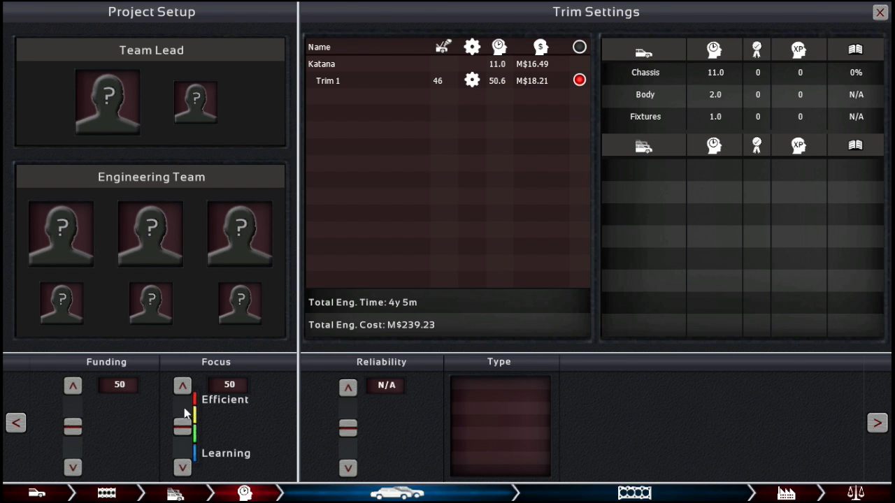
mouse_move(487, 319)
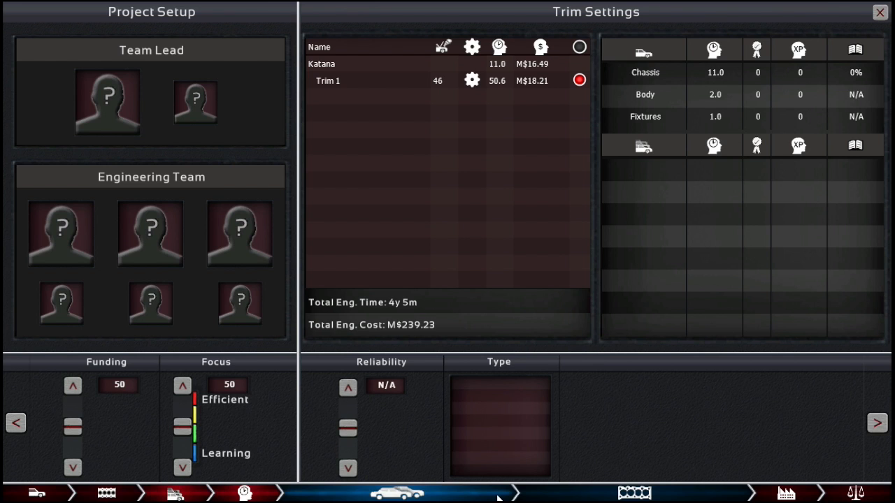
mouse_move(408, 411)
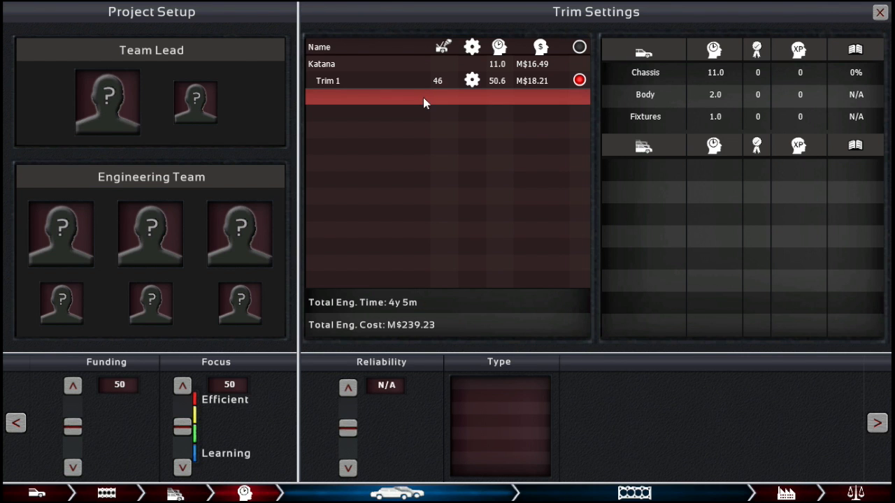
mouse_move(416, 126)
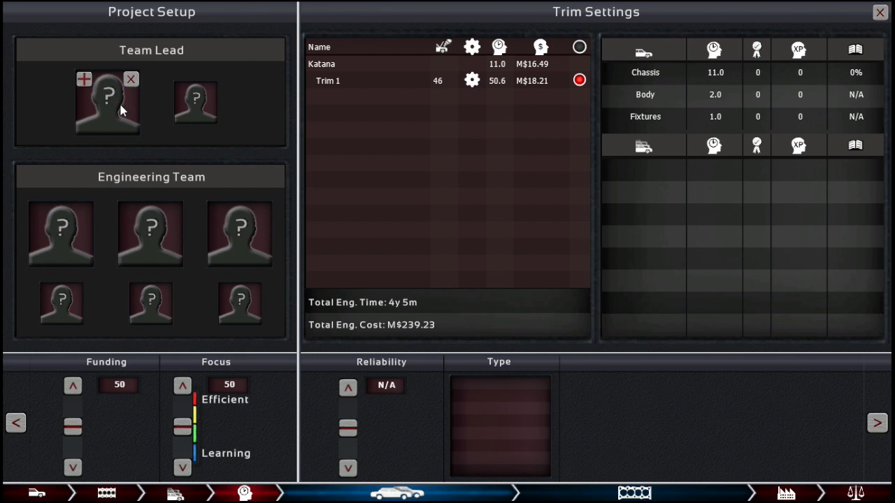
mouse_move(137, 125)
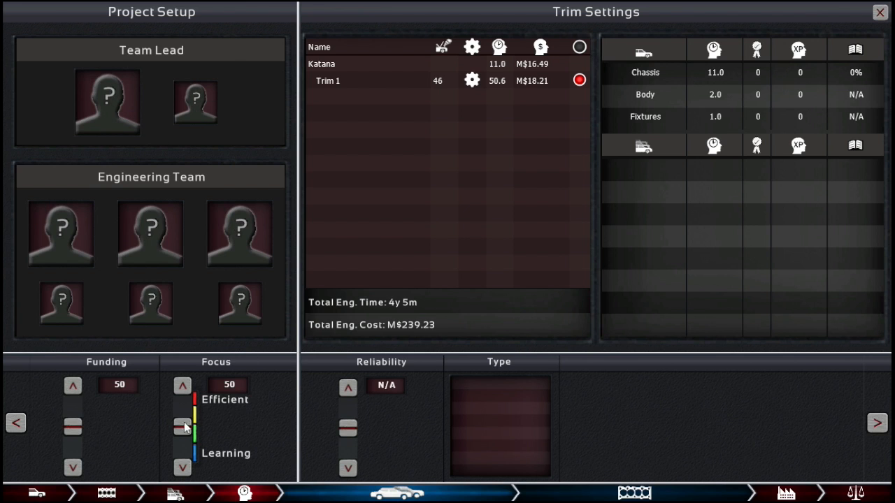
mouse_move(350, 425)
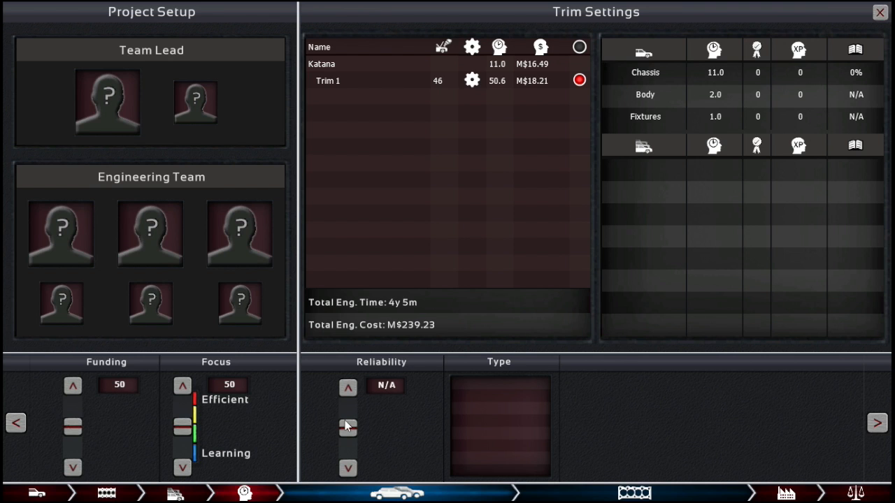
mouse_move(610, 389)
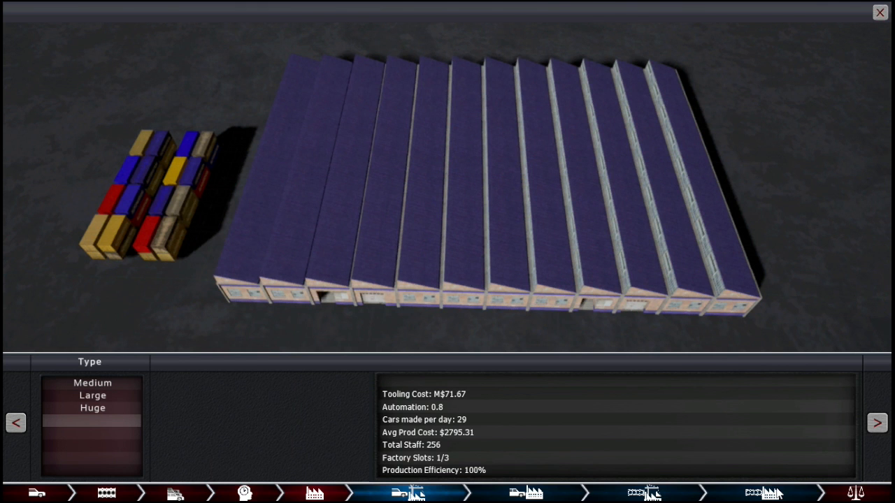
Choose a Medium car factory and a large engine factory, reaching the engine production screen
left_click(92, 395)
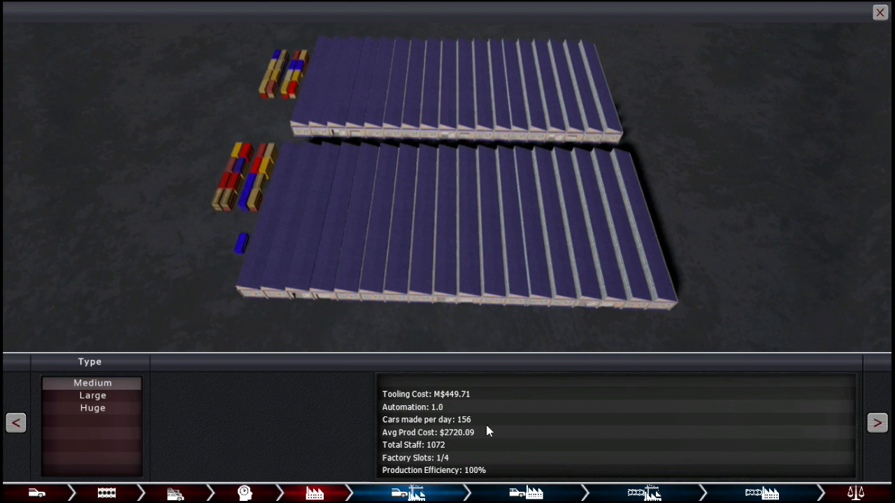
left_click(92, 394)
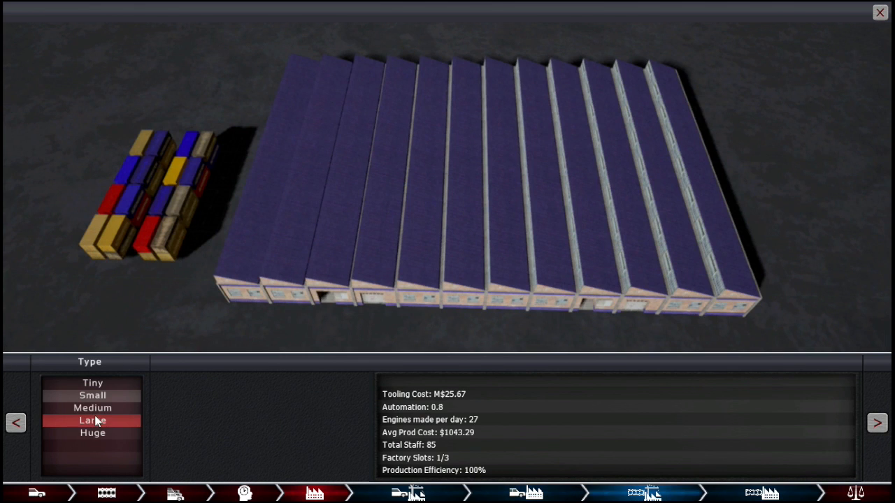
left_click(92, 408)
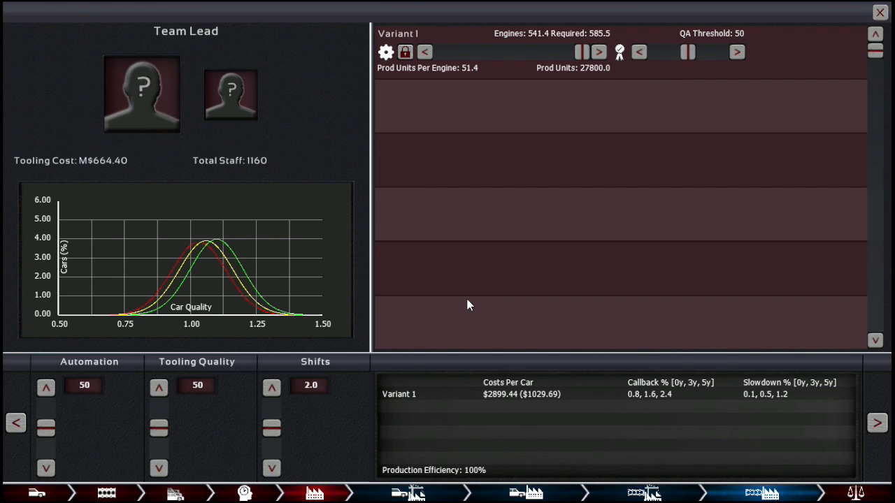
mouse_move(545, 207)
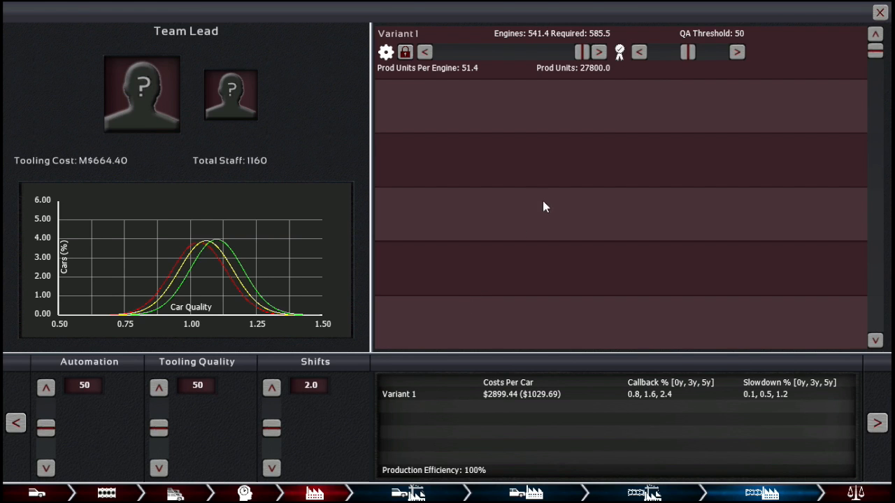
Return to the engine factory type list to choose the Medium factory
left_click(527, 492)
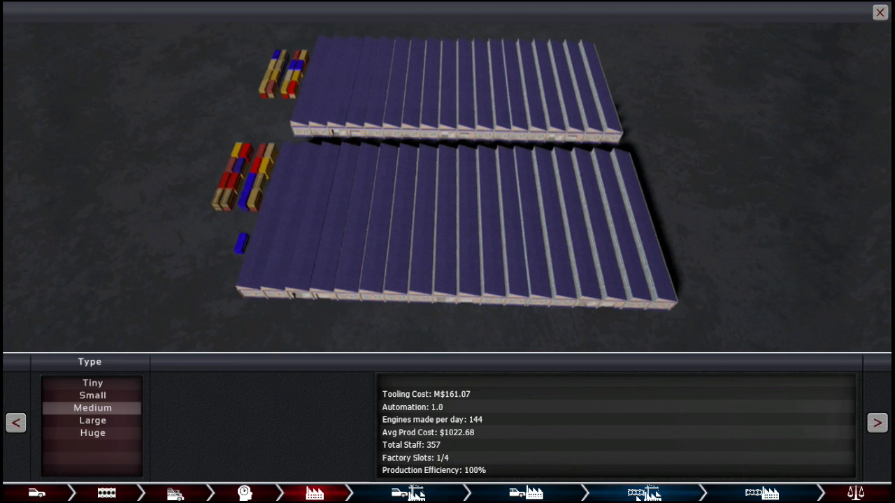
mouse_move(439, 498)
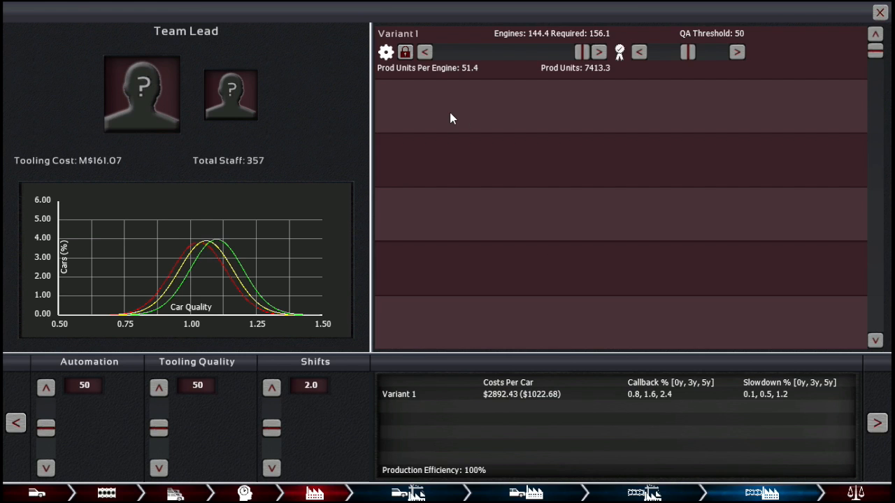
mouse_move(344, 266)
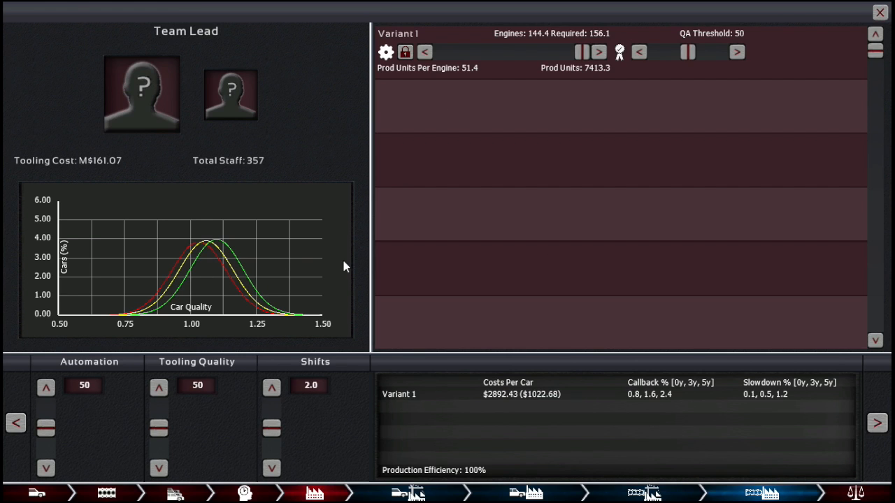
mouse_move(348, 262)
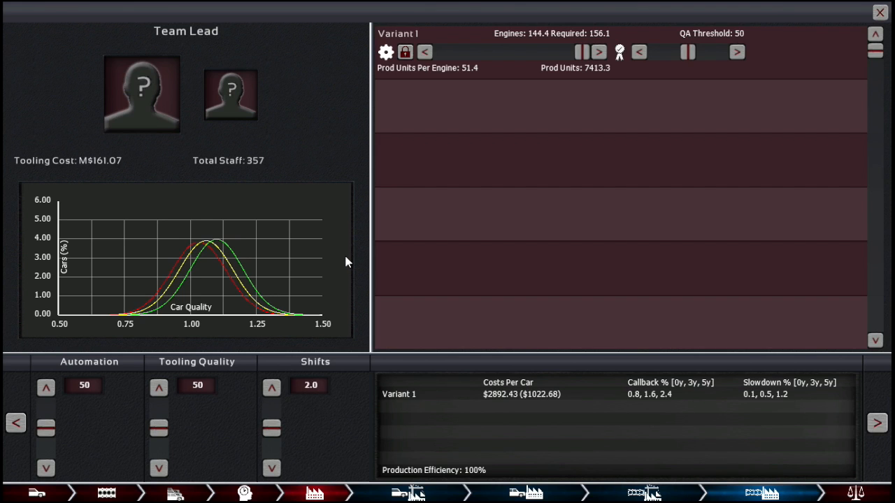
mouse_move(314, 263)
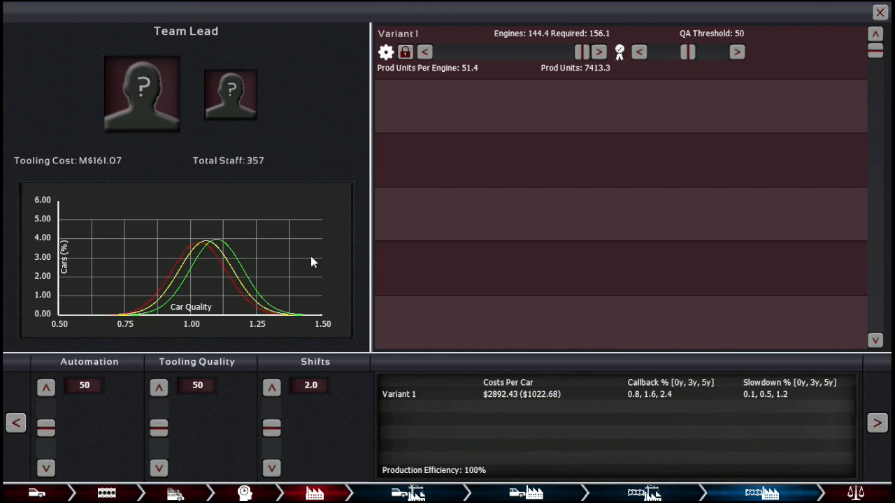
mouse_move(267, 252)
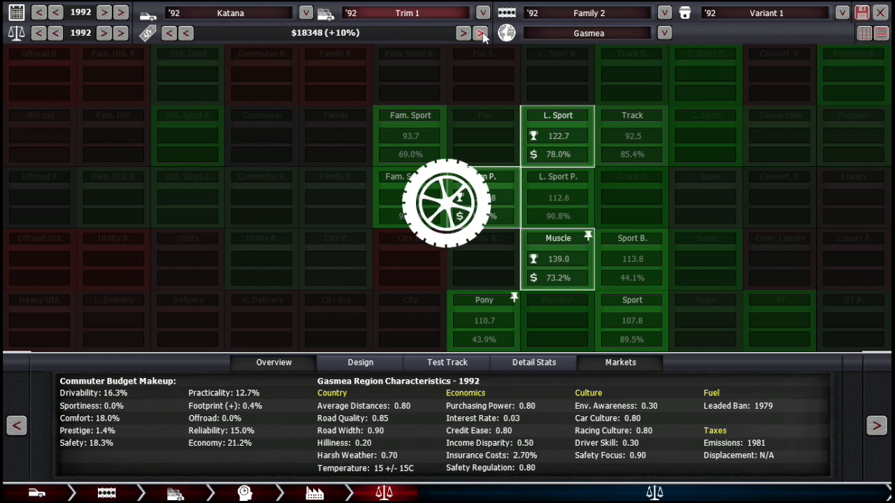
Raise the Katana's markup to +20% ($20016) and bring up its Test Track results
left_click(478, 32)
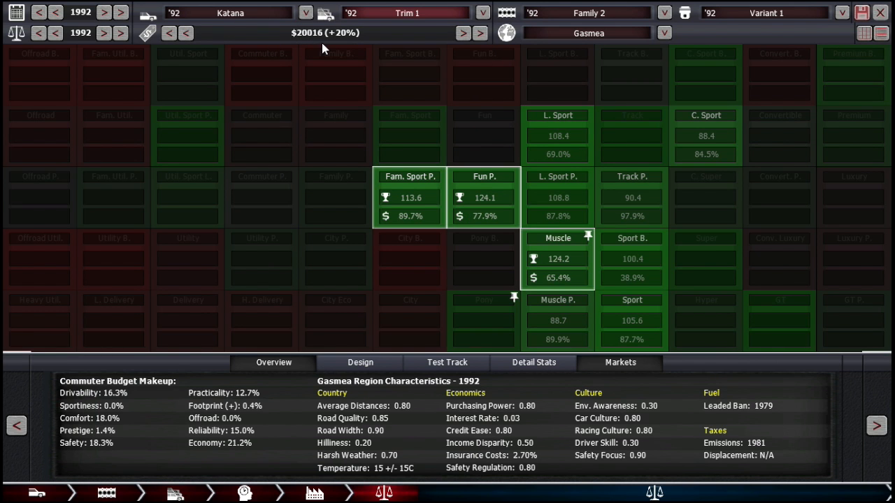
mouse_move(425, 257)
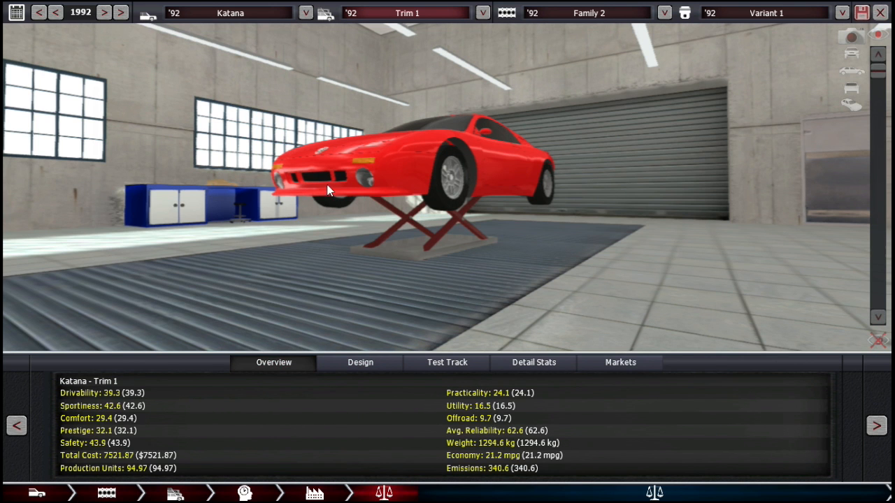
left_click_drag(328, 189, 445, 340)
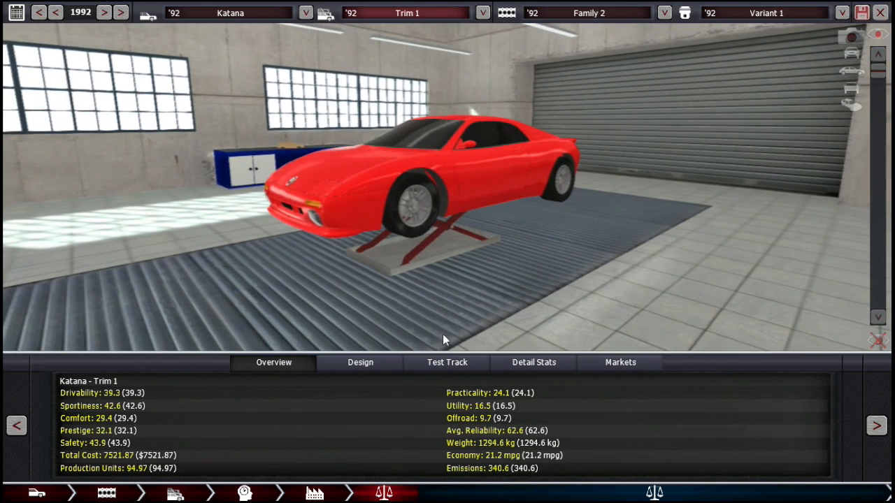
left_click(448, 362)
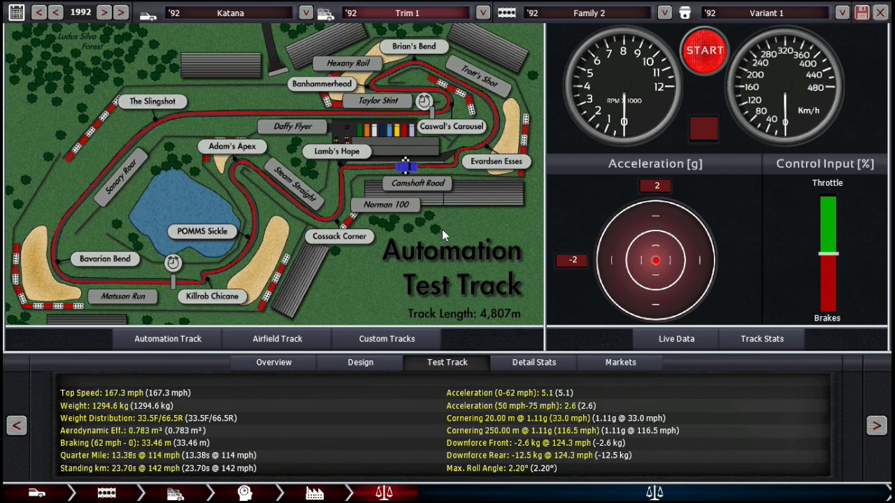
mouse_move(104, 490)
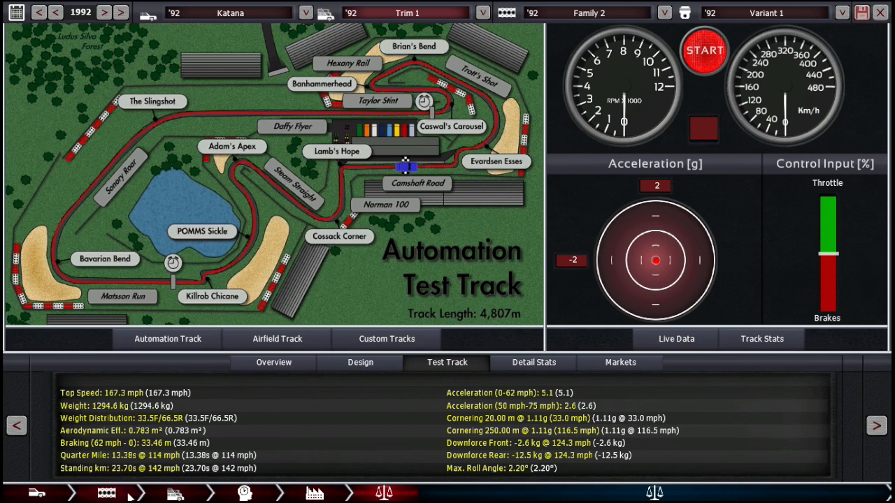
mouse_move(524, 254)
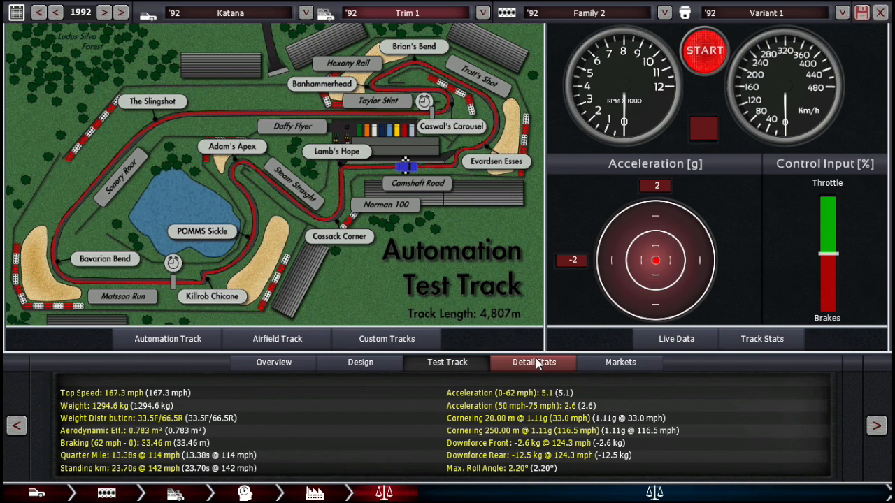
Show the Katana's Detail Stats with the Sportiness breakdown (cornering 16.8, acceleration 12.9)
left_click(534, 364)
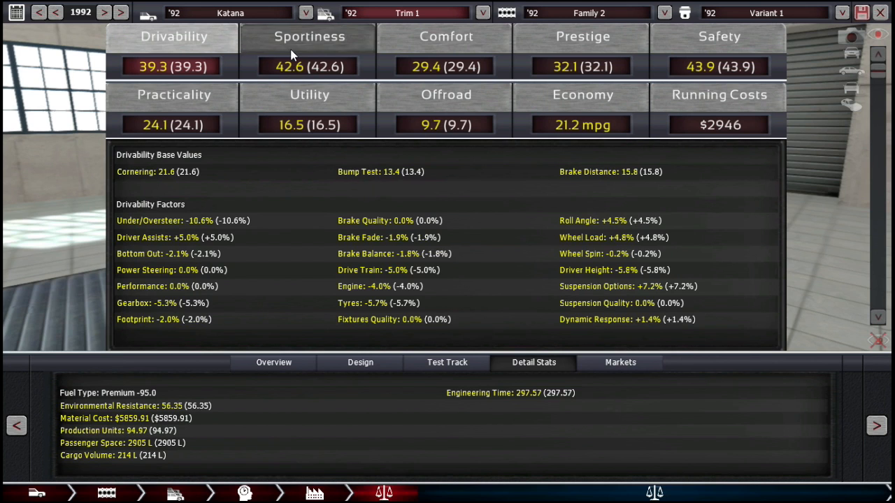
left_click(308, 36)
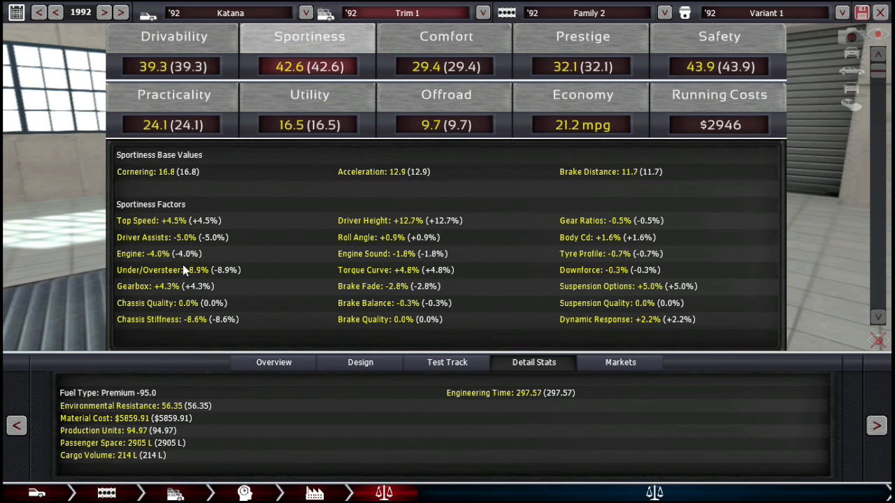